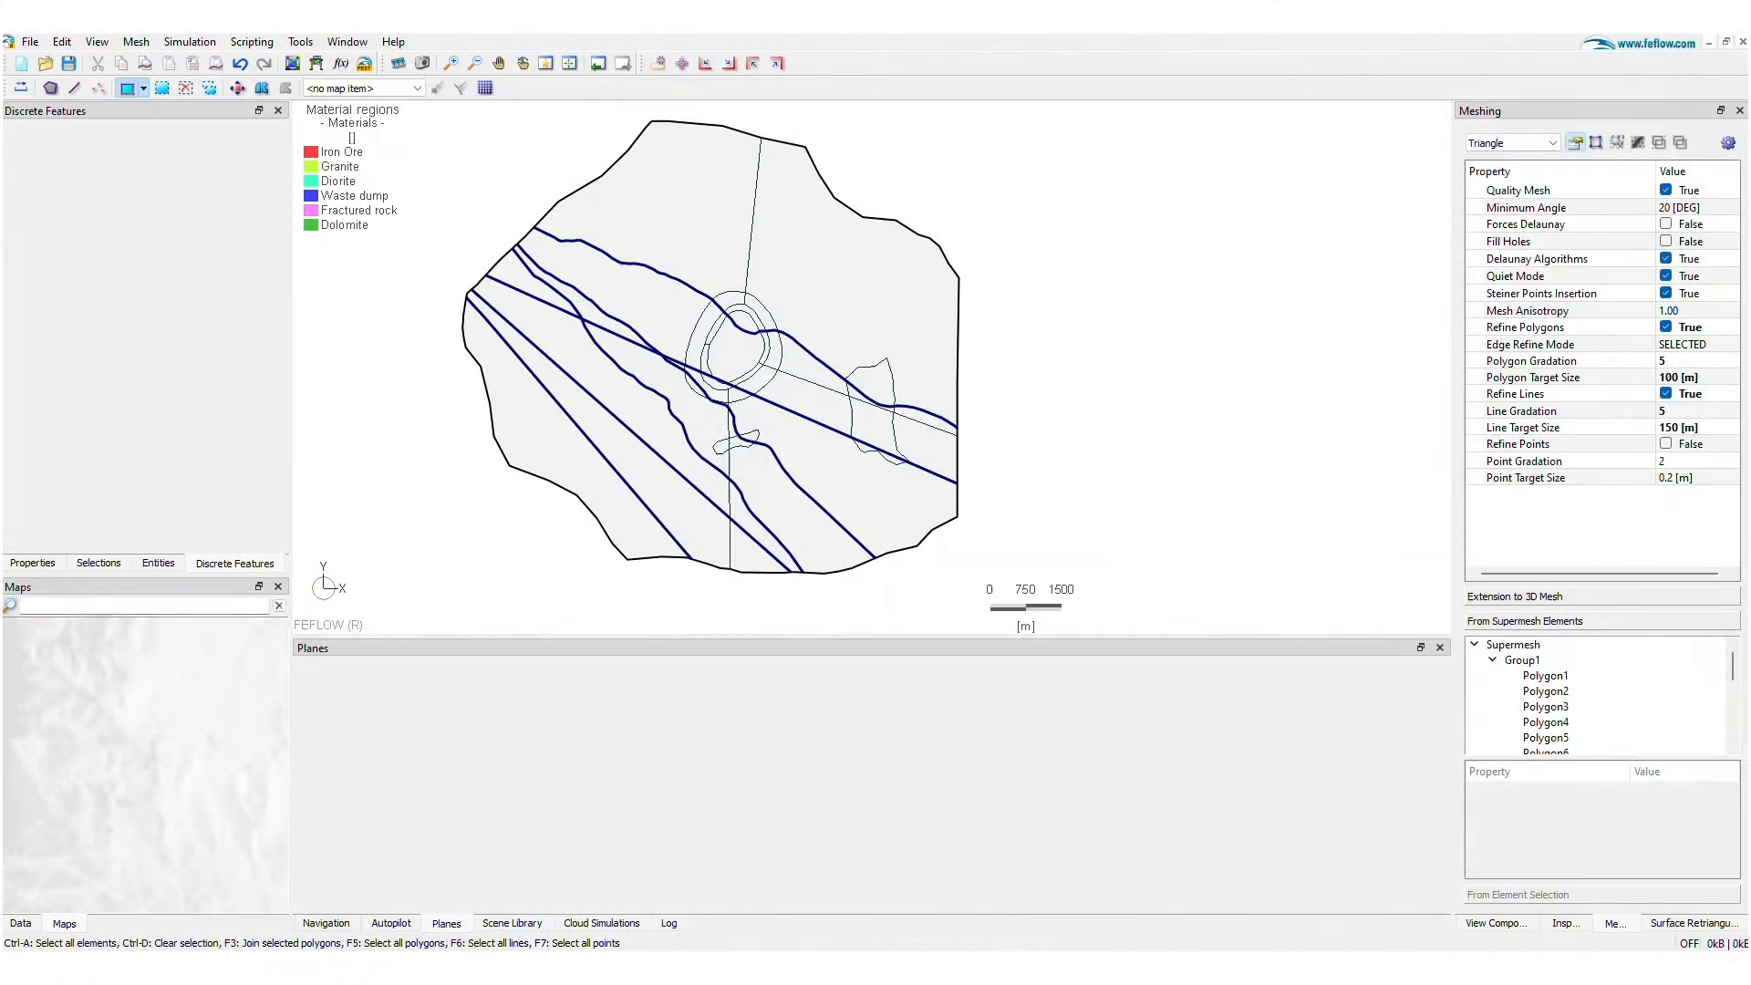
# - Reach the Extension to 3D Mesh settings in Problem Settings and start a new slice
pyautogui.click(62, 42)
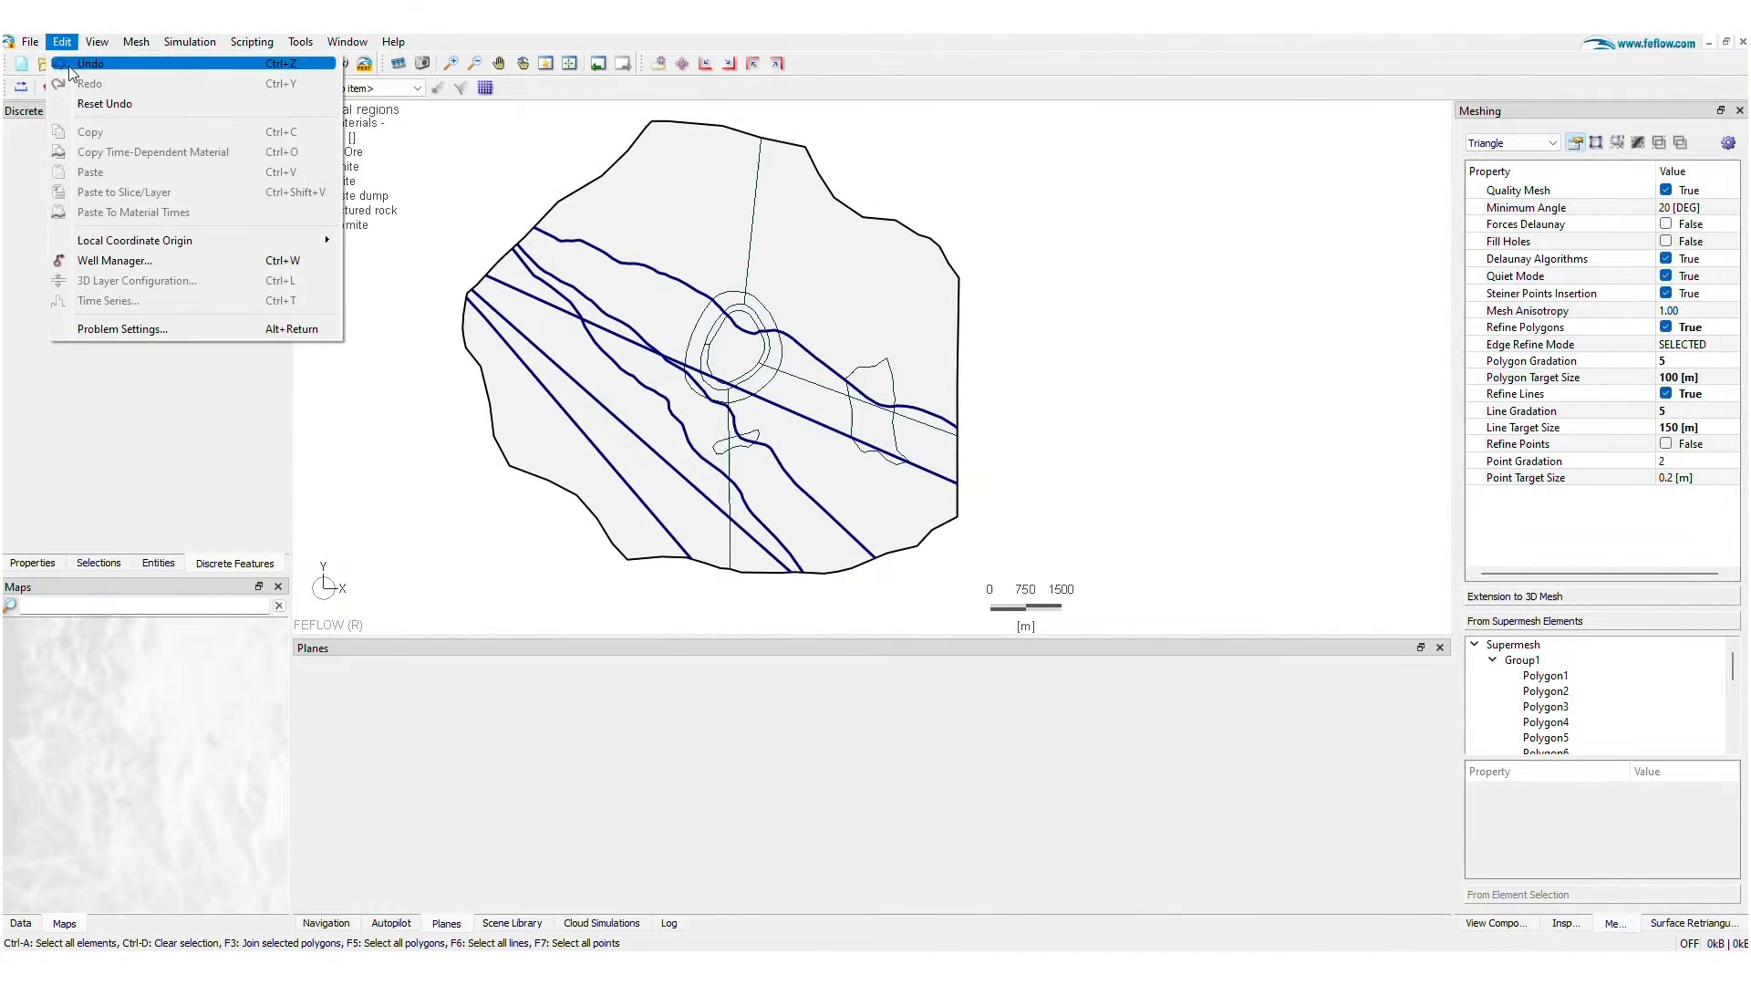
pyautogui.moveTo(127, 332)
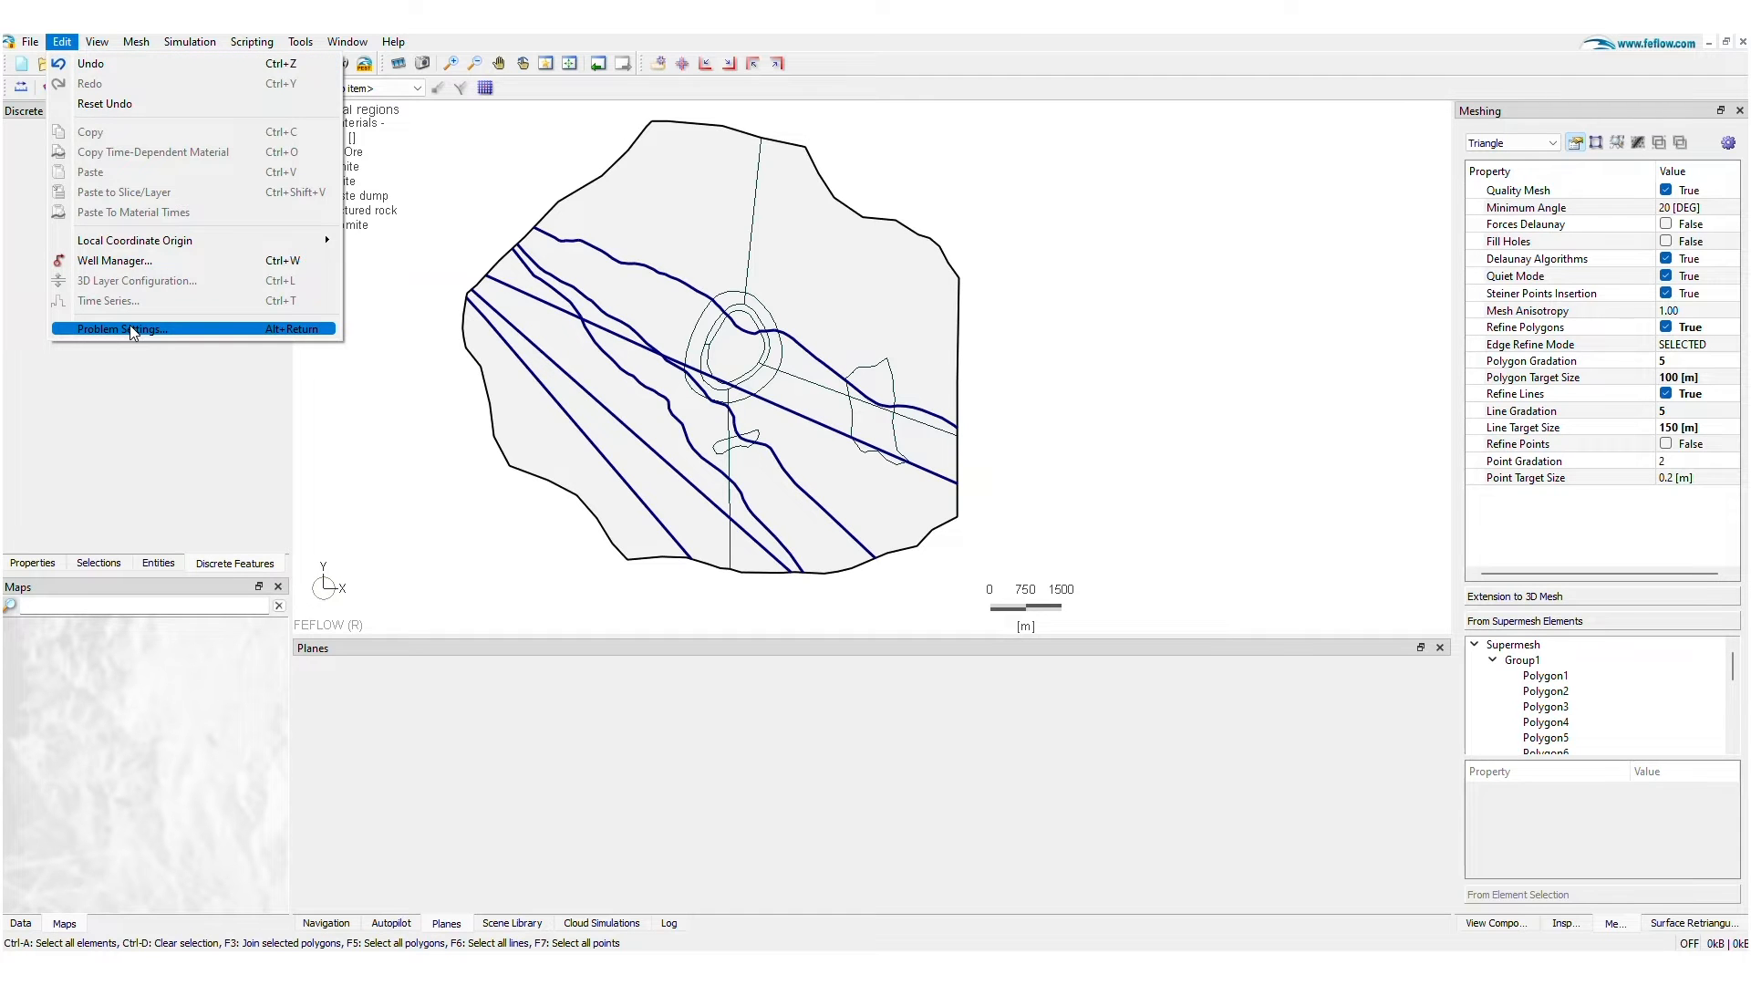
pyautogui.click(121, 328)
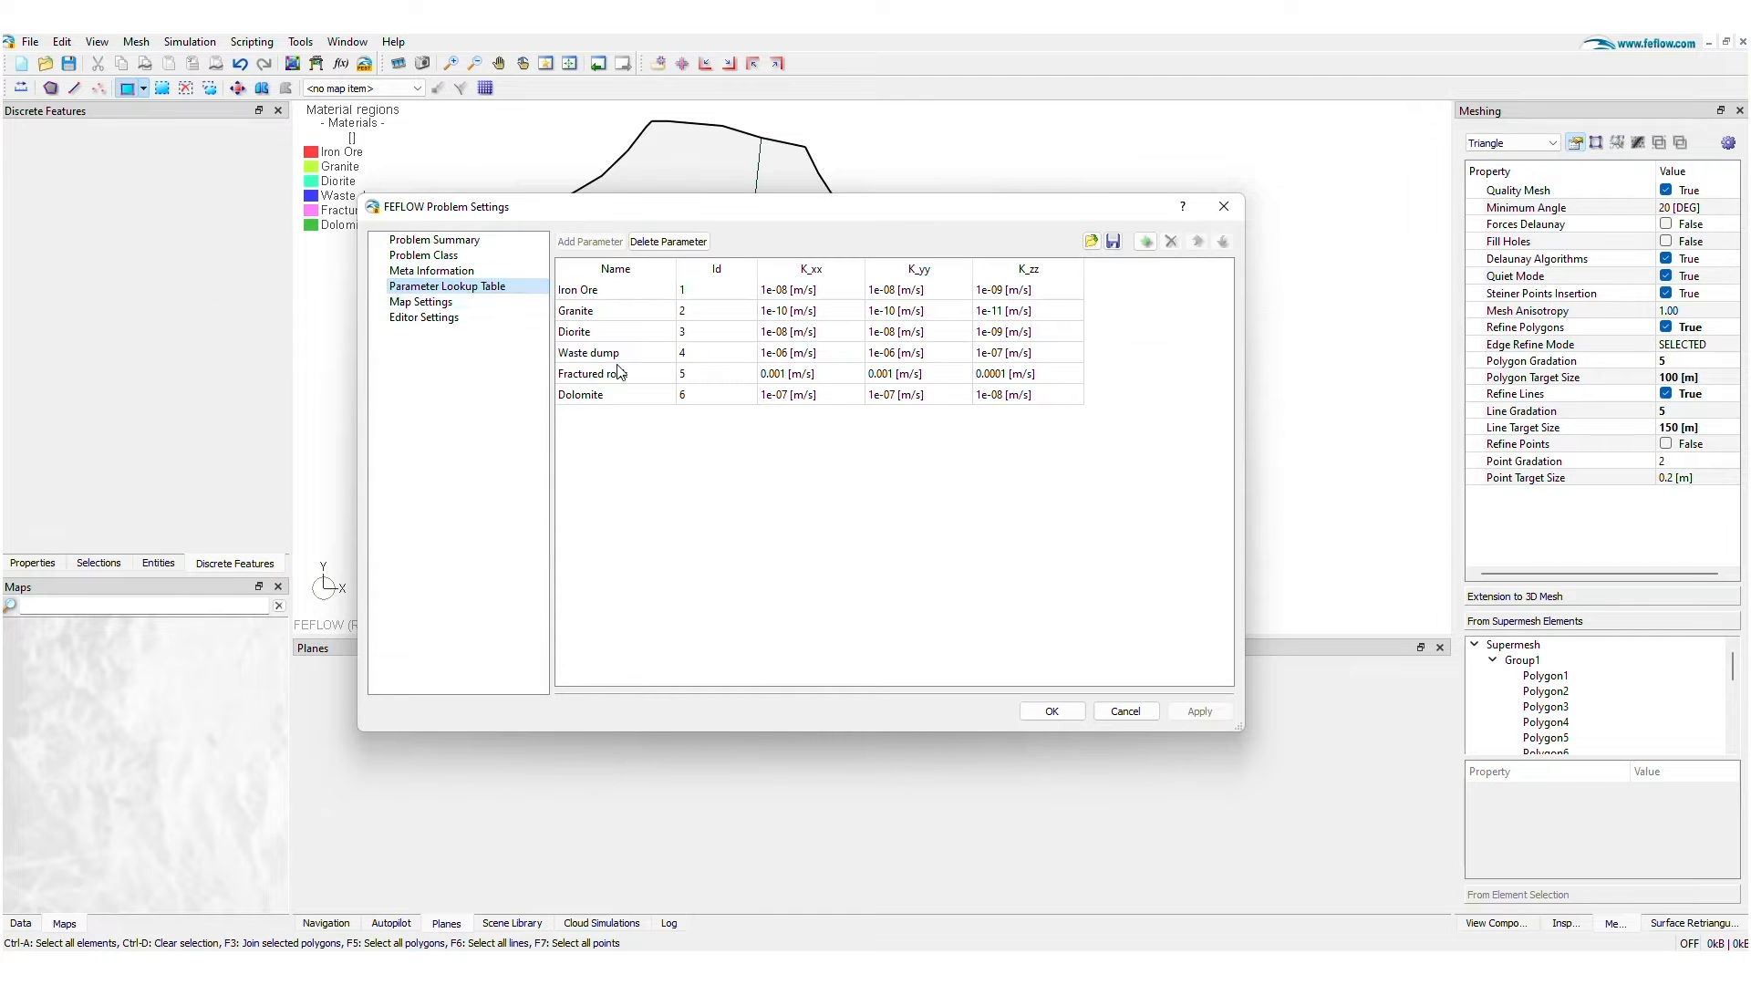
pyautogui.click(615, 290)
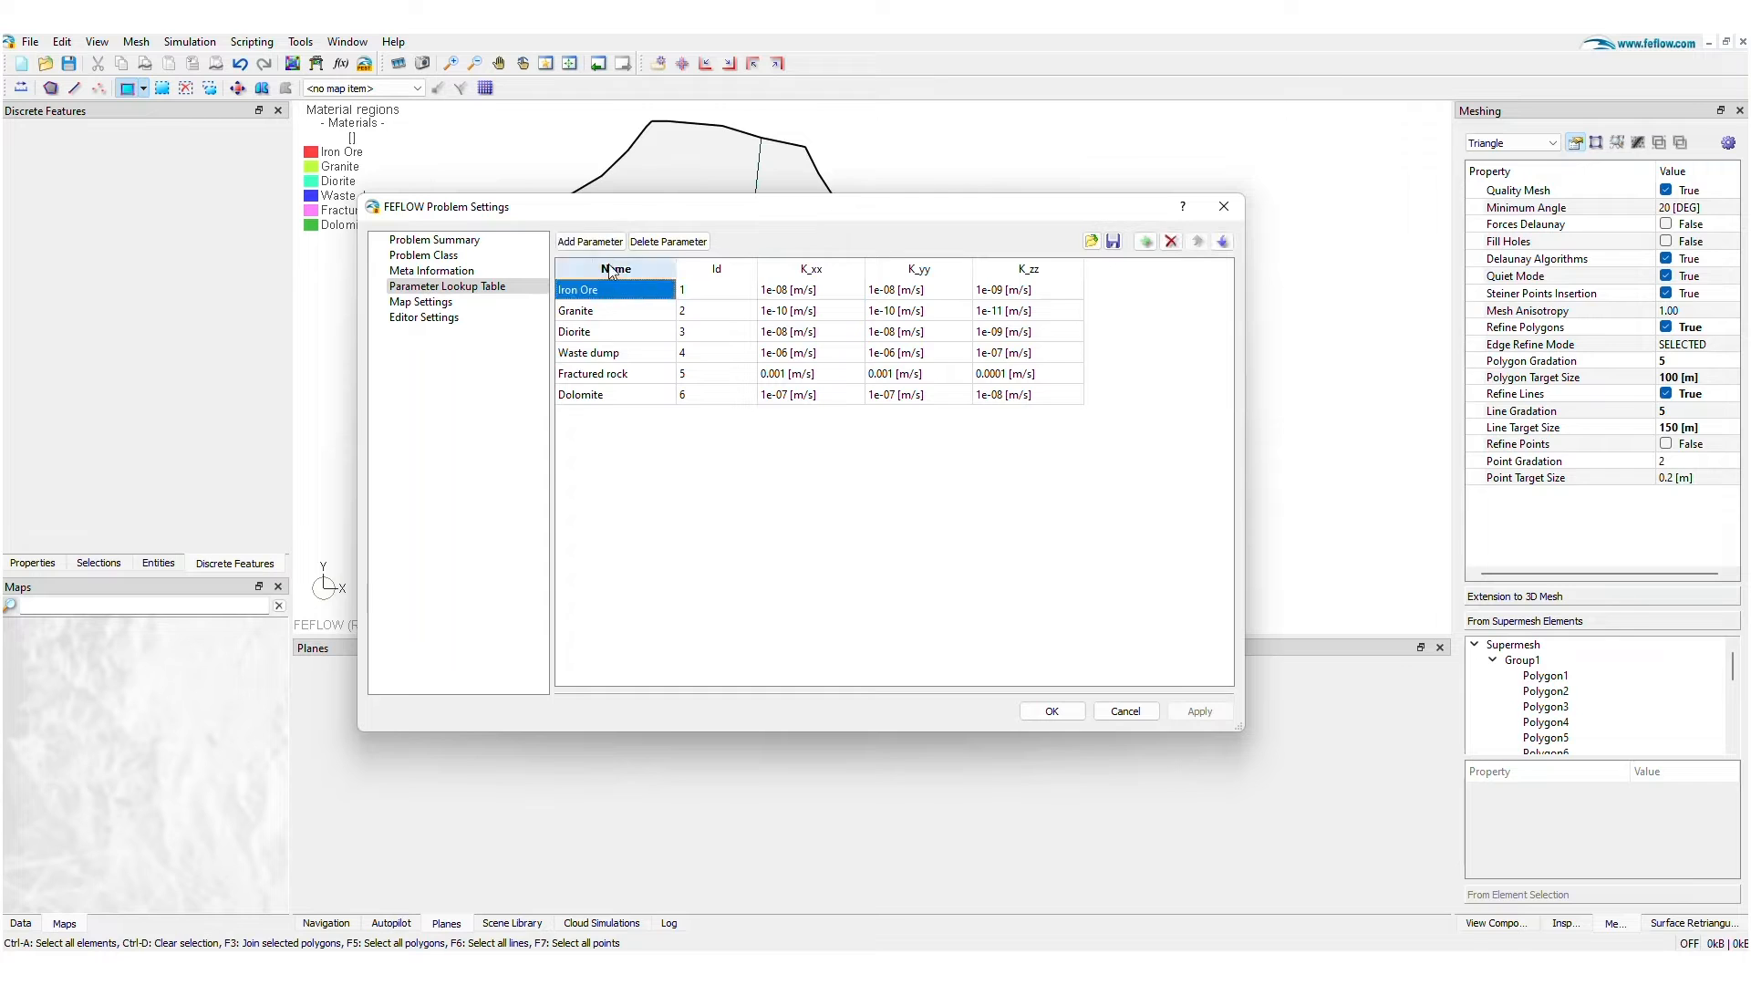
pyautogui.click(589, 240)
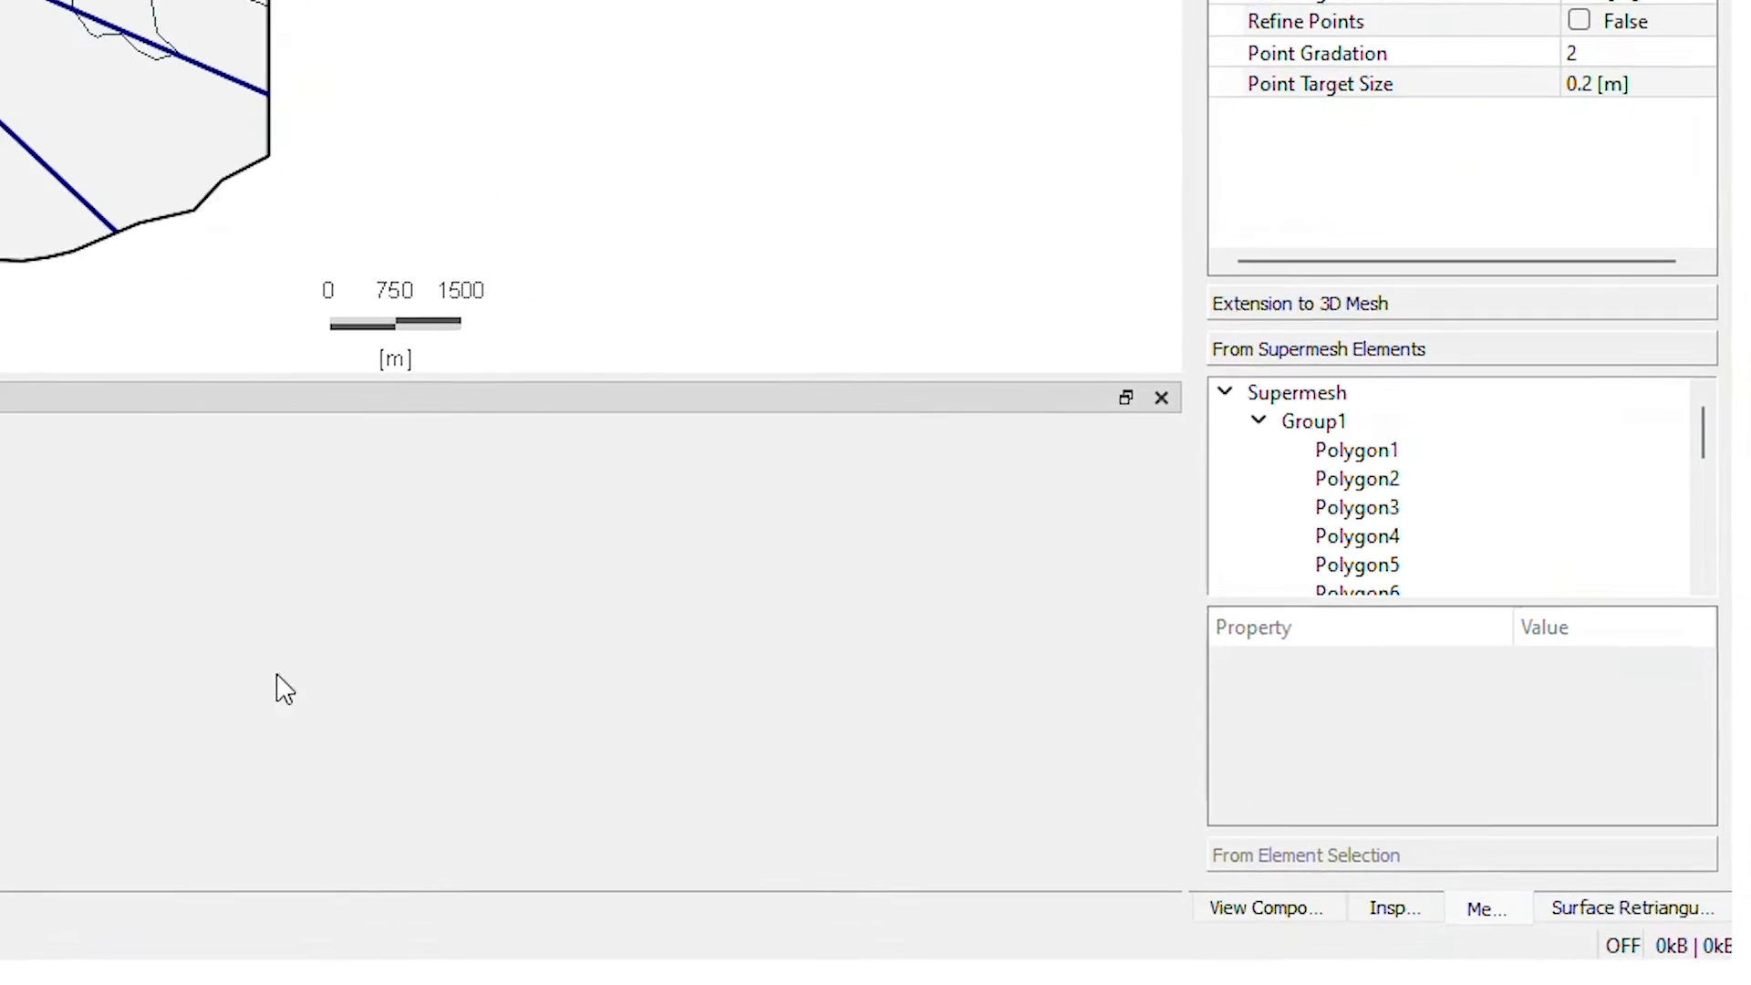
pyautogui.click(1299, 303)
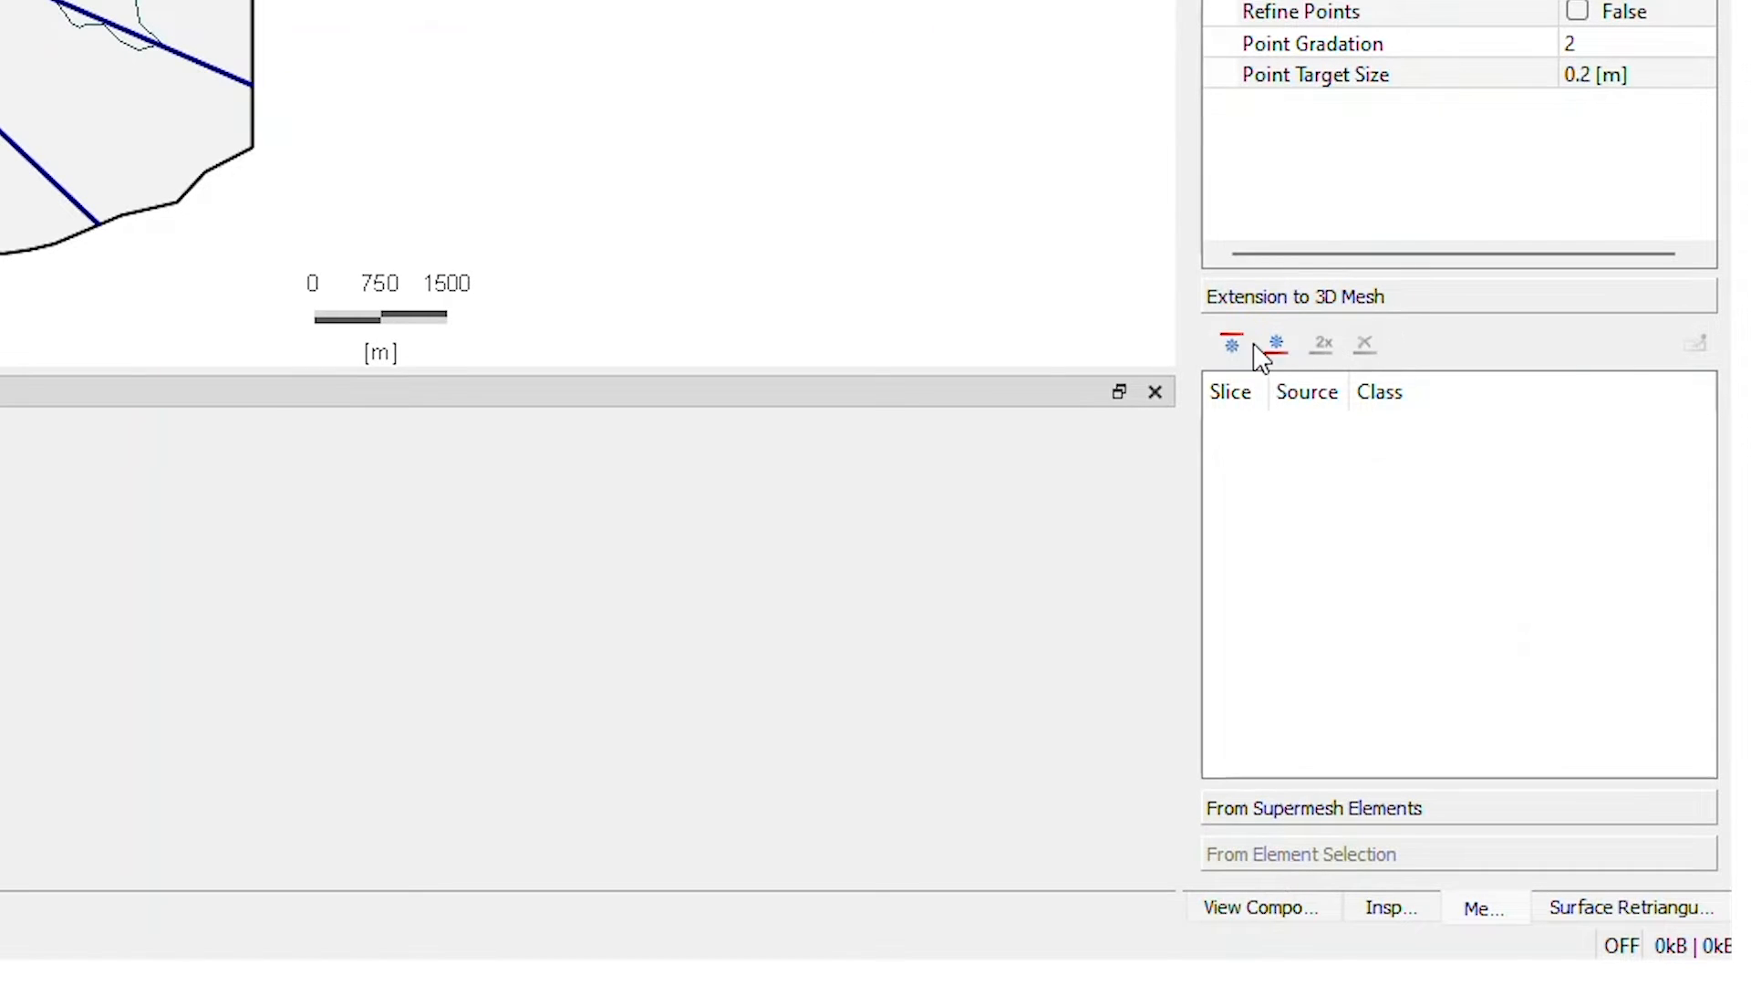
pyautogui.click(1232, 344)
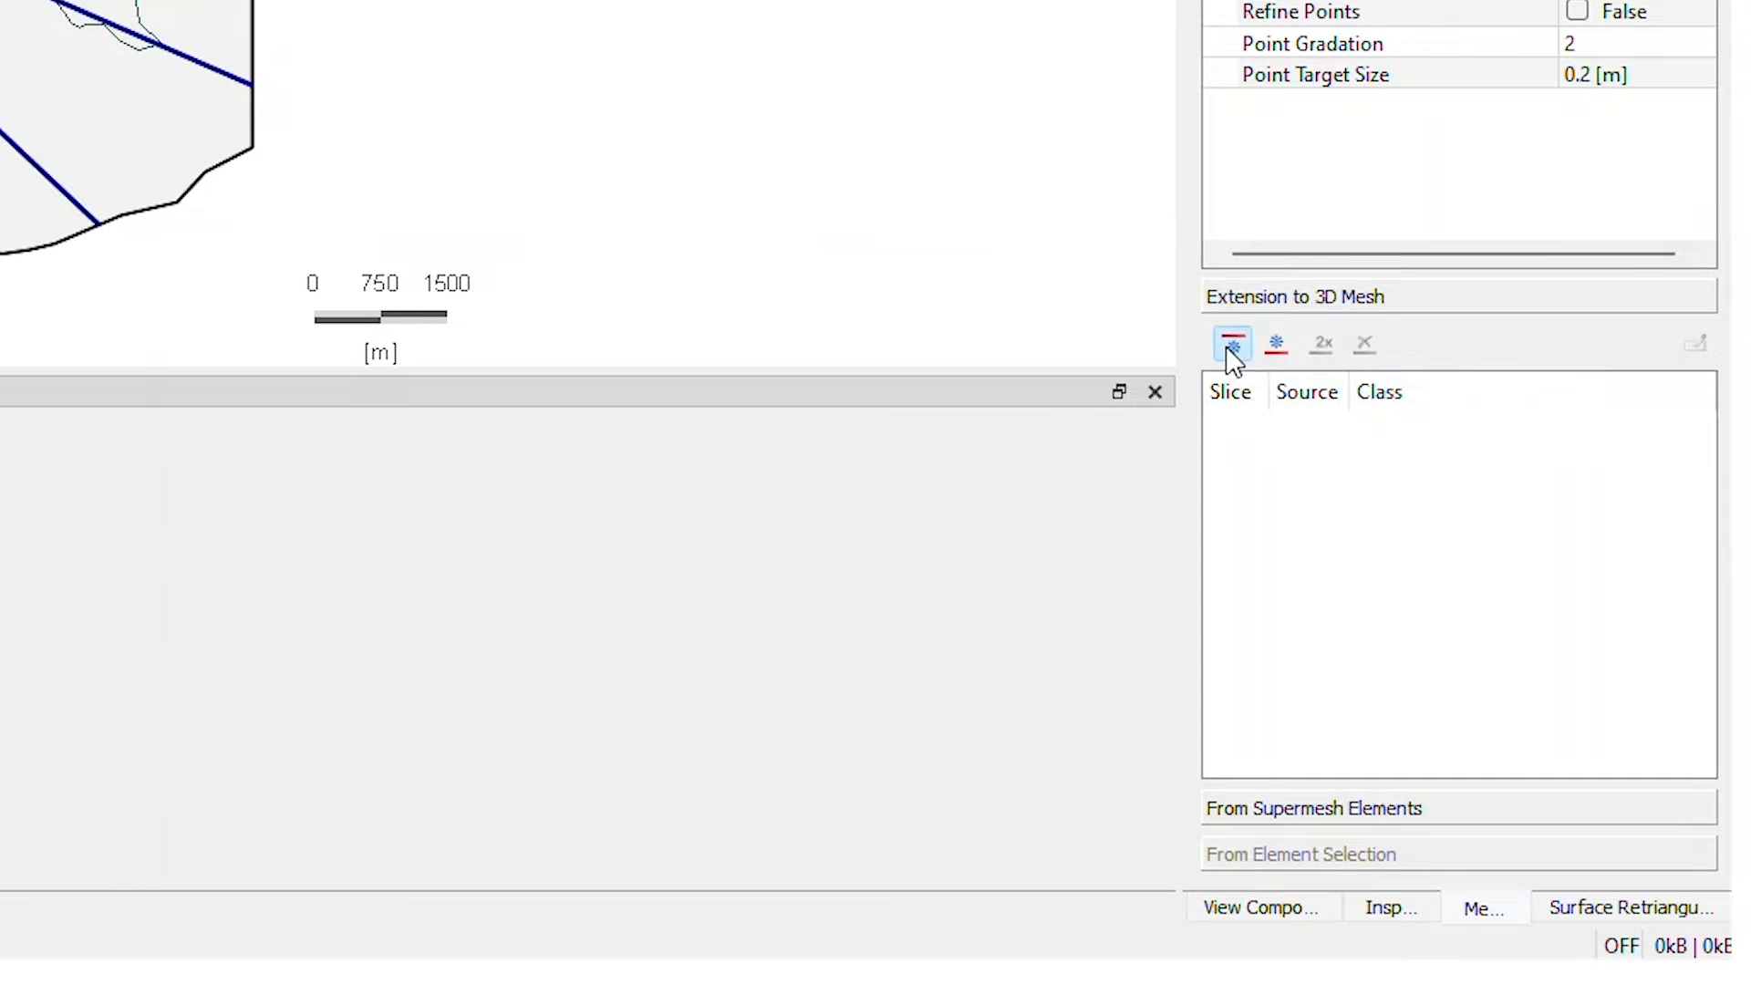
pyautogui.click(1233, 344)
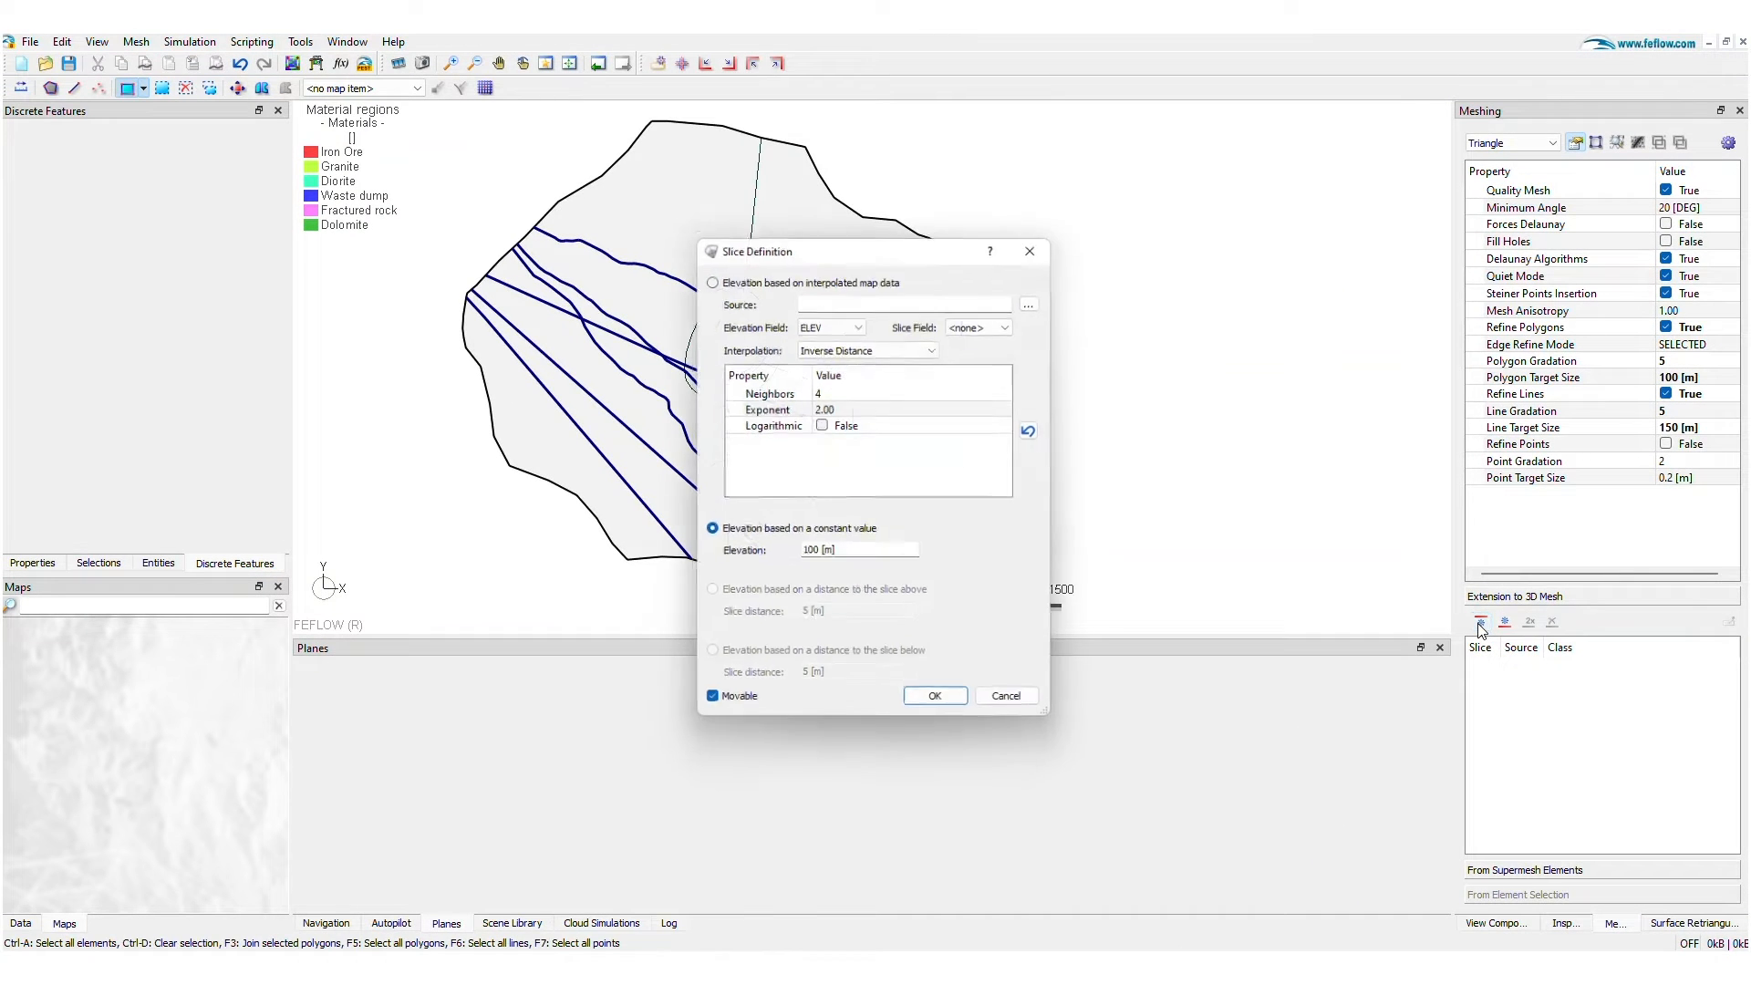
# - Define the slice from Pre-MiningTopo.dat with inverse-distance interpolation and mark it fixed
pyautogui.click(711, 280)
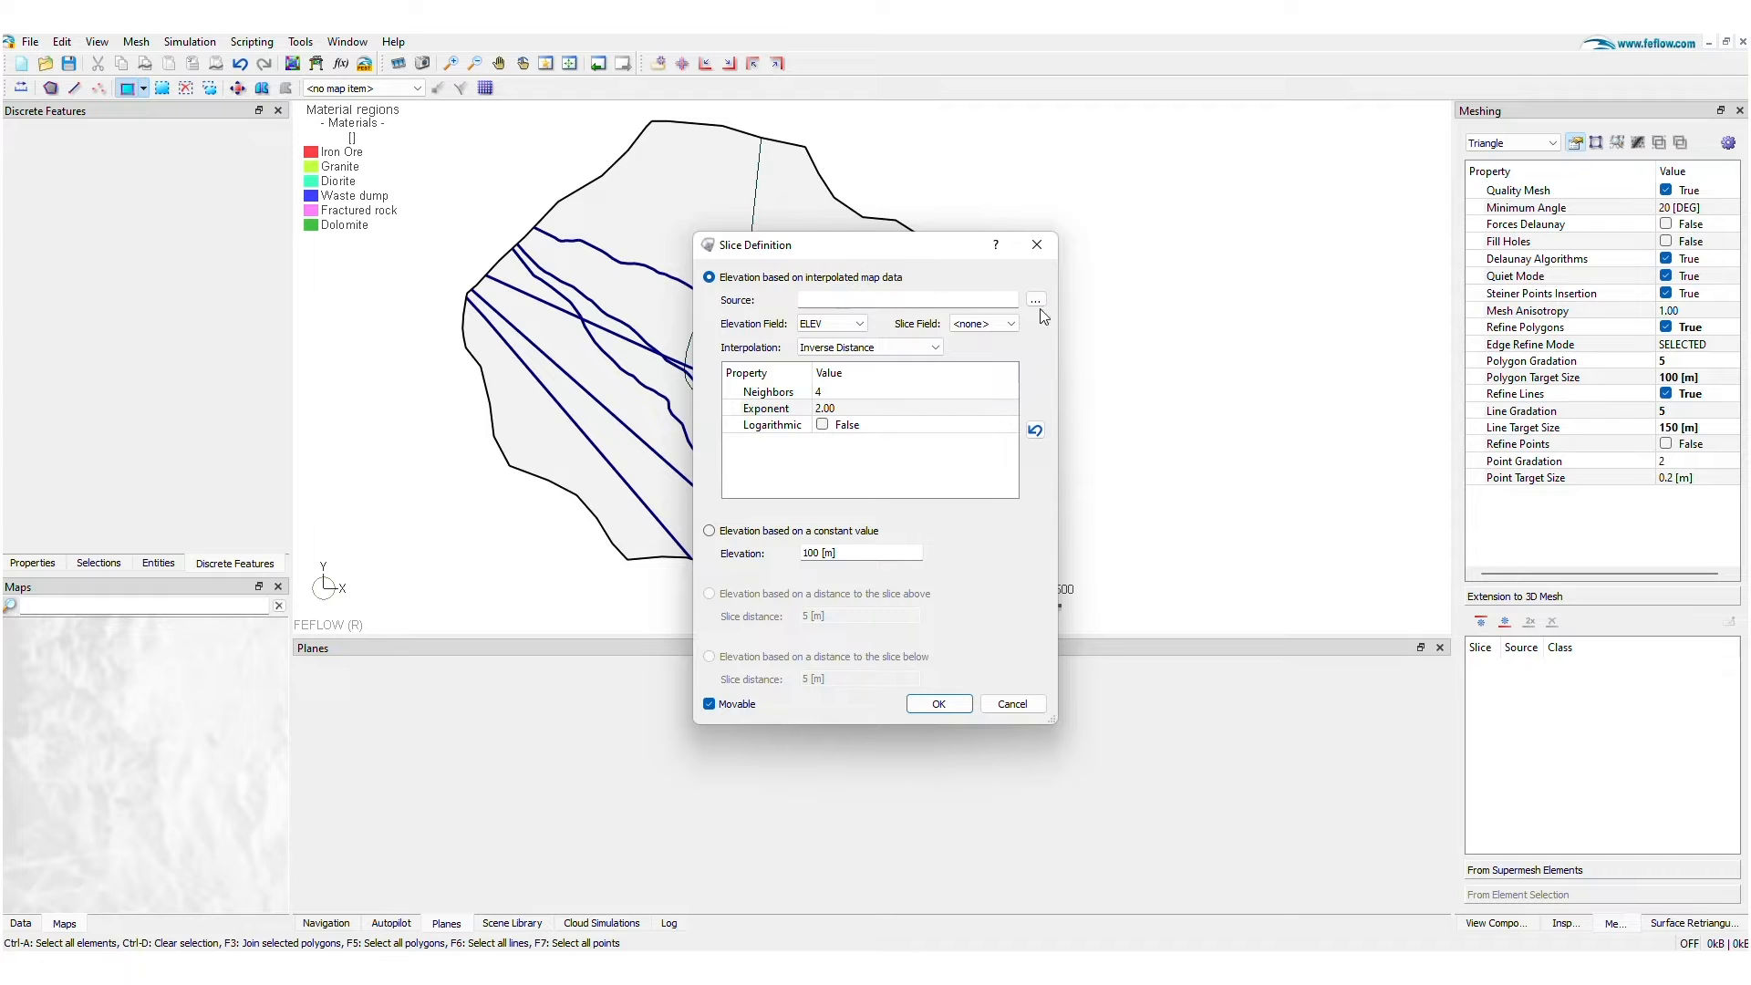
pyautogui.click(1033, 301)
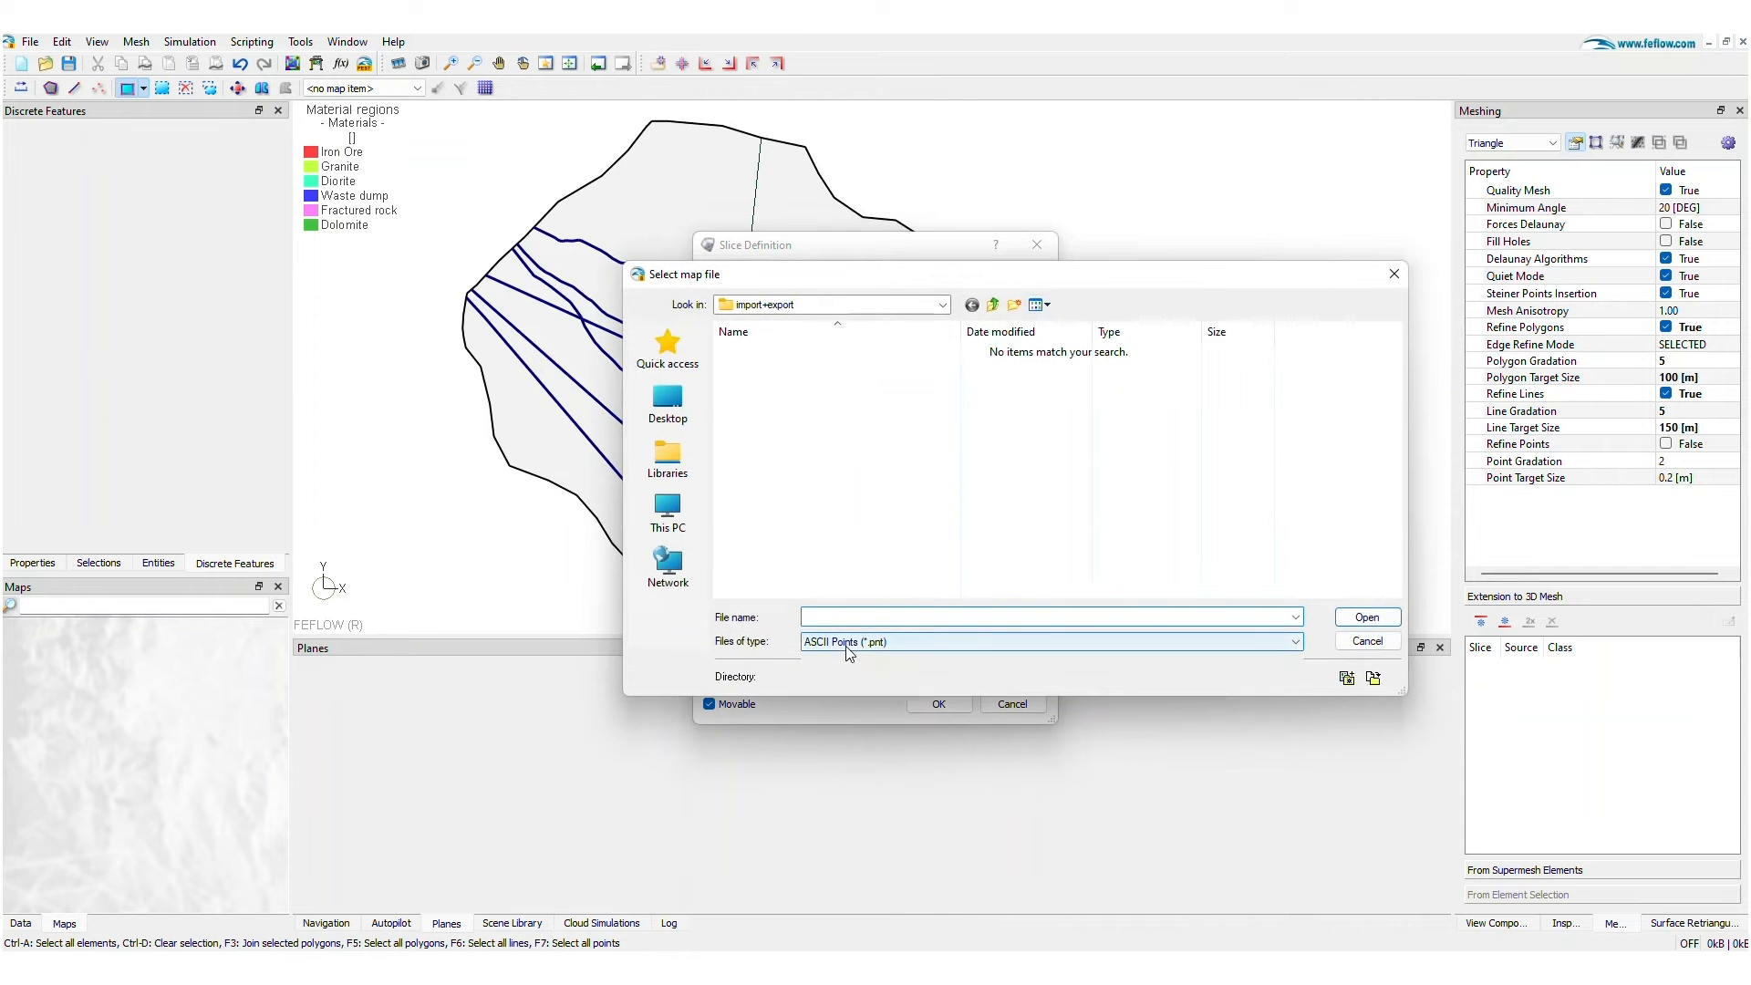
pyautogui.click(1292, 641)
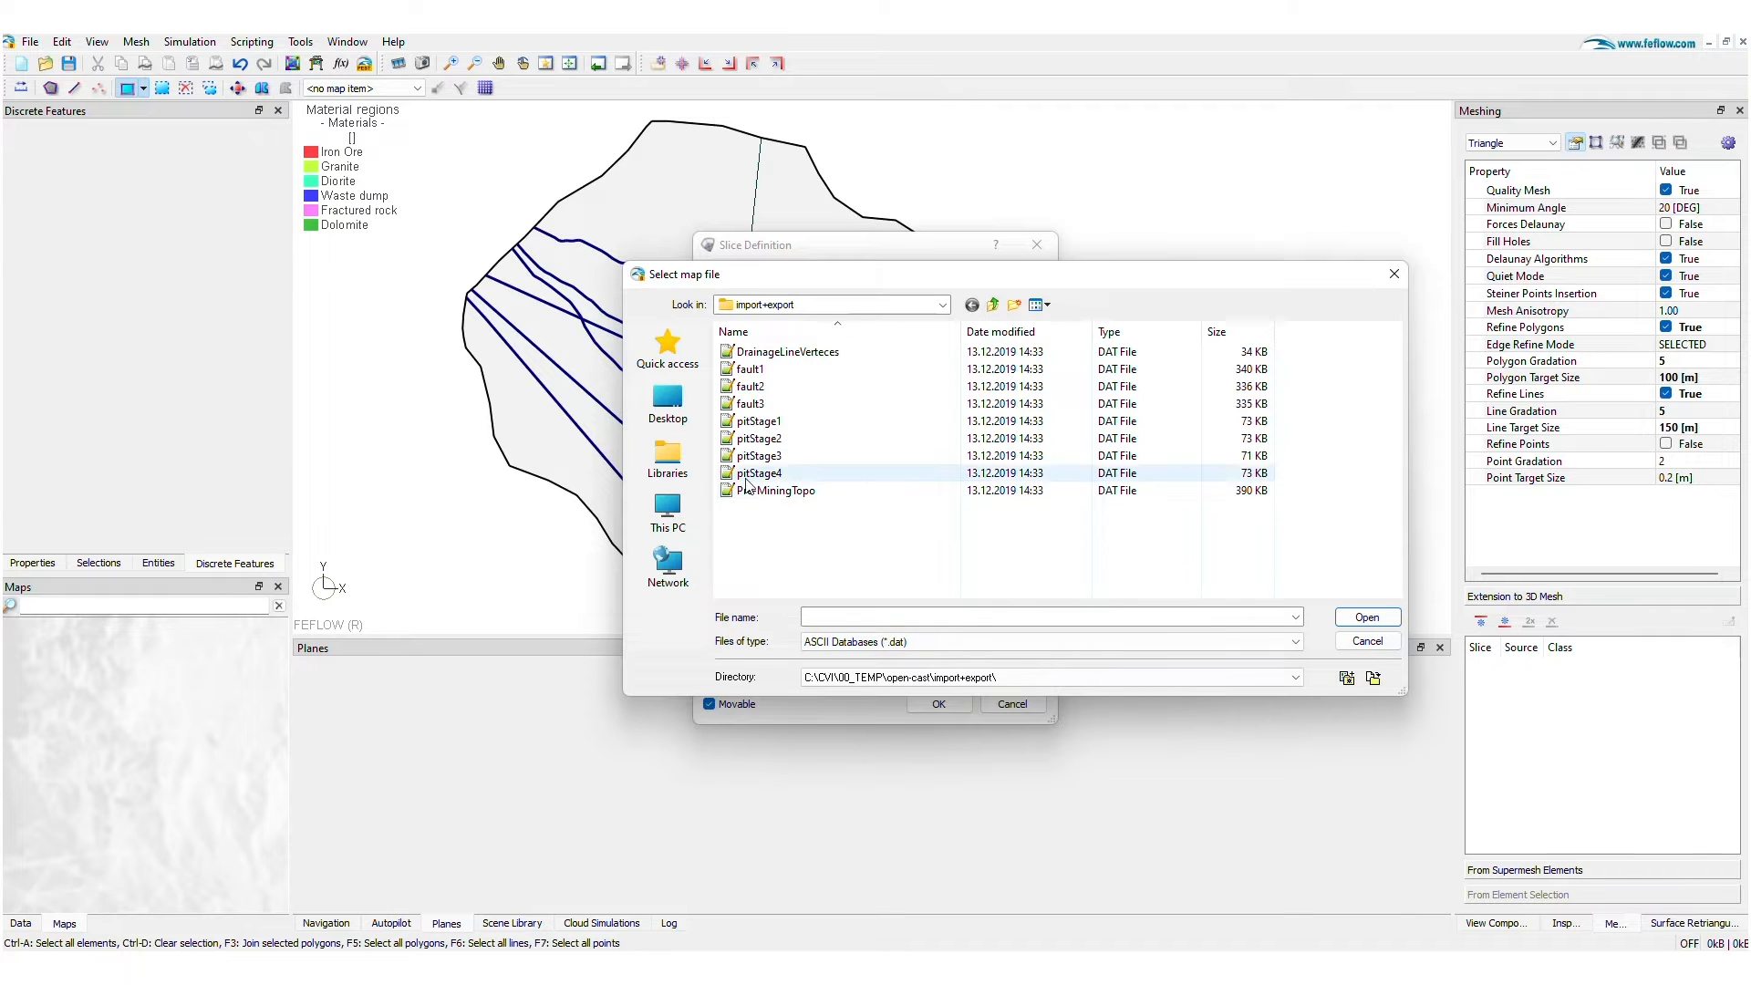
pyautogui.click(1365, 616)
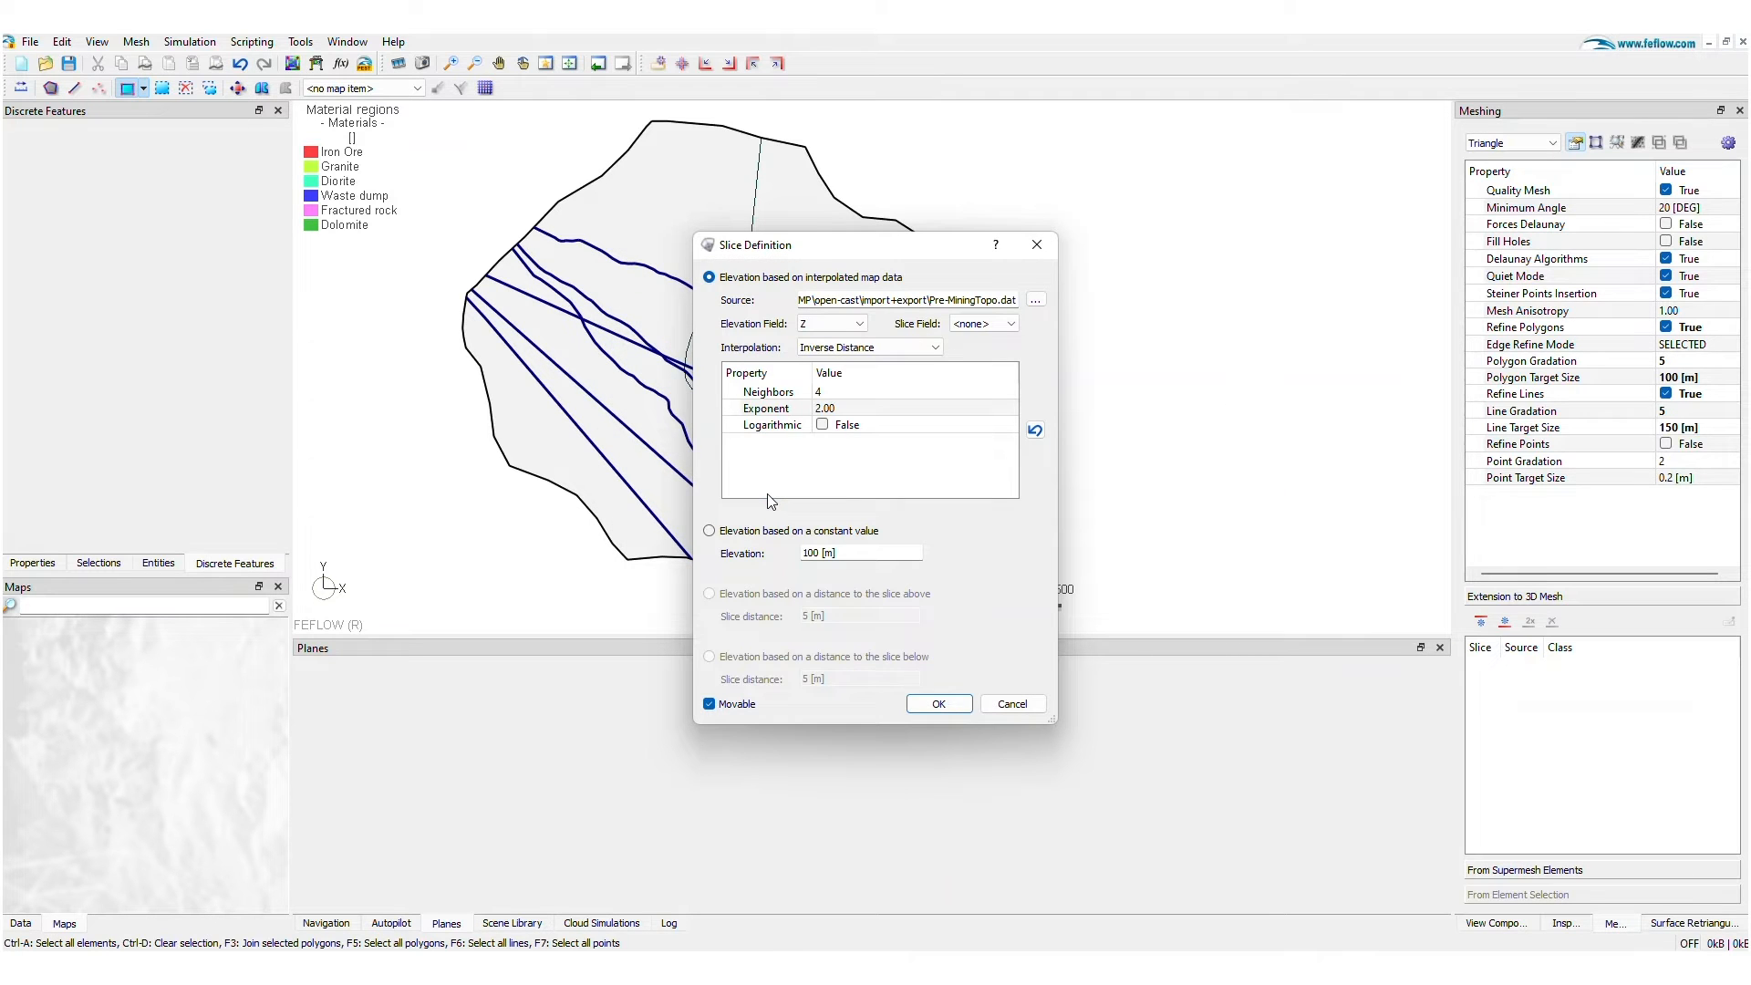
pyautogui.click(869, 347)
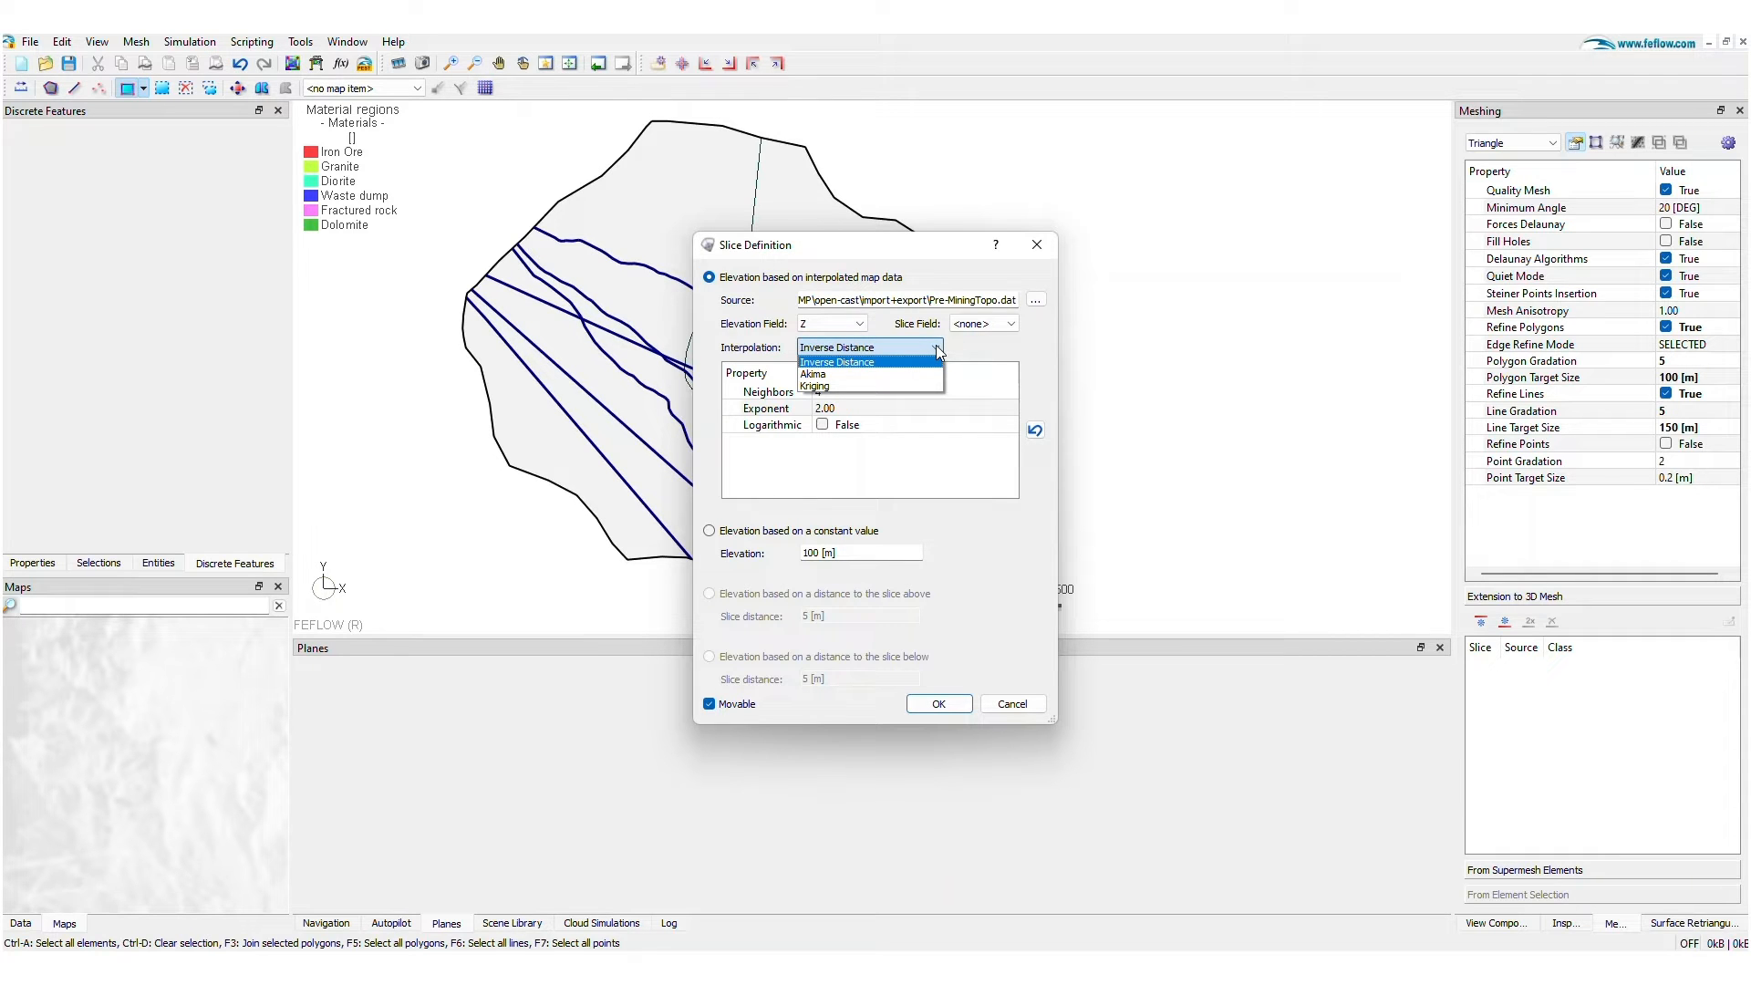
pyautogui.click(837, 361)
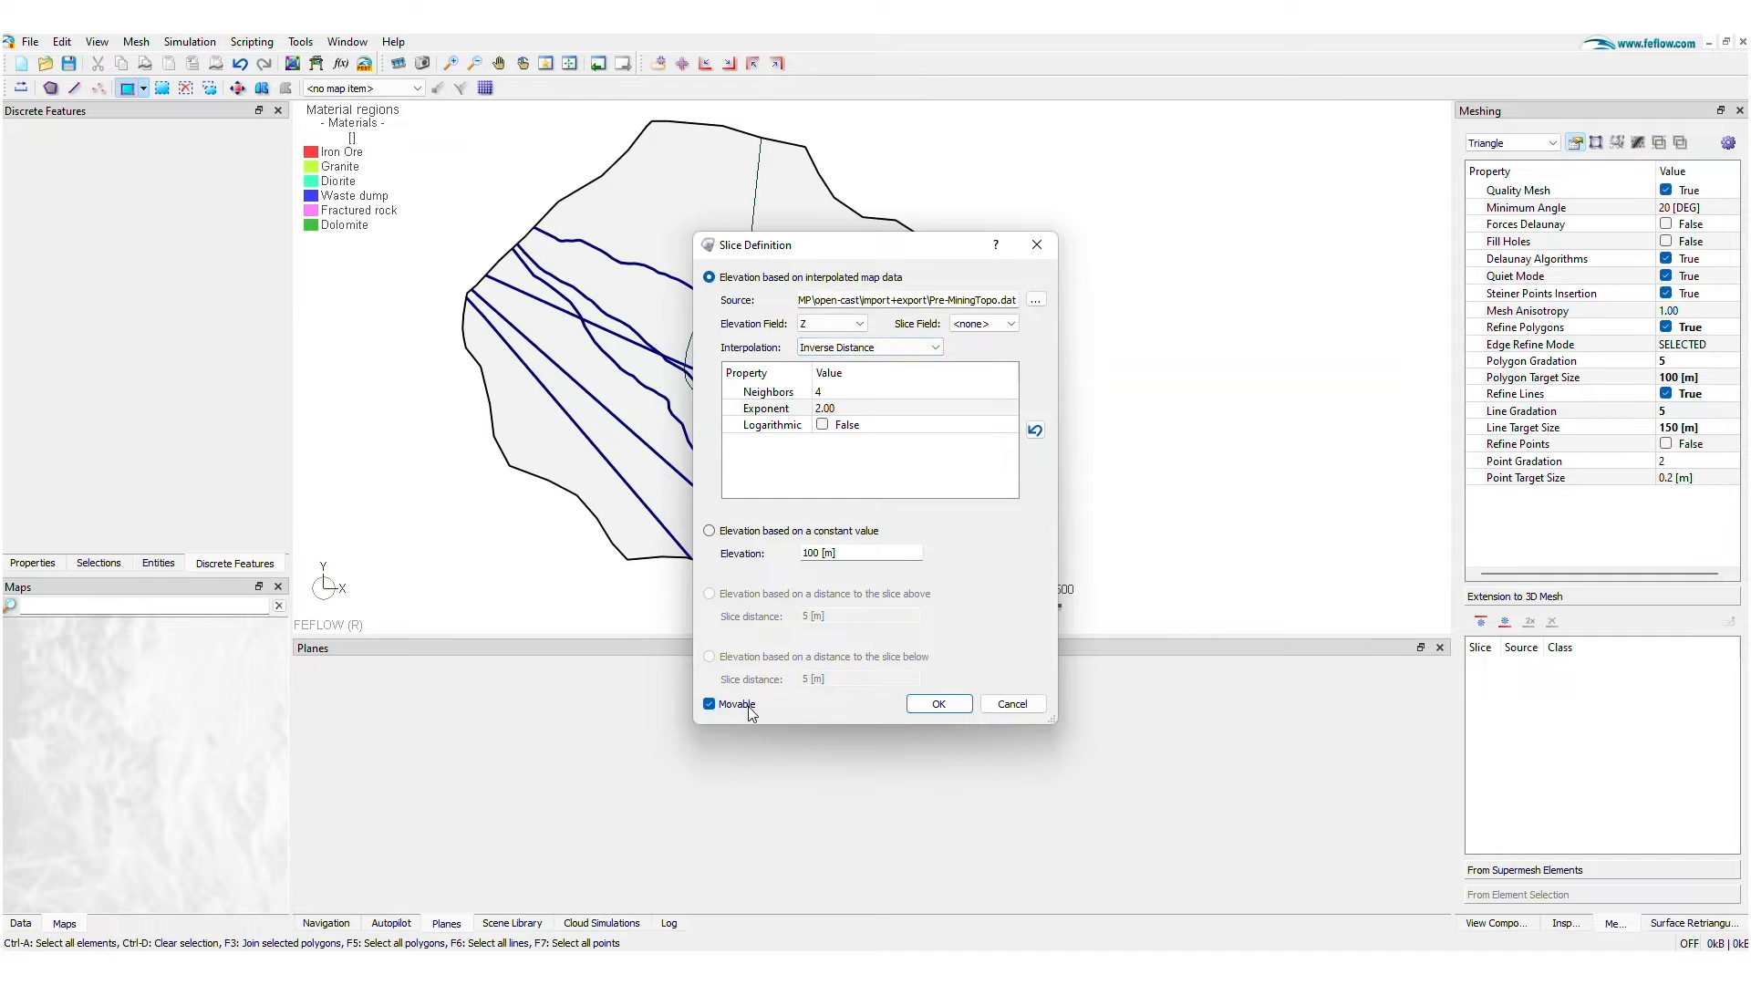
pyautogui.click(709, 704)
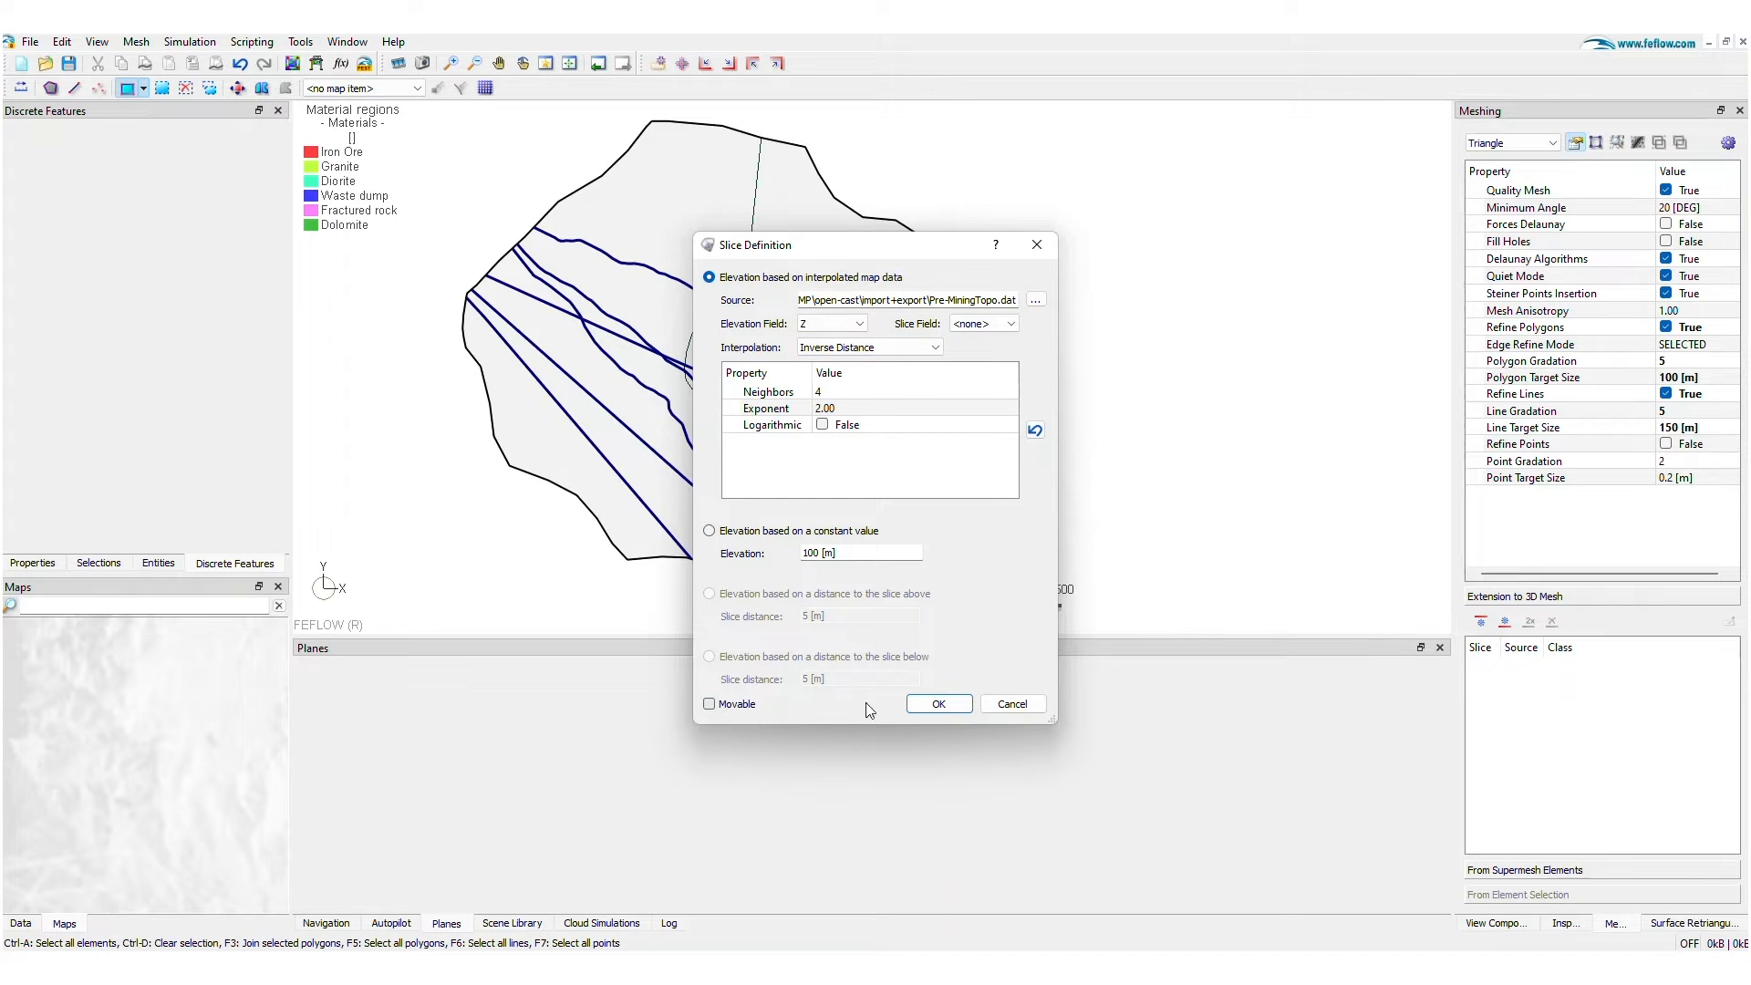
pyautogui.click(938, 704)
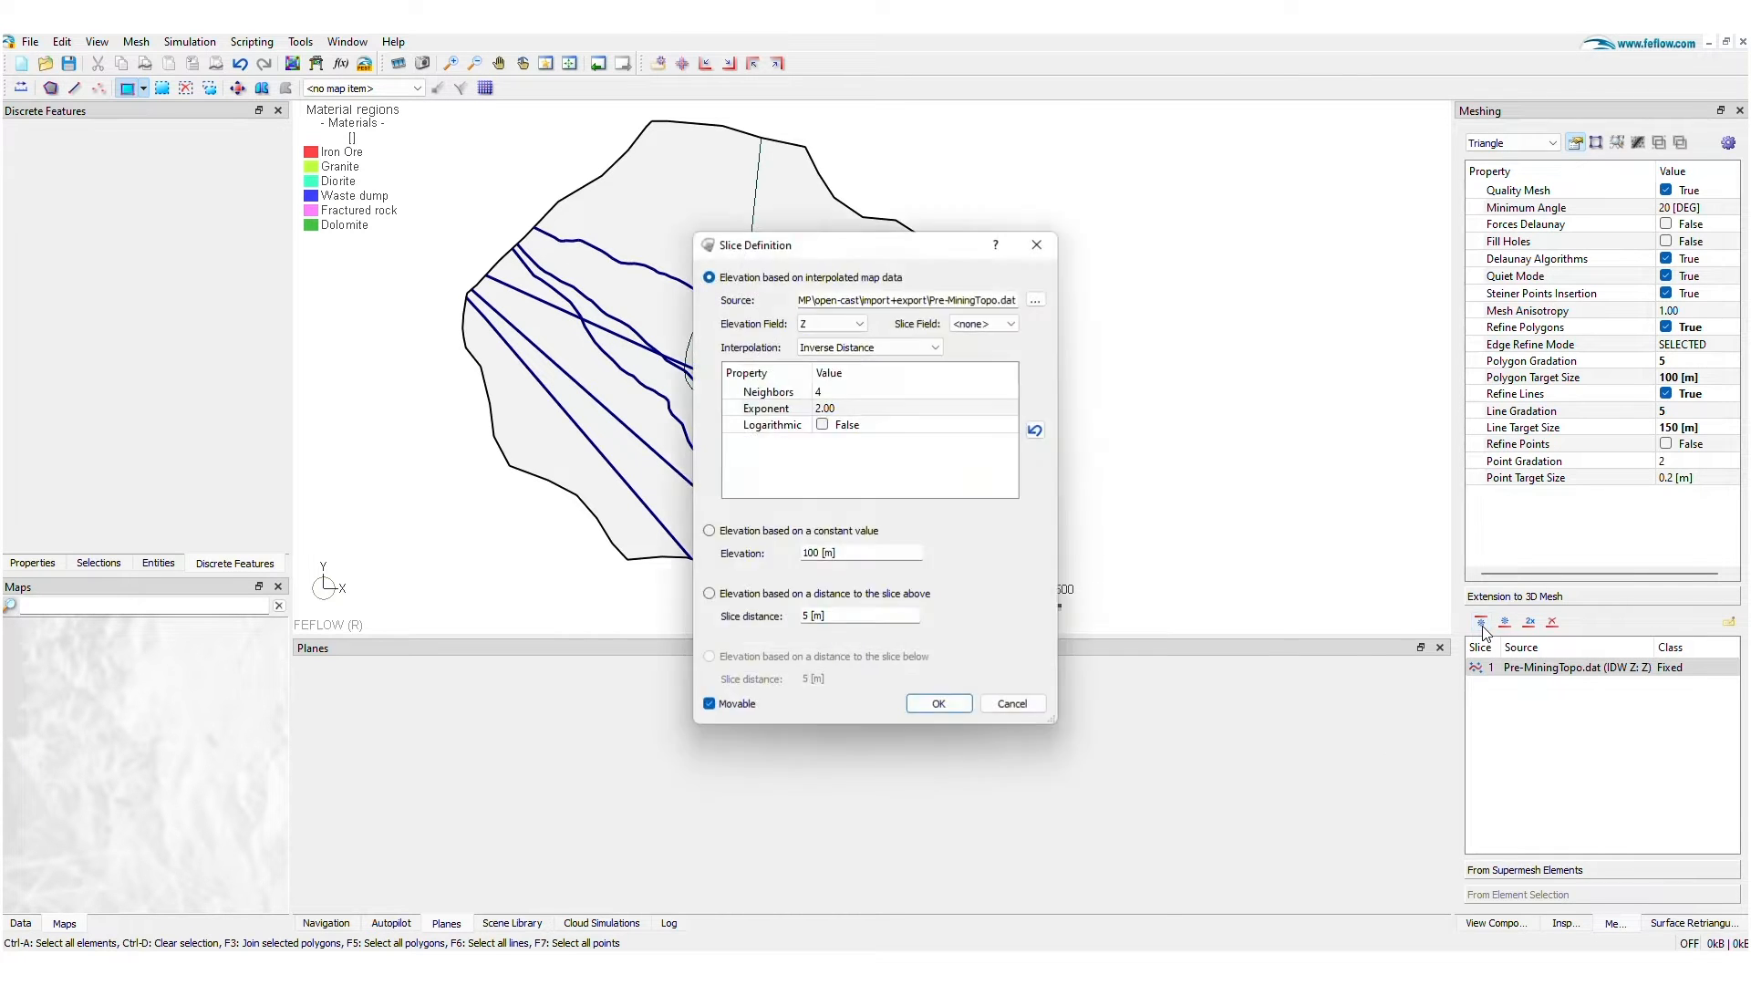
# - Add a fixed slice sourced from pitStage1 (repeated for pitStage2–4 and fault1)
pyautogui.click(1032, 299)
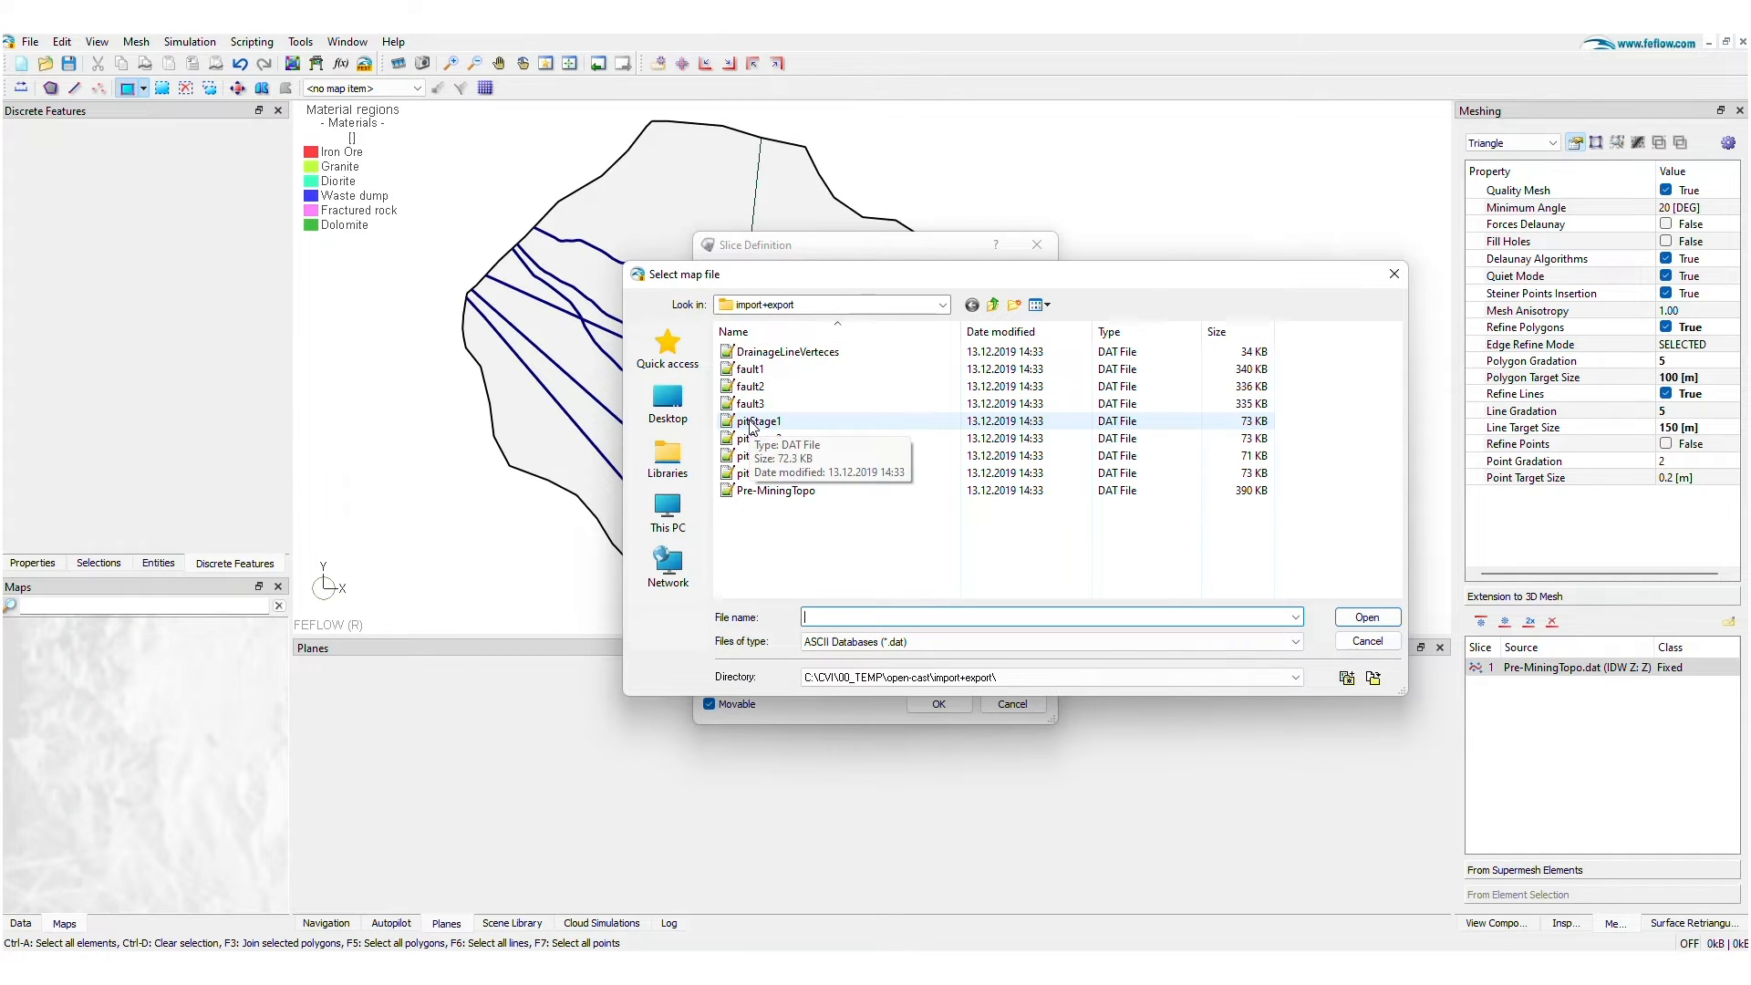
pyautogui.doubleClick(757, 421)
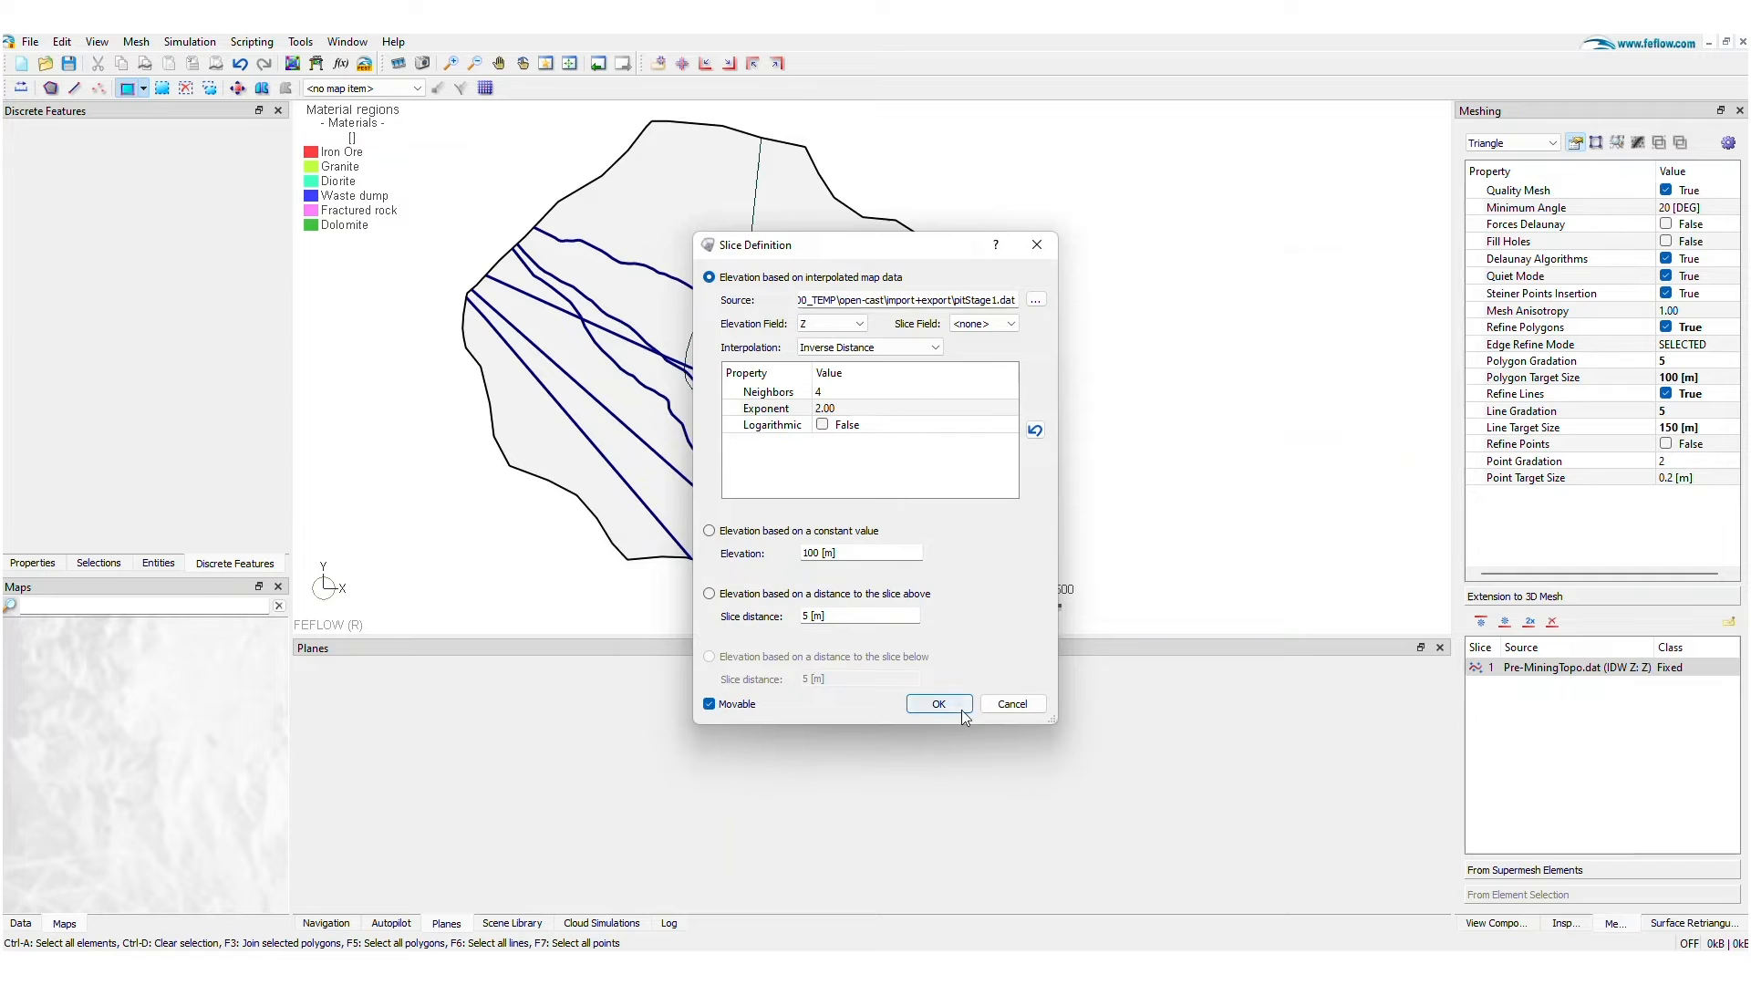
pyautogui.click(937, 704)
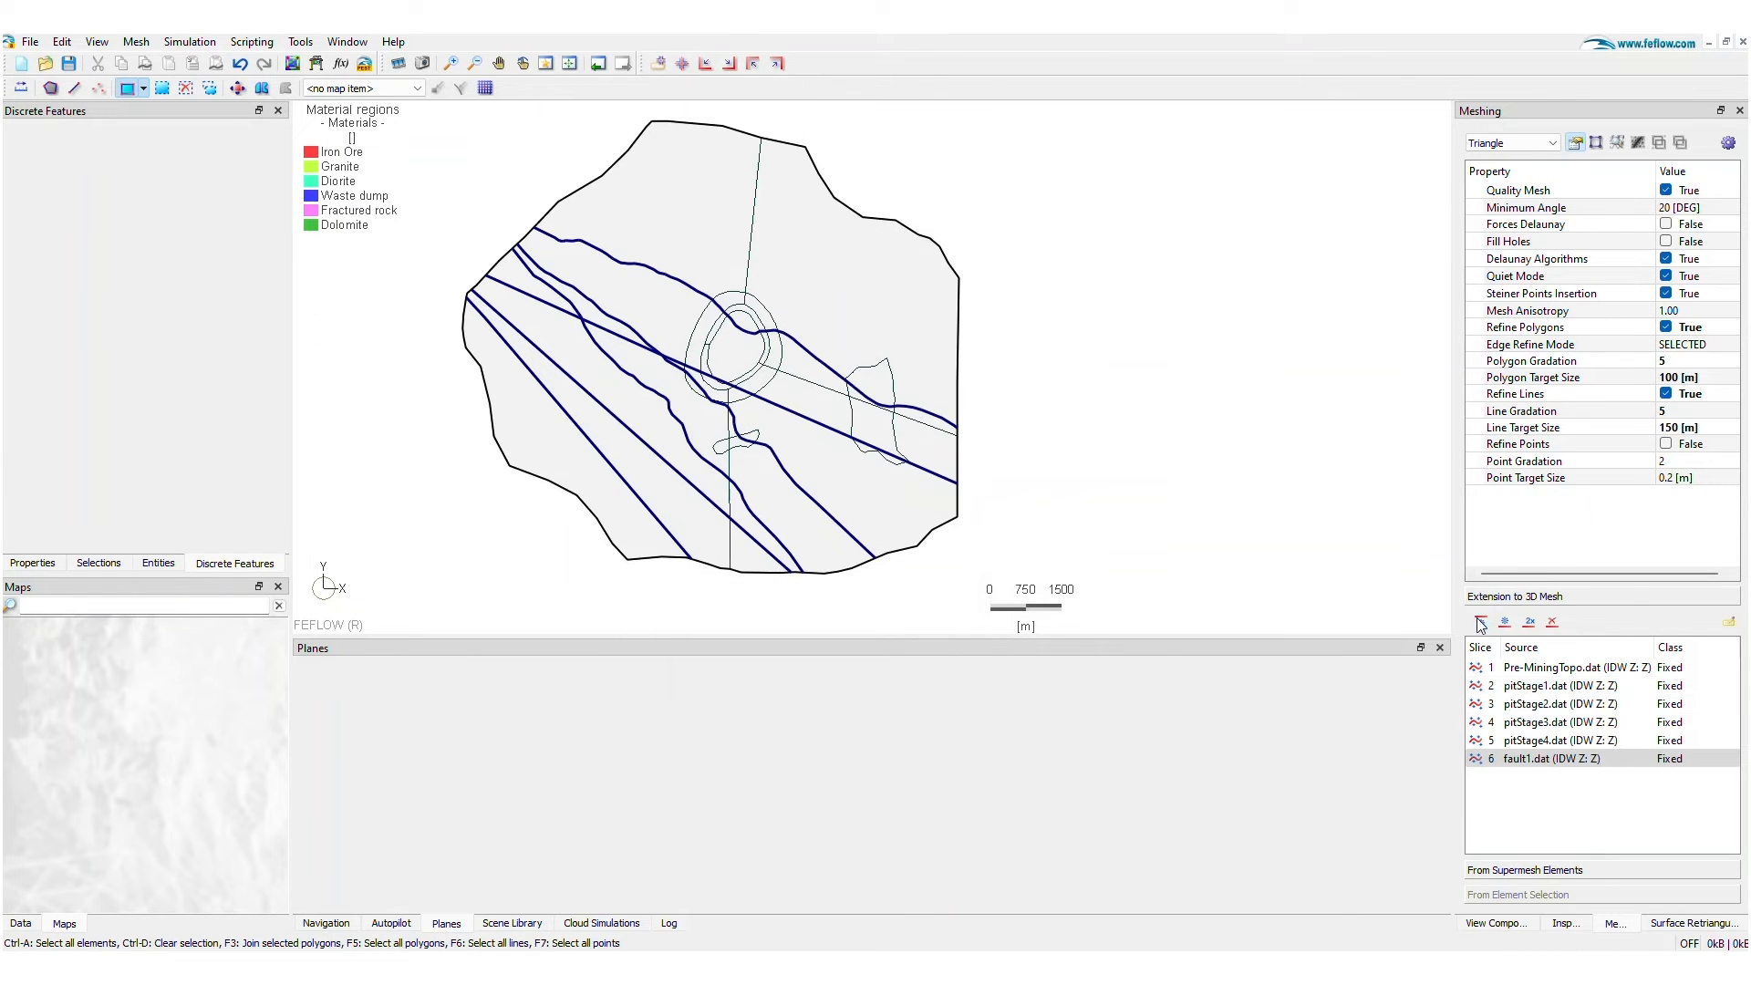
# - Add a further slice placed 250 m below the slice above
pyautogui.doubleClick(1550, 759)
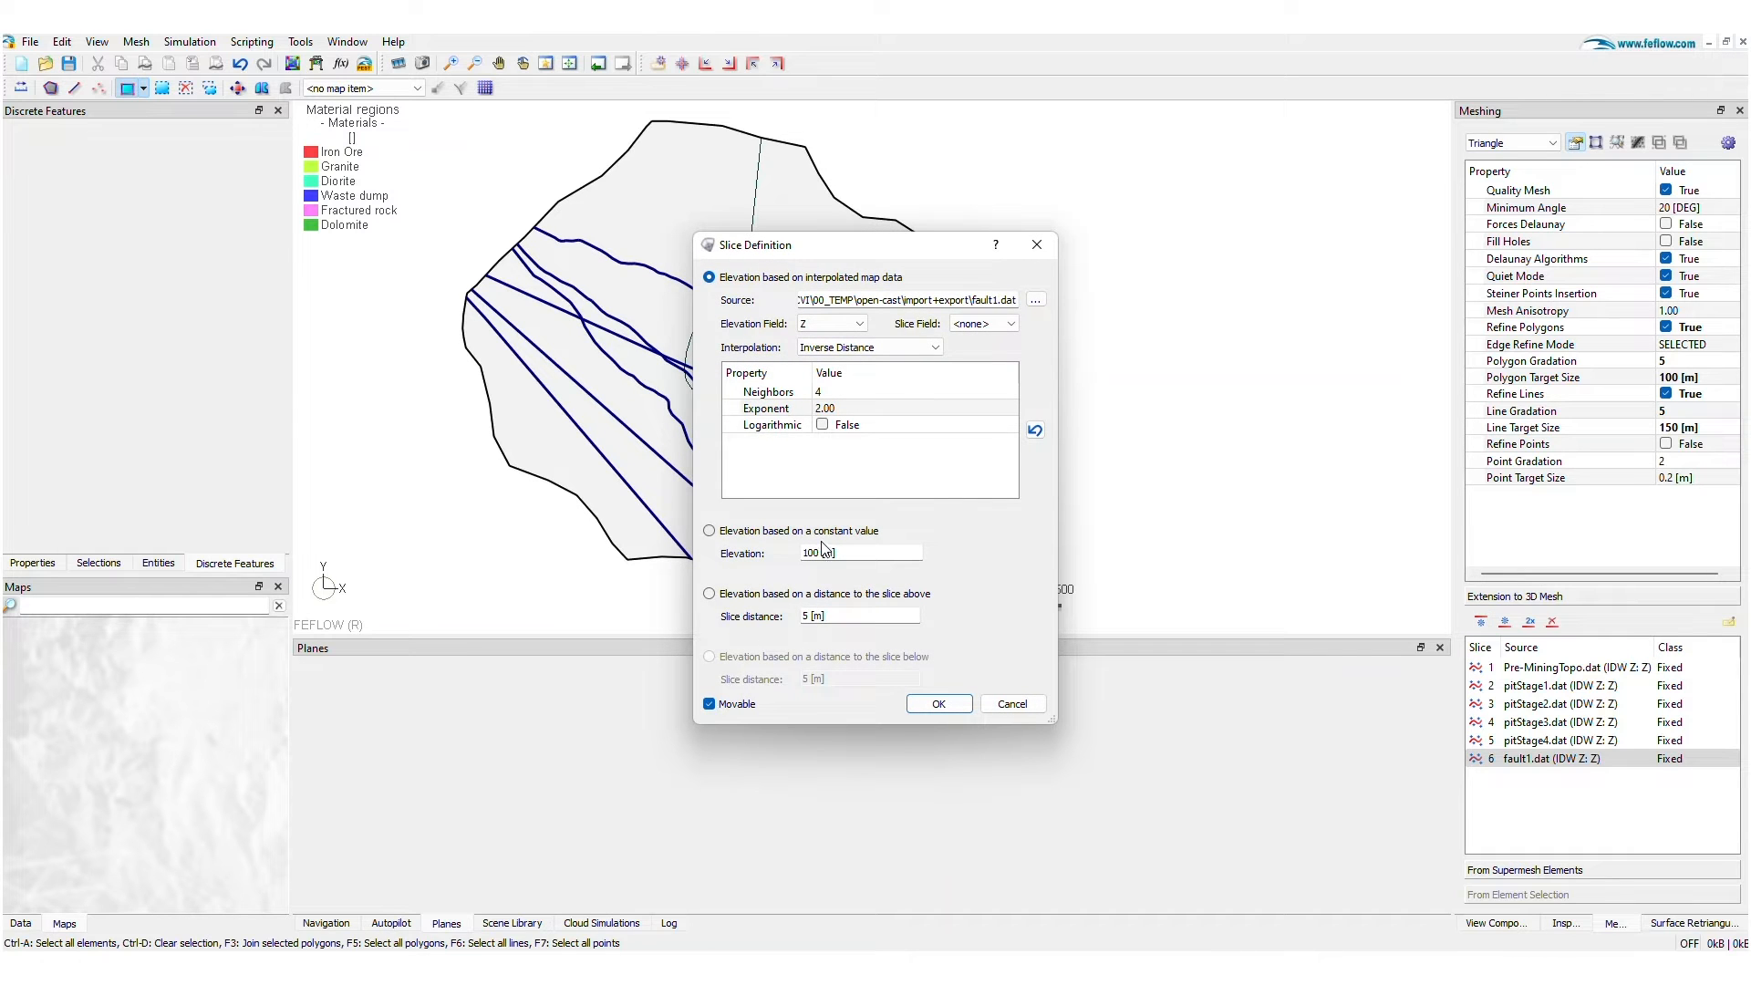
pyautogui.click(709, 592)
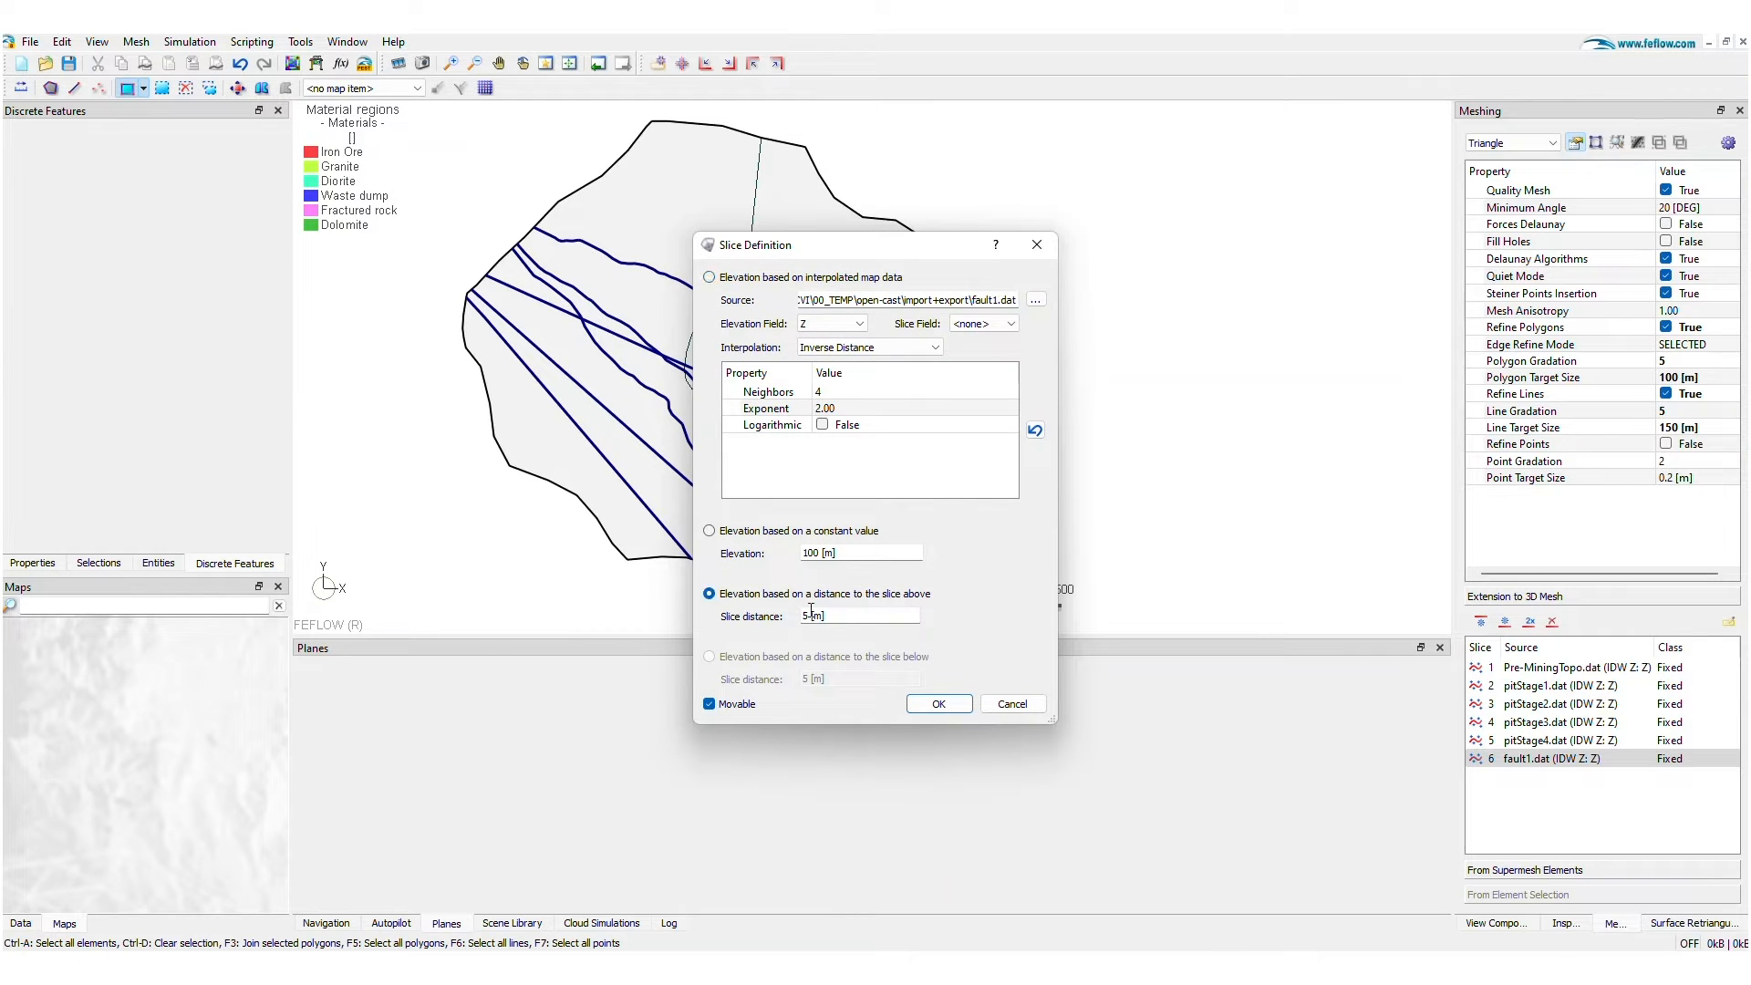
pyautogui.write('250')
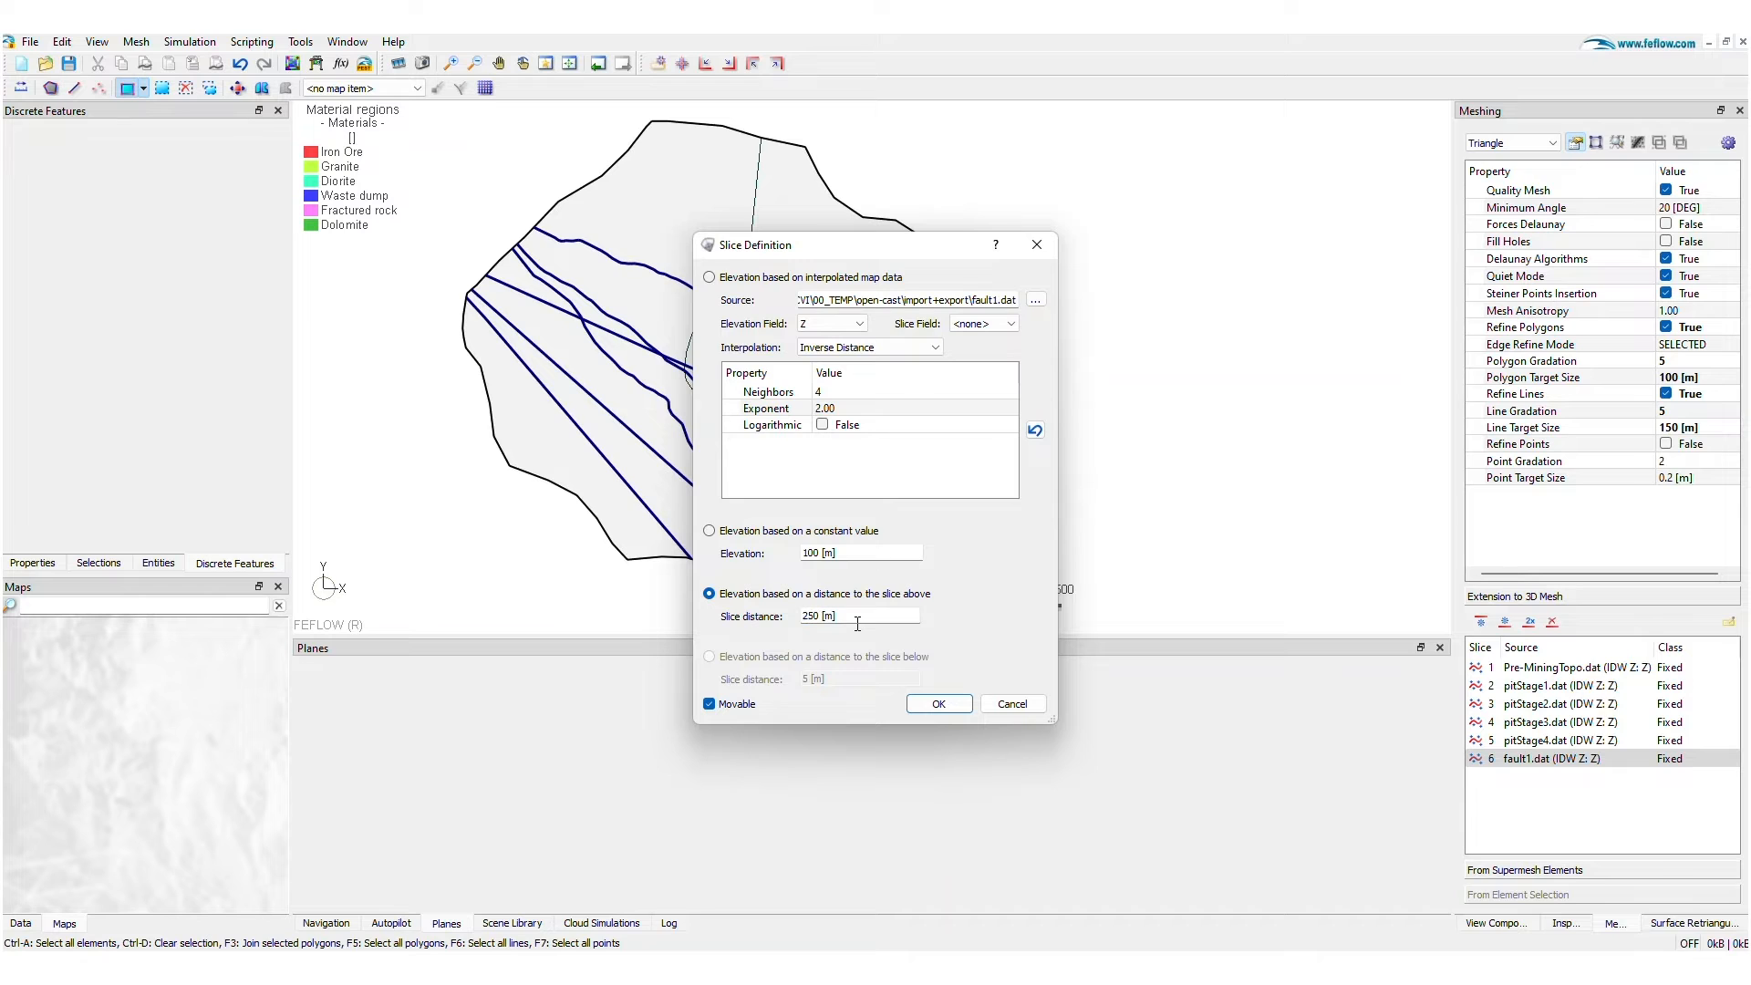
# - Confirm the 250 m slice and make 3 copies of it
pyautogui.click(937, 704)
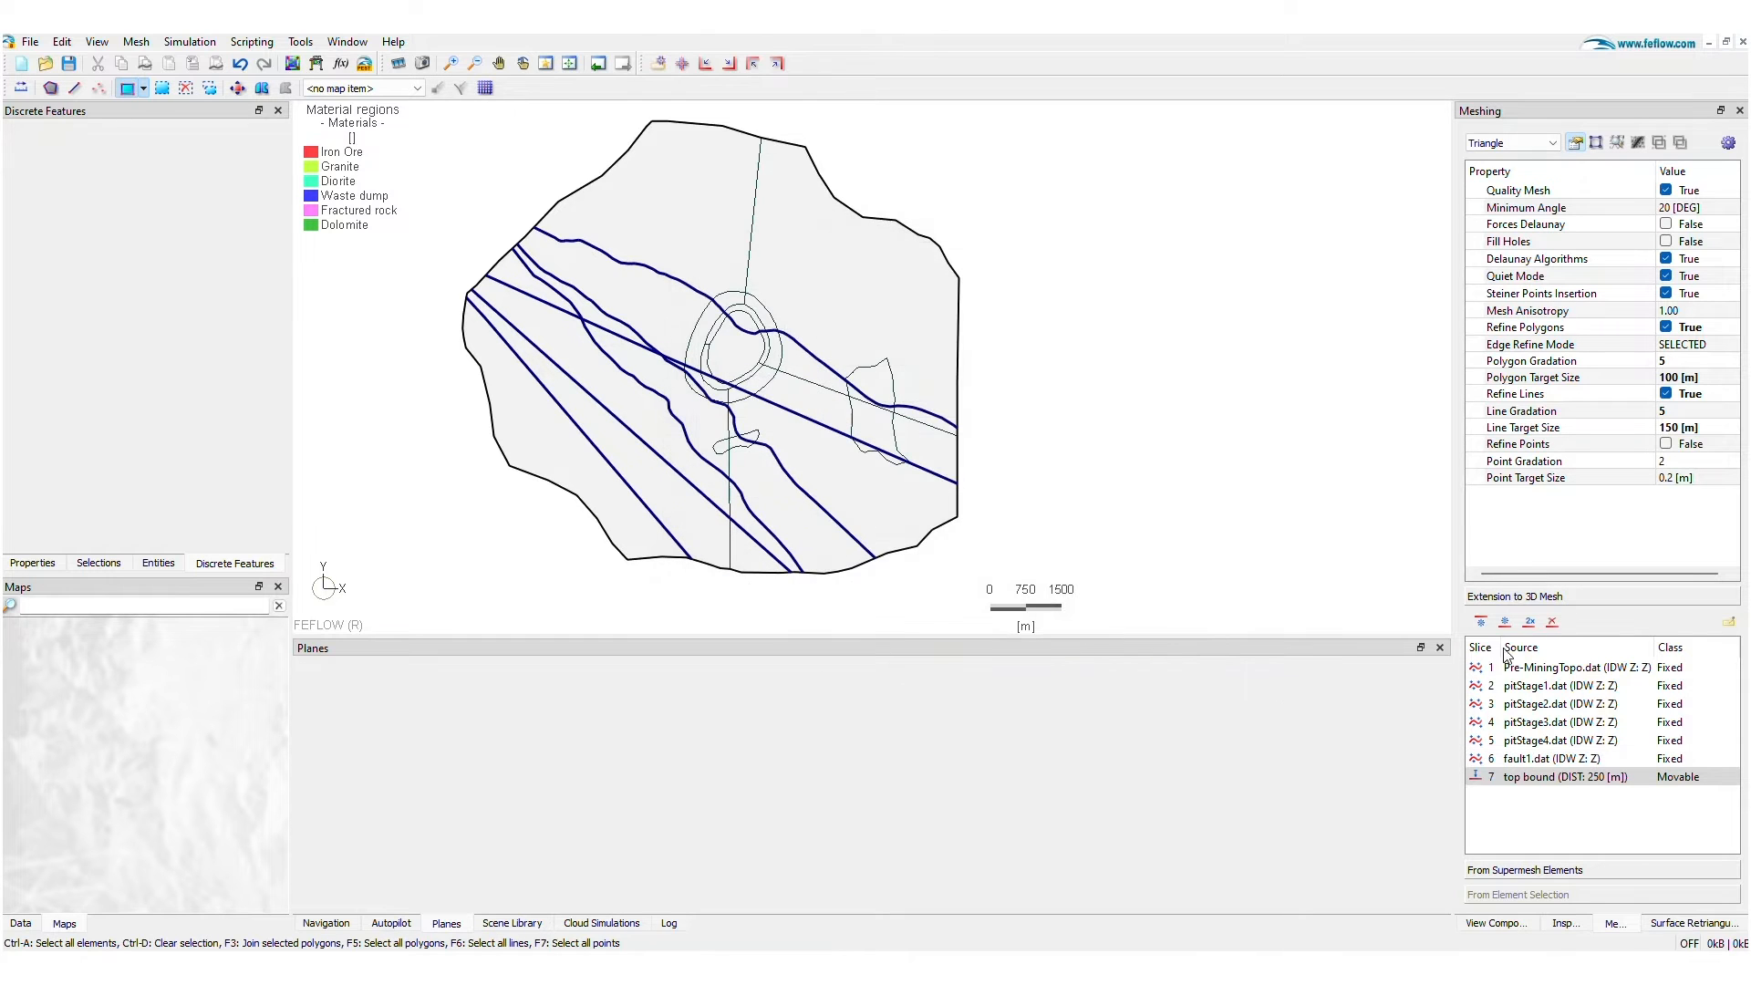
pyautogui.click(1528, 622)
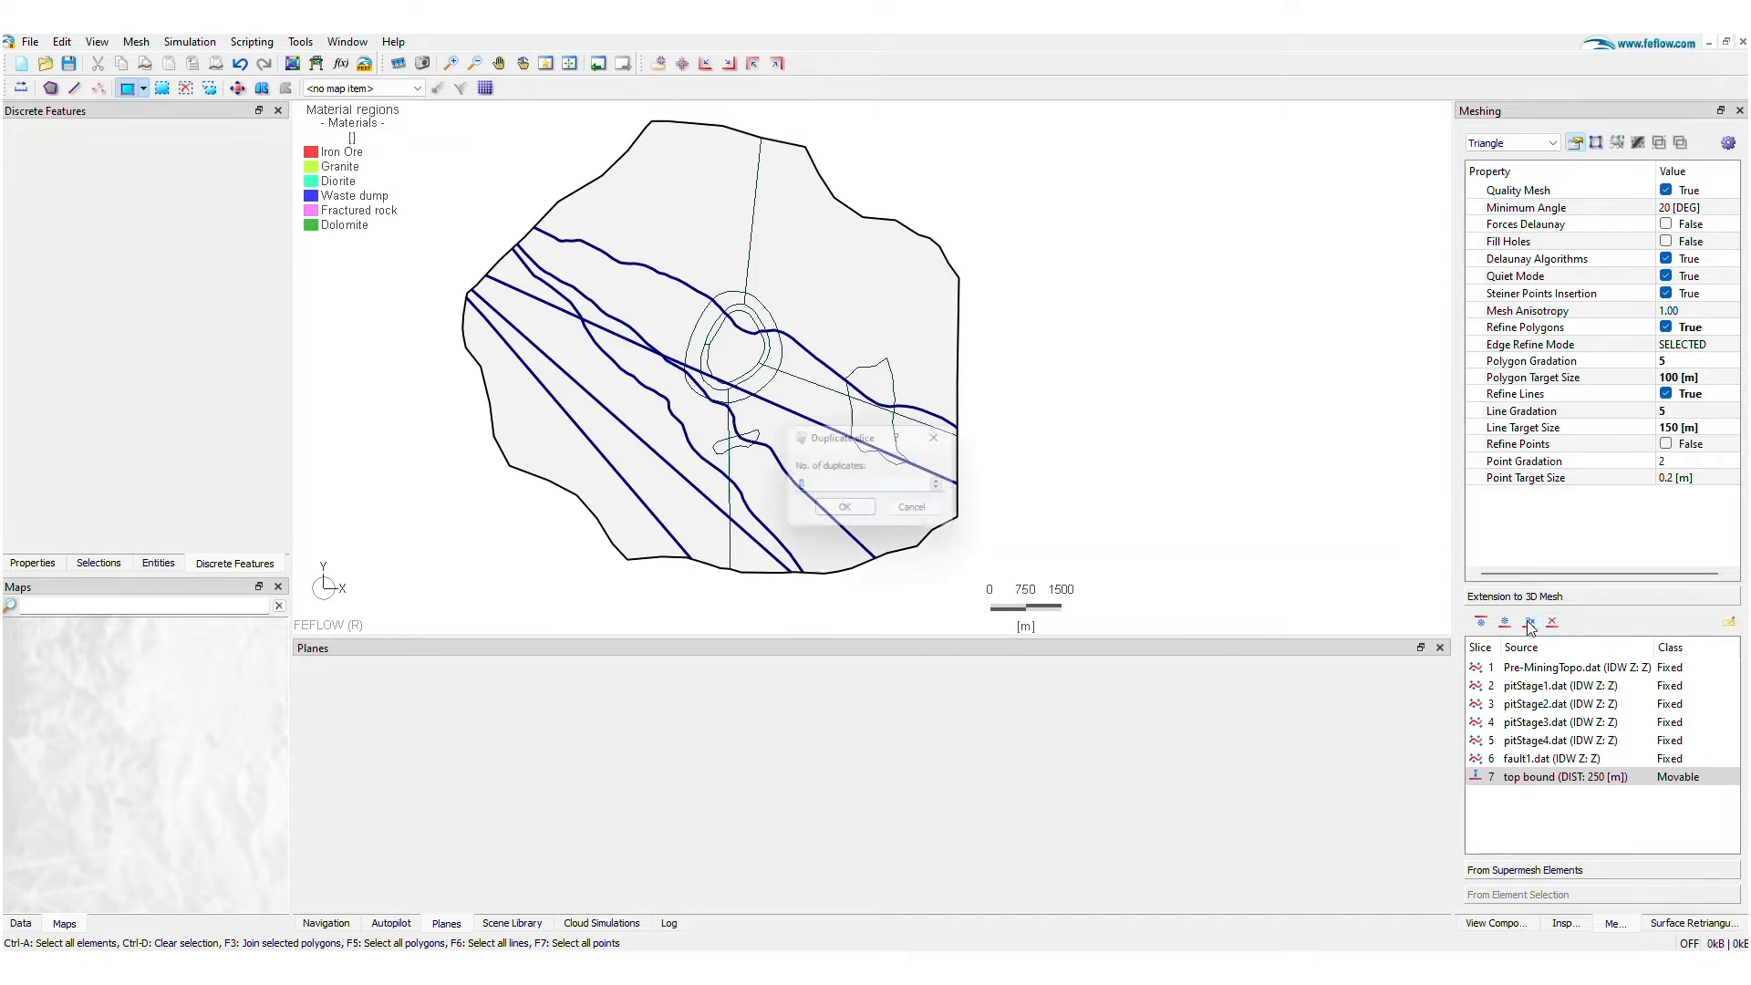
pyautogui.write('3')
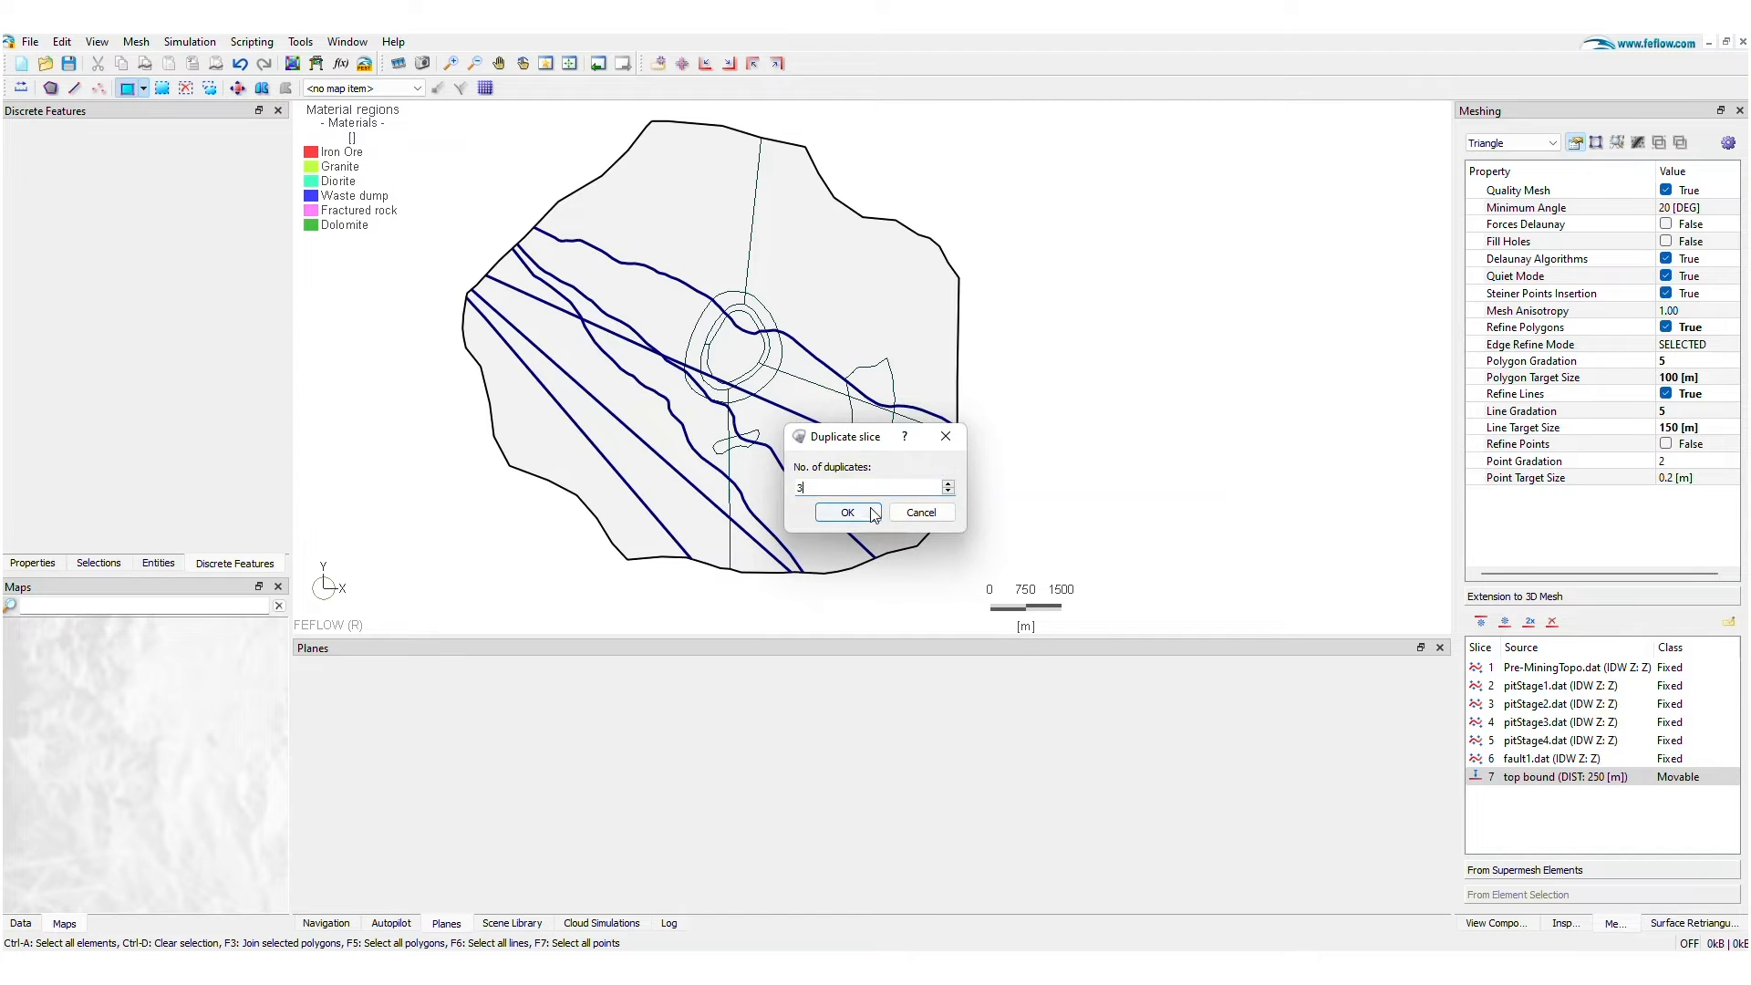
# - Change the spacing of slices 8 and 10 to 500 m below the slice above
pyautogui.click(845, 511)
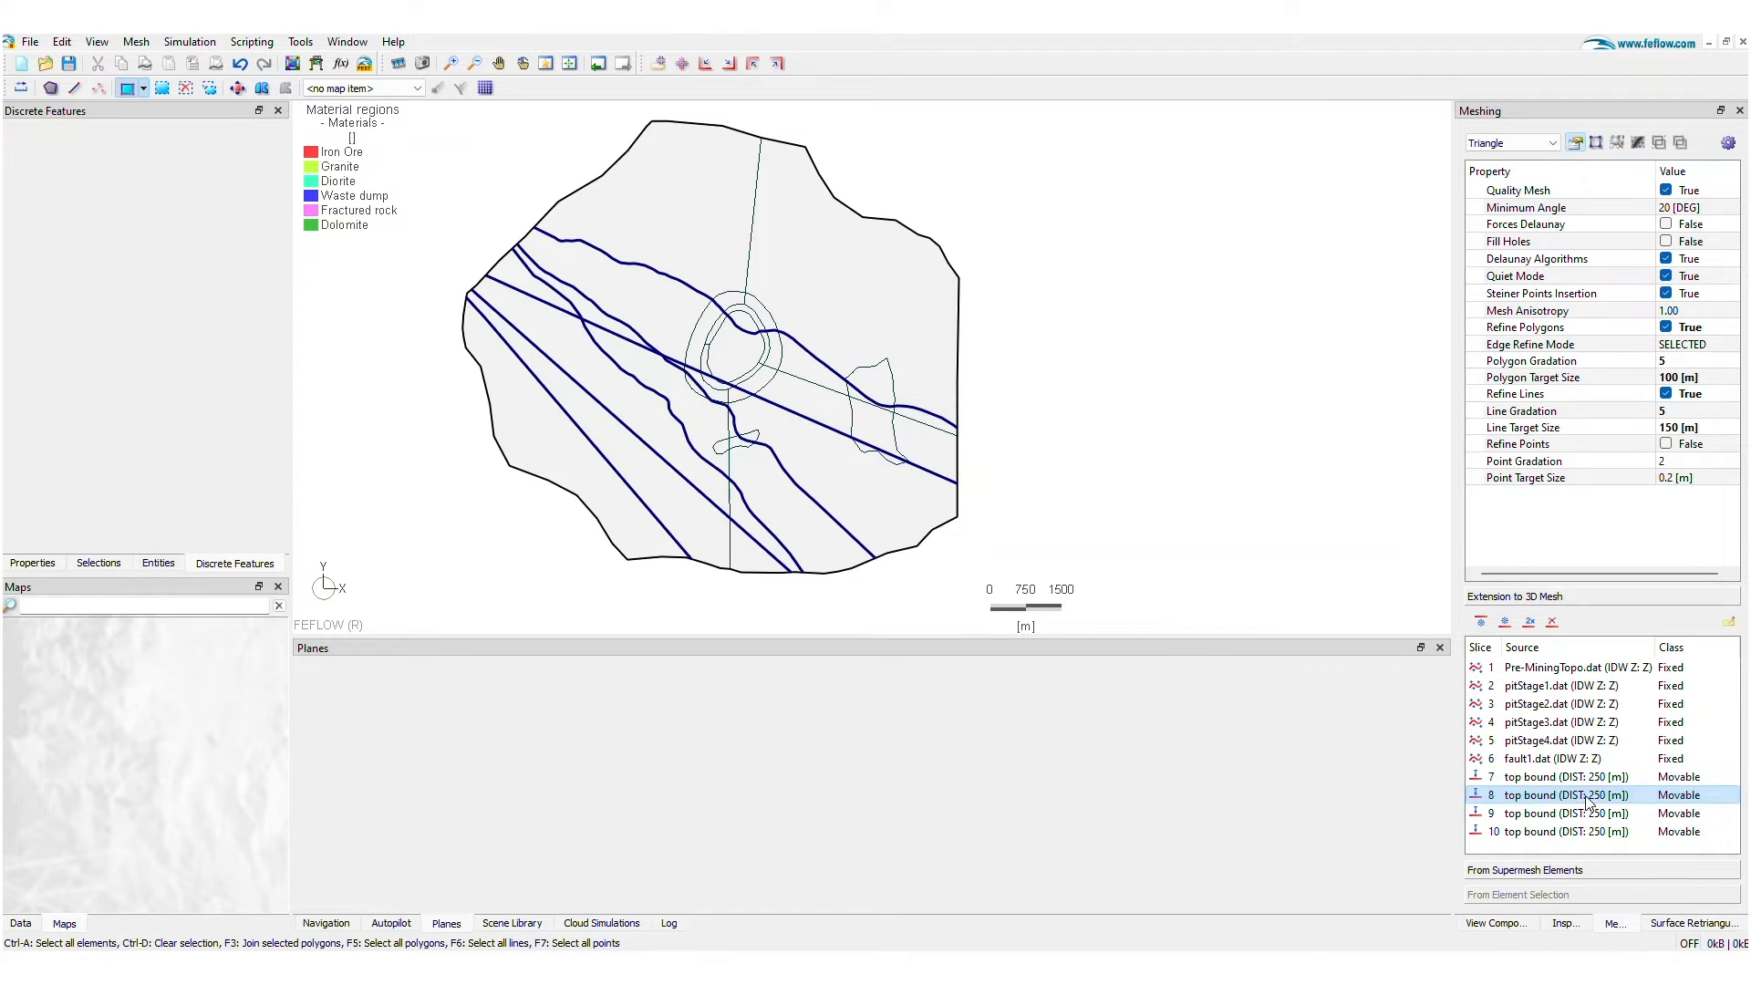
pyautogui.doubleClick(1563, 793)
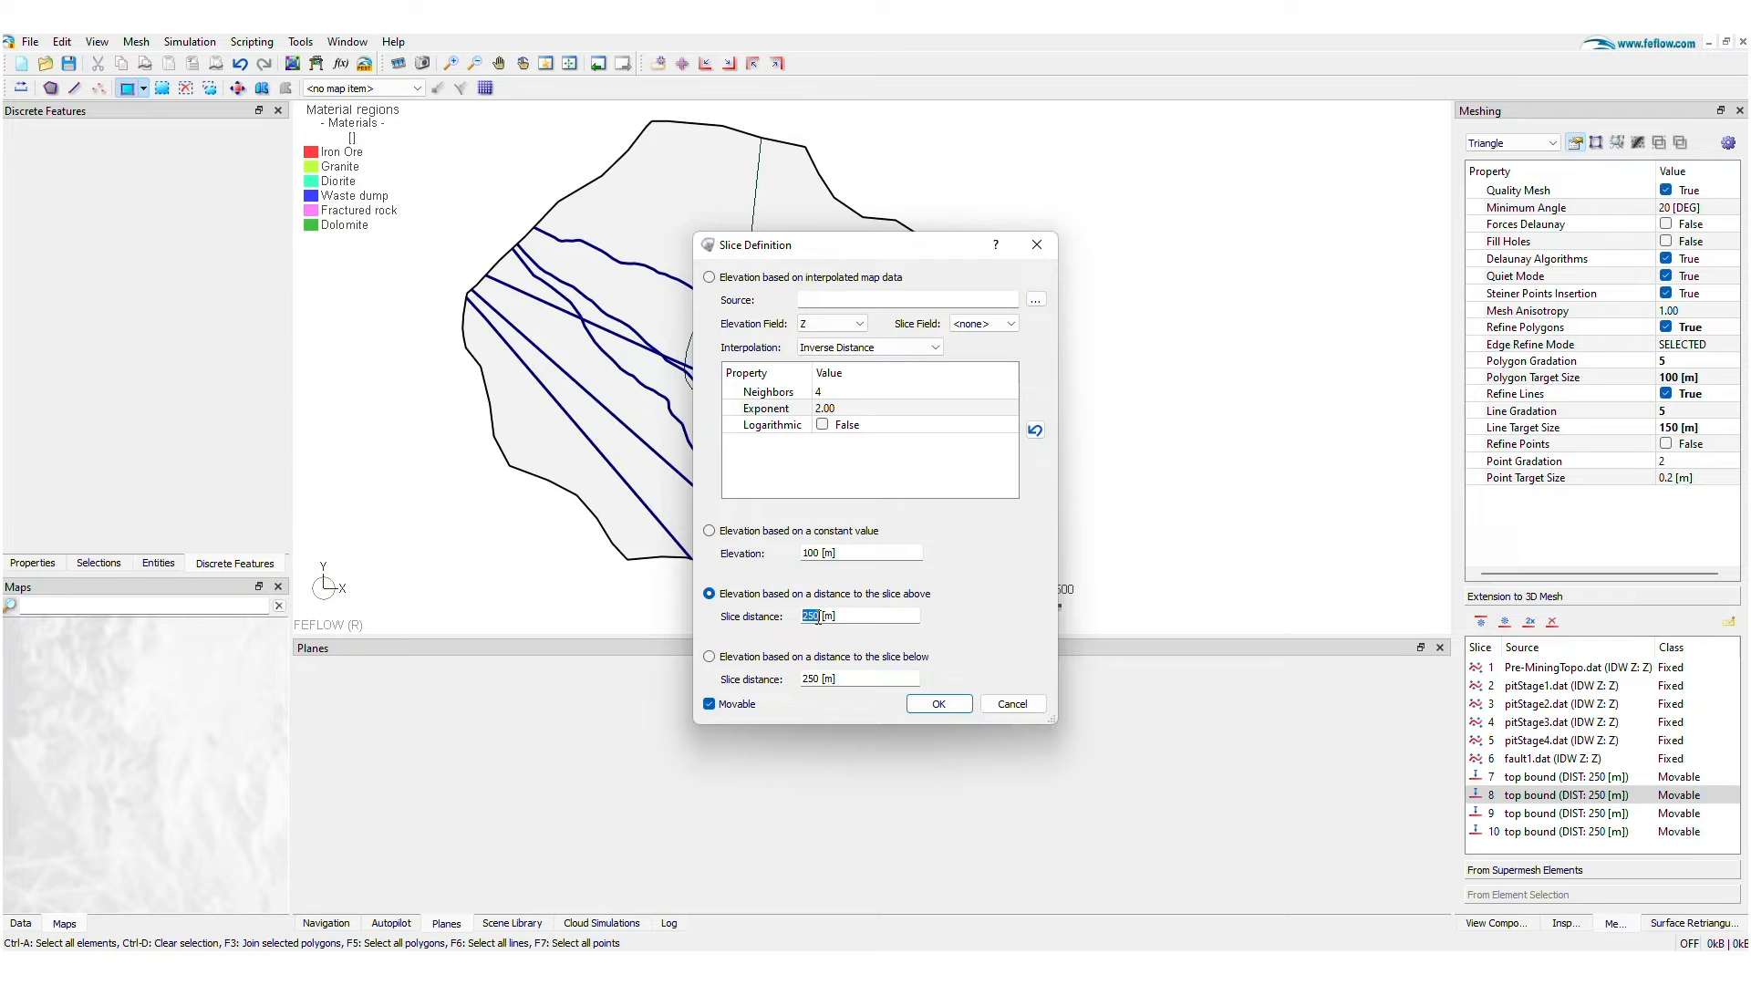
pyautogui.write('500')
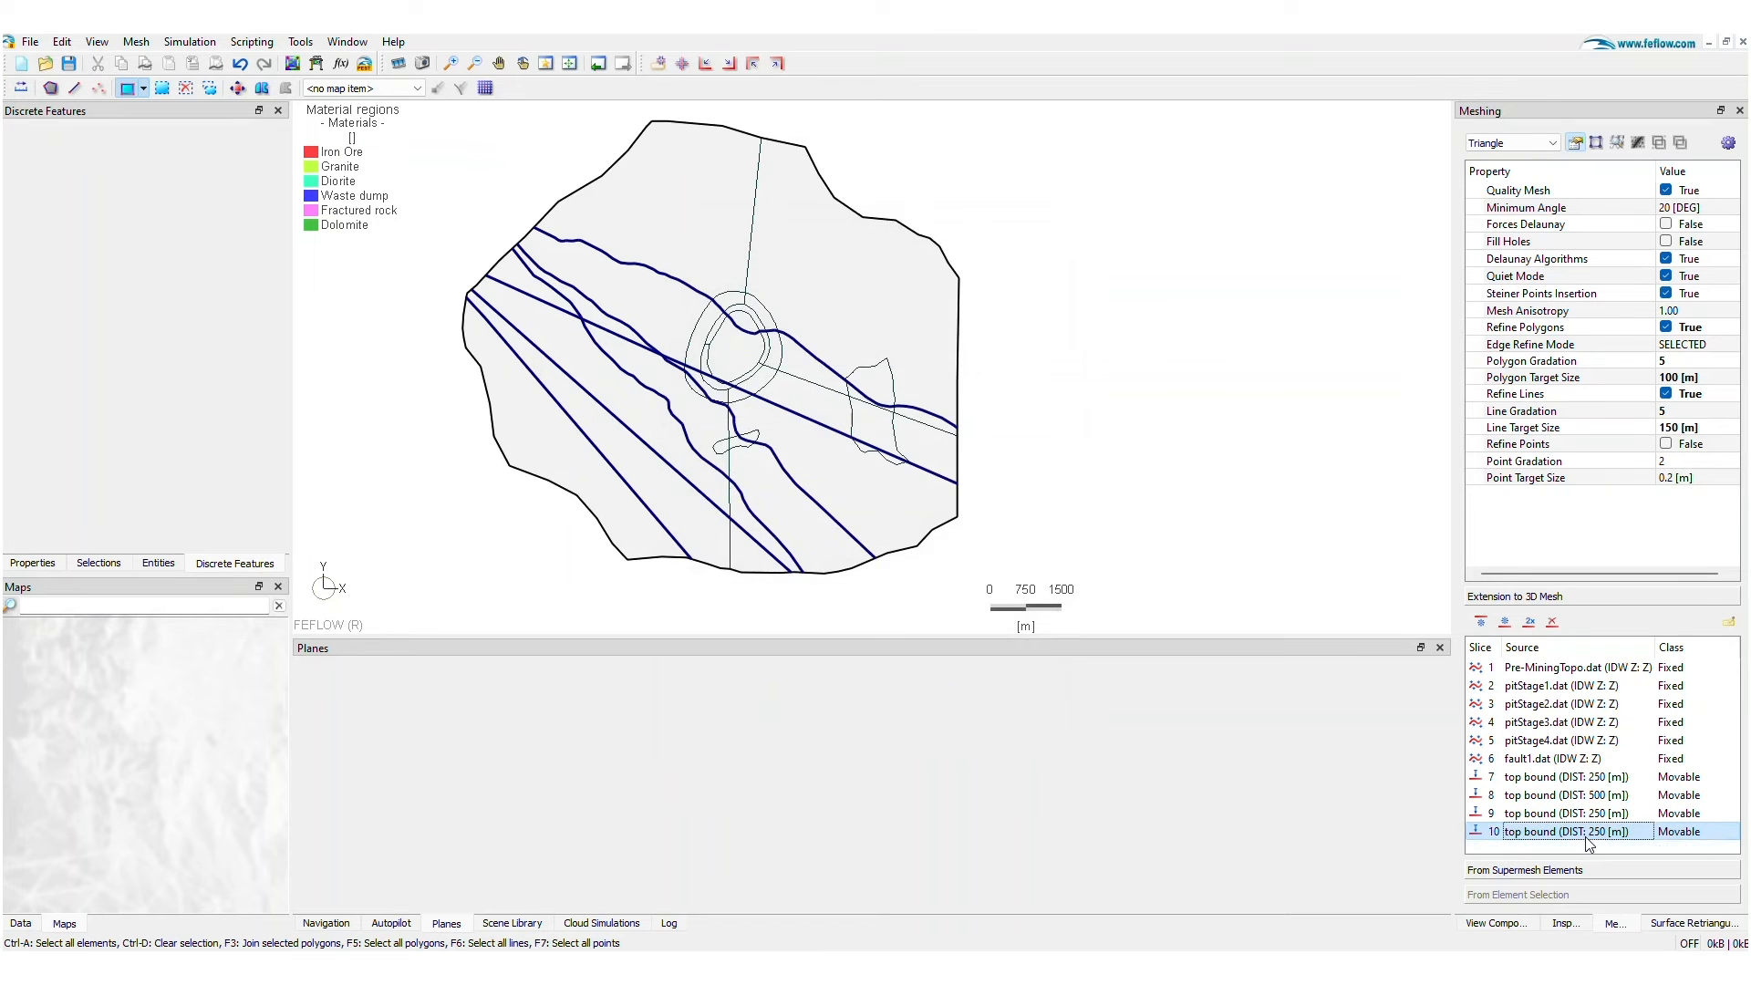
pyautogui.doubleClick(1574, 832)
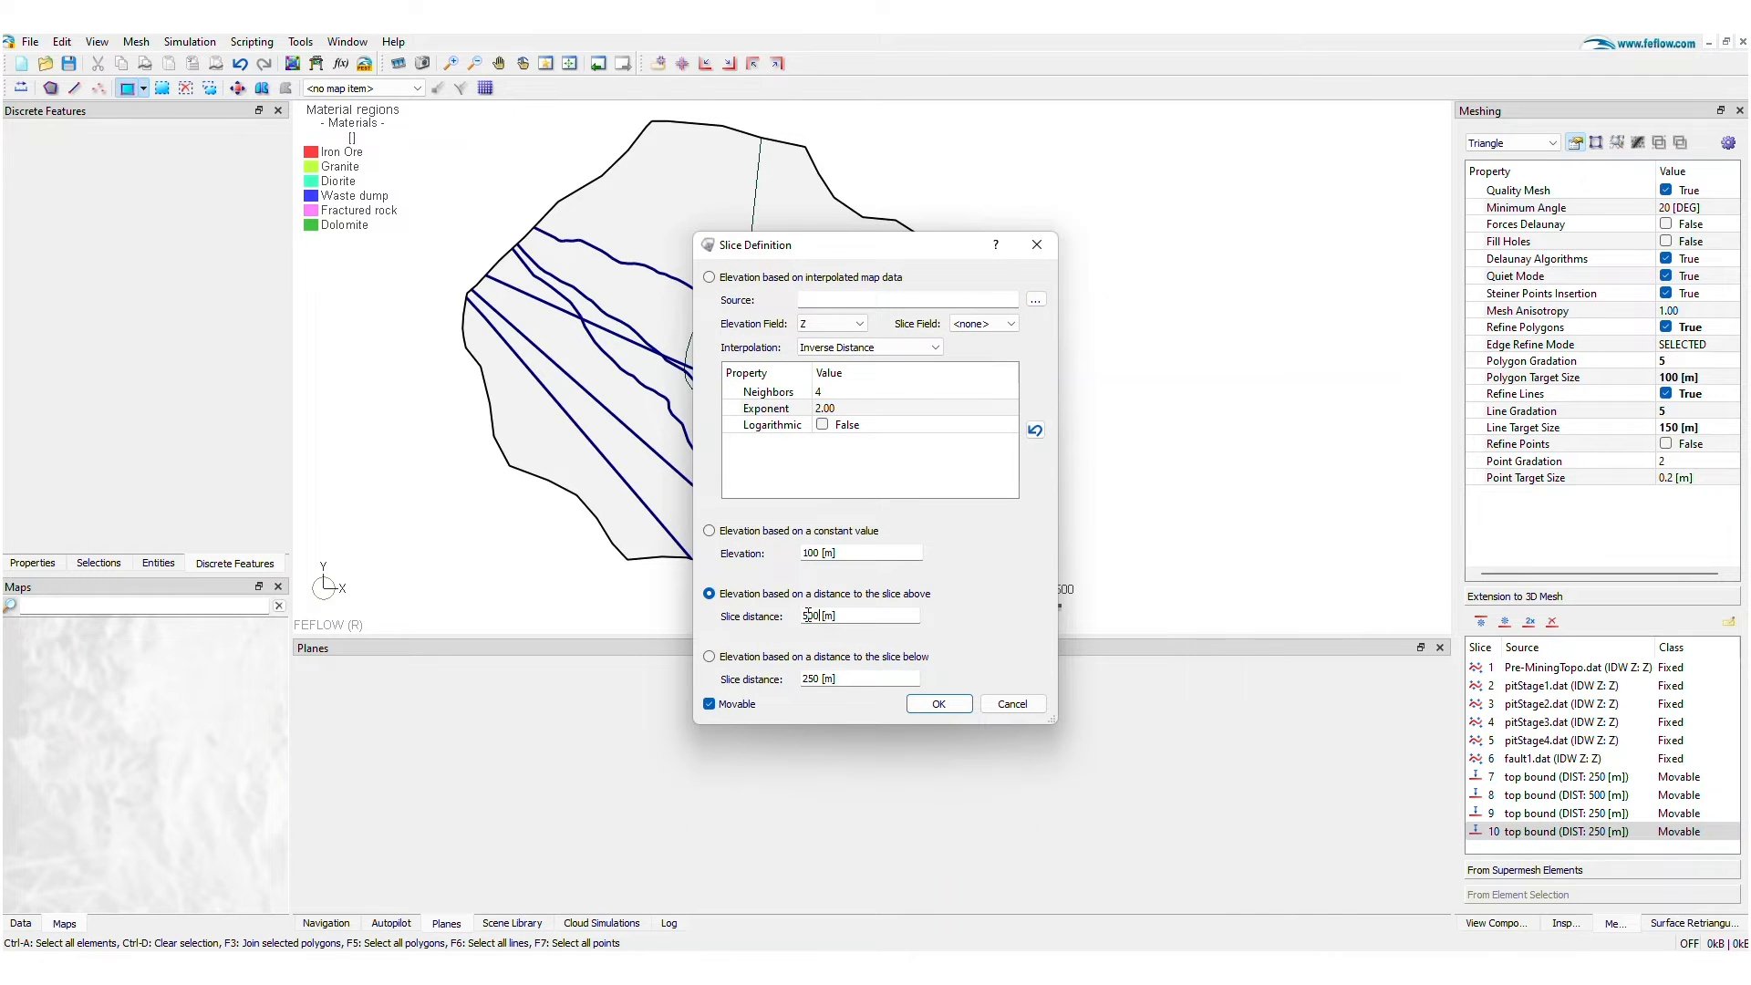
pyautogui.click(936, 704)
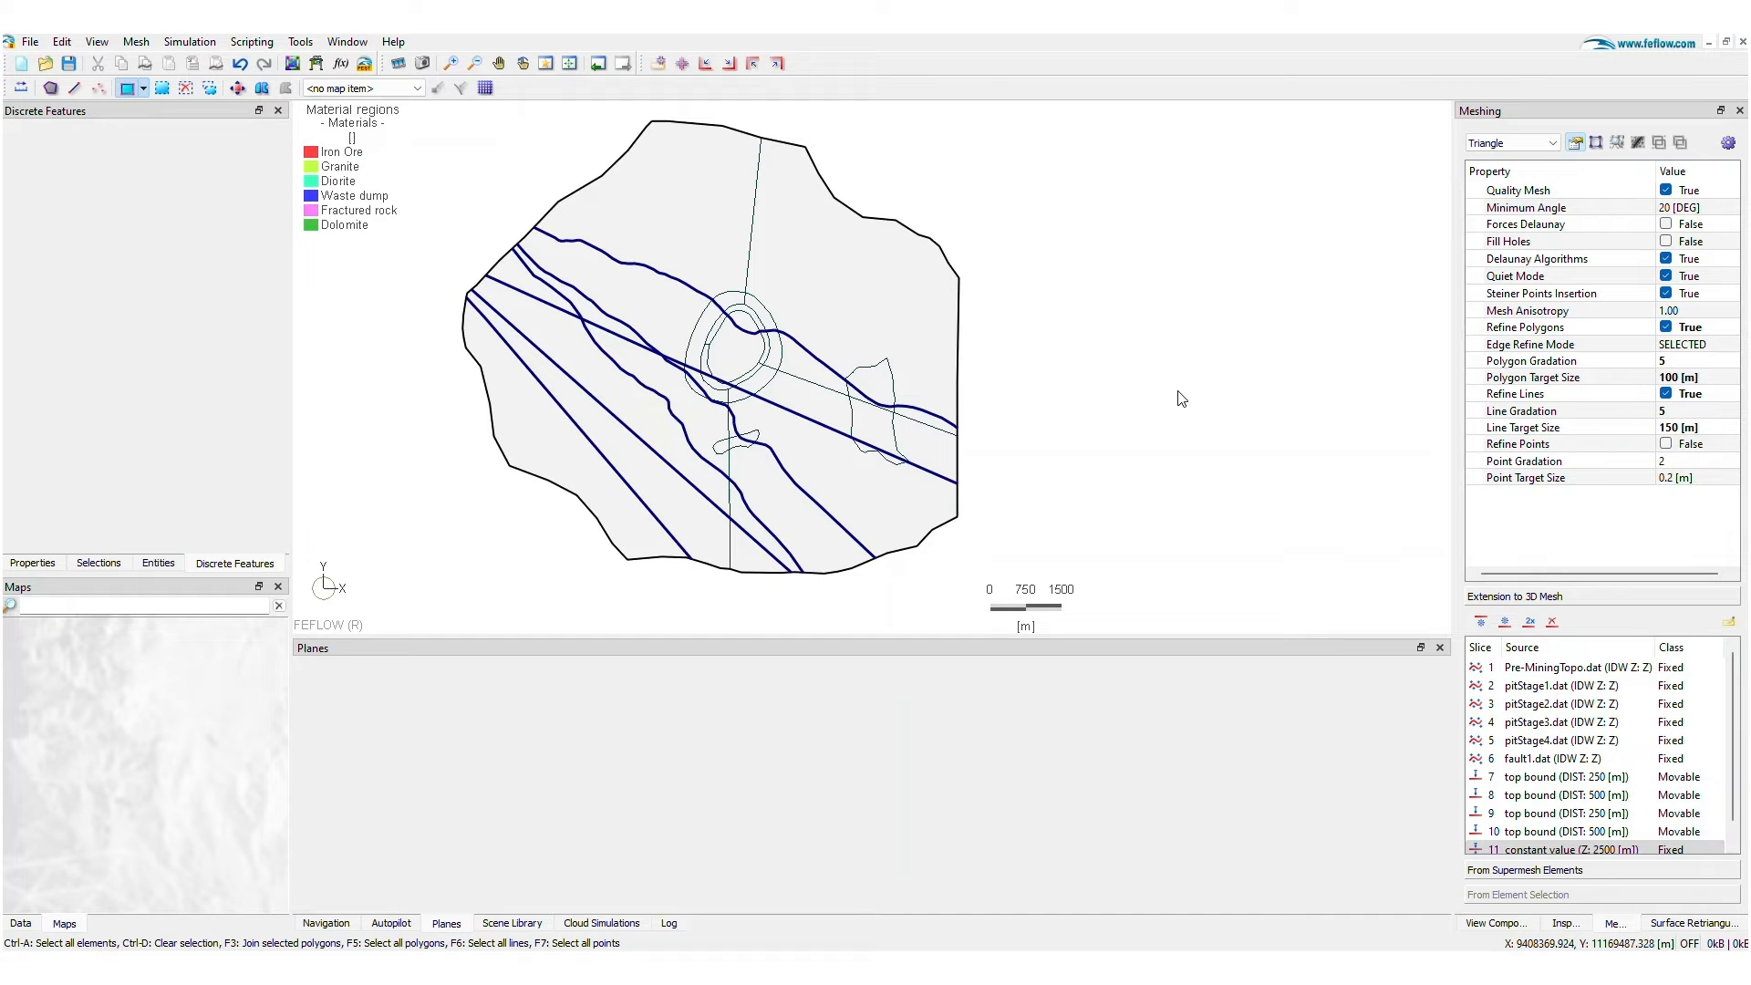
# - Show the model's layer list and step through Layer 4, Layer 7 and back to Layer 1
pyautogui.click(157, 564)
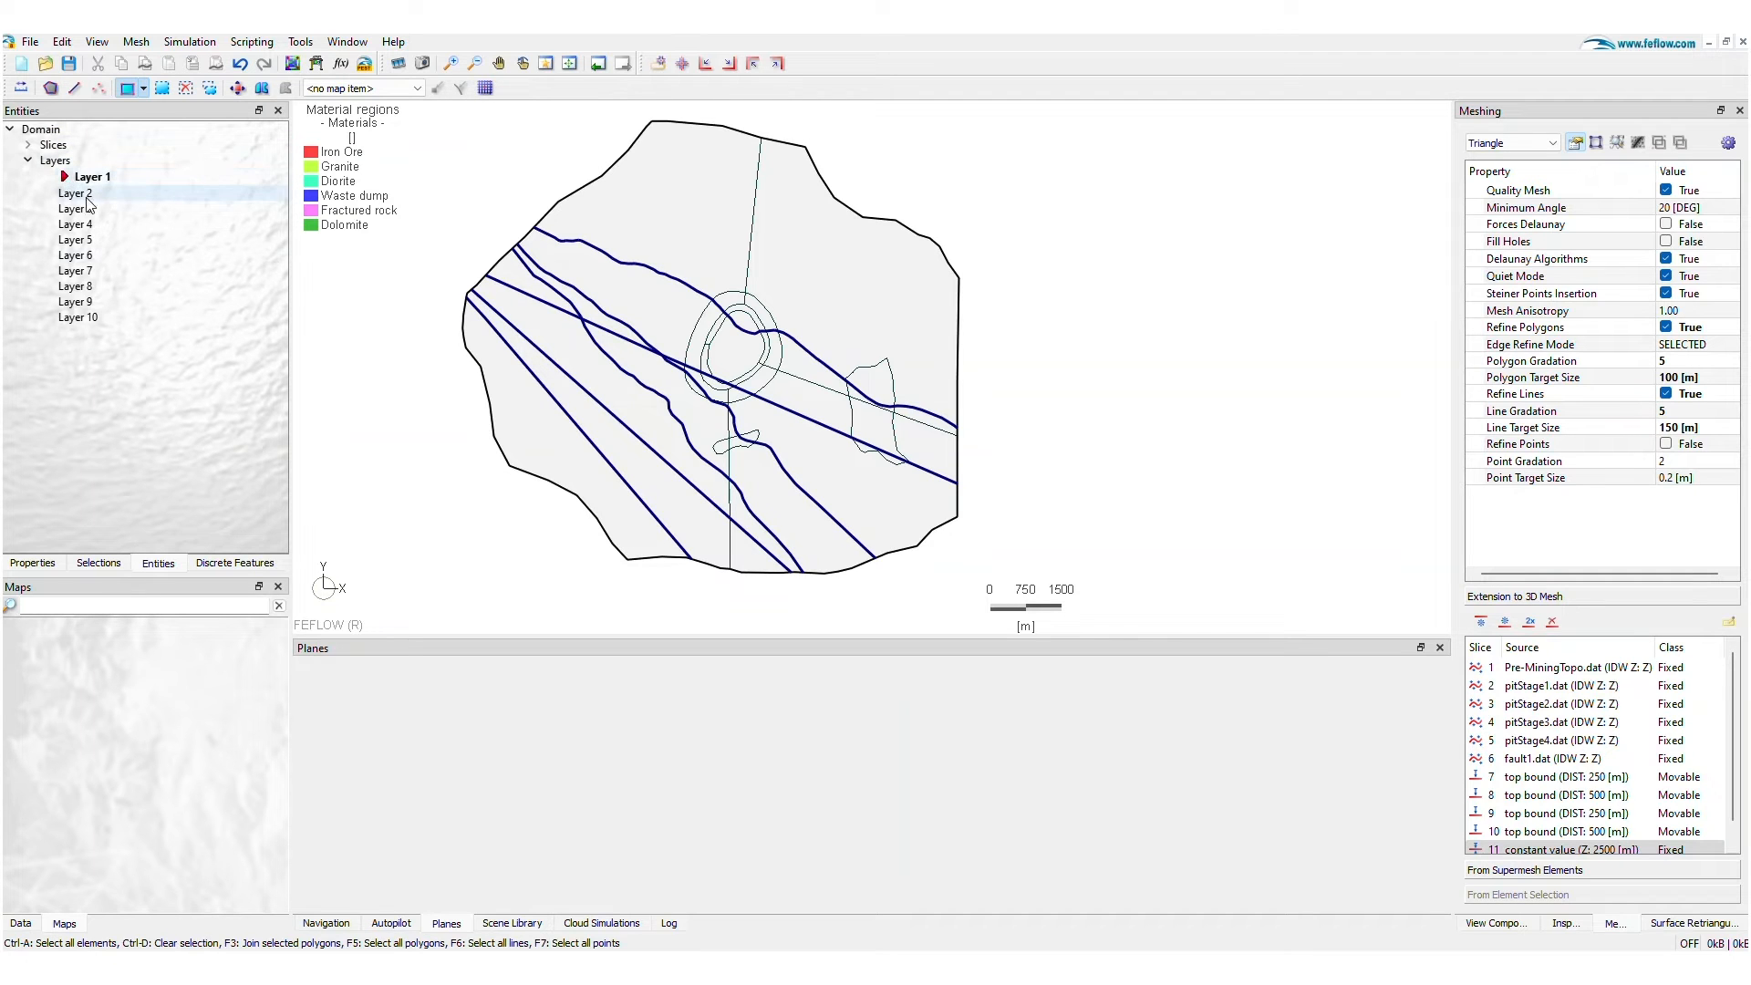
pyautogui.click(89, 222)
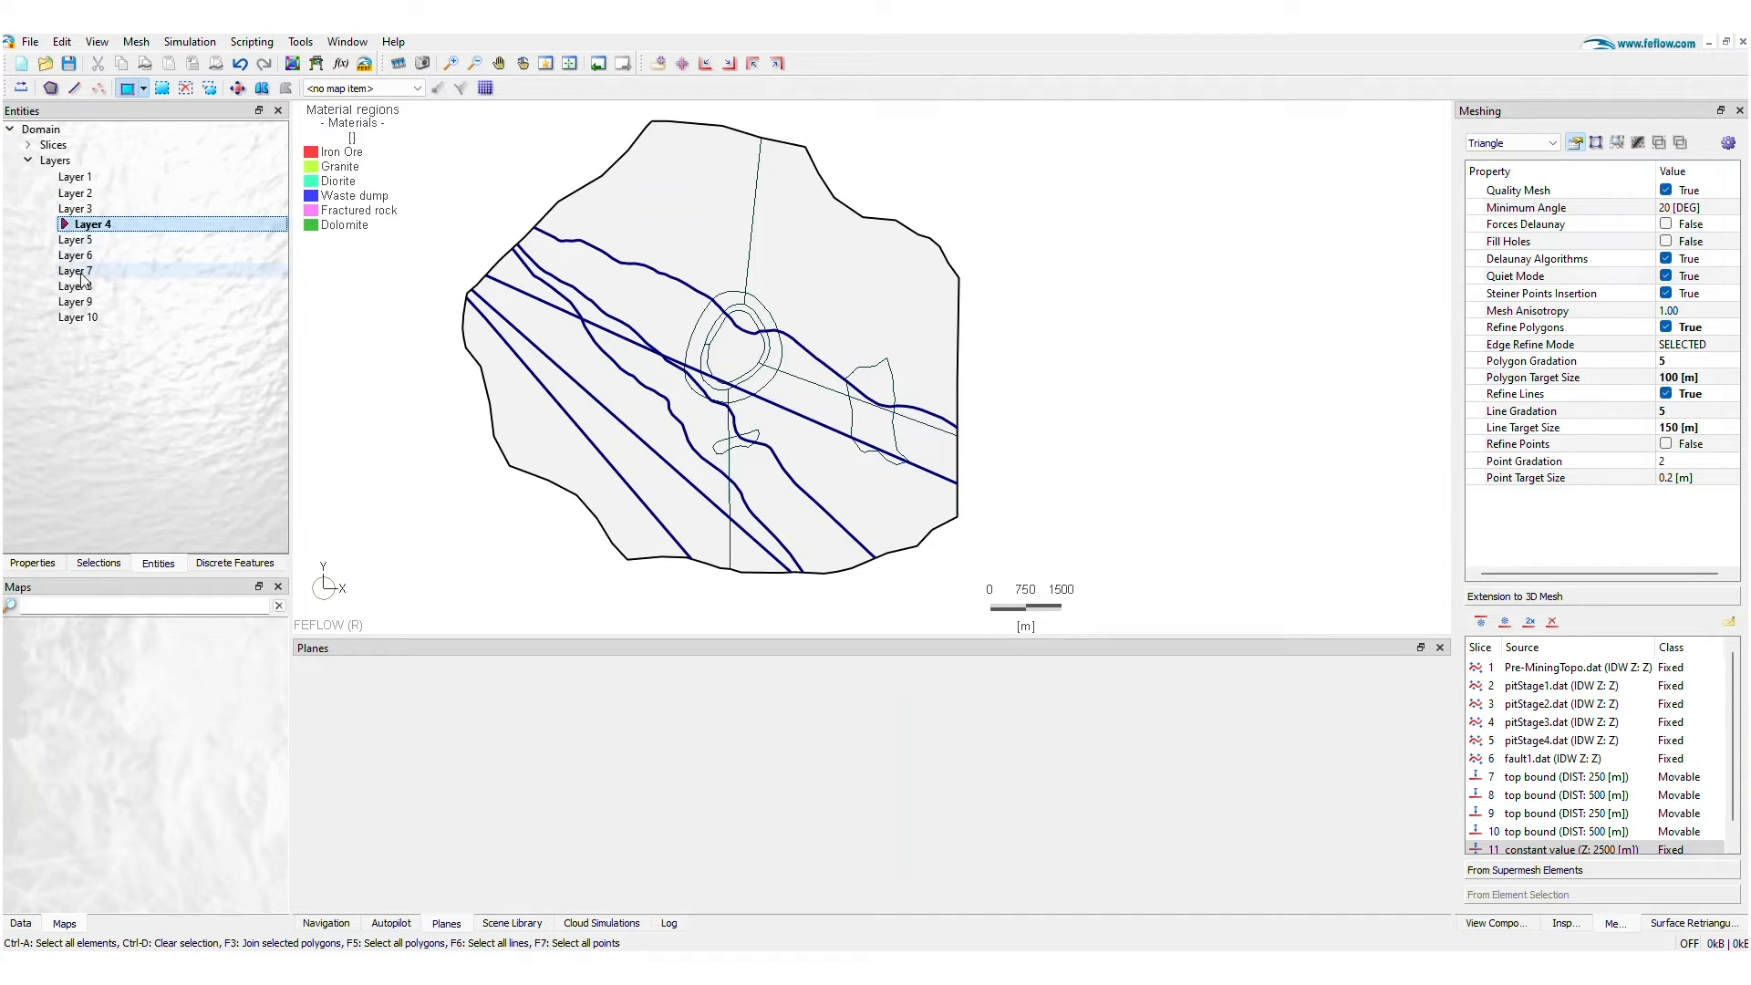
pyautogui.click(89, 270)
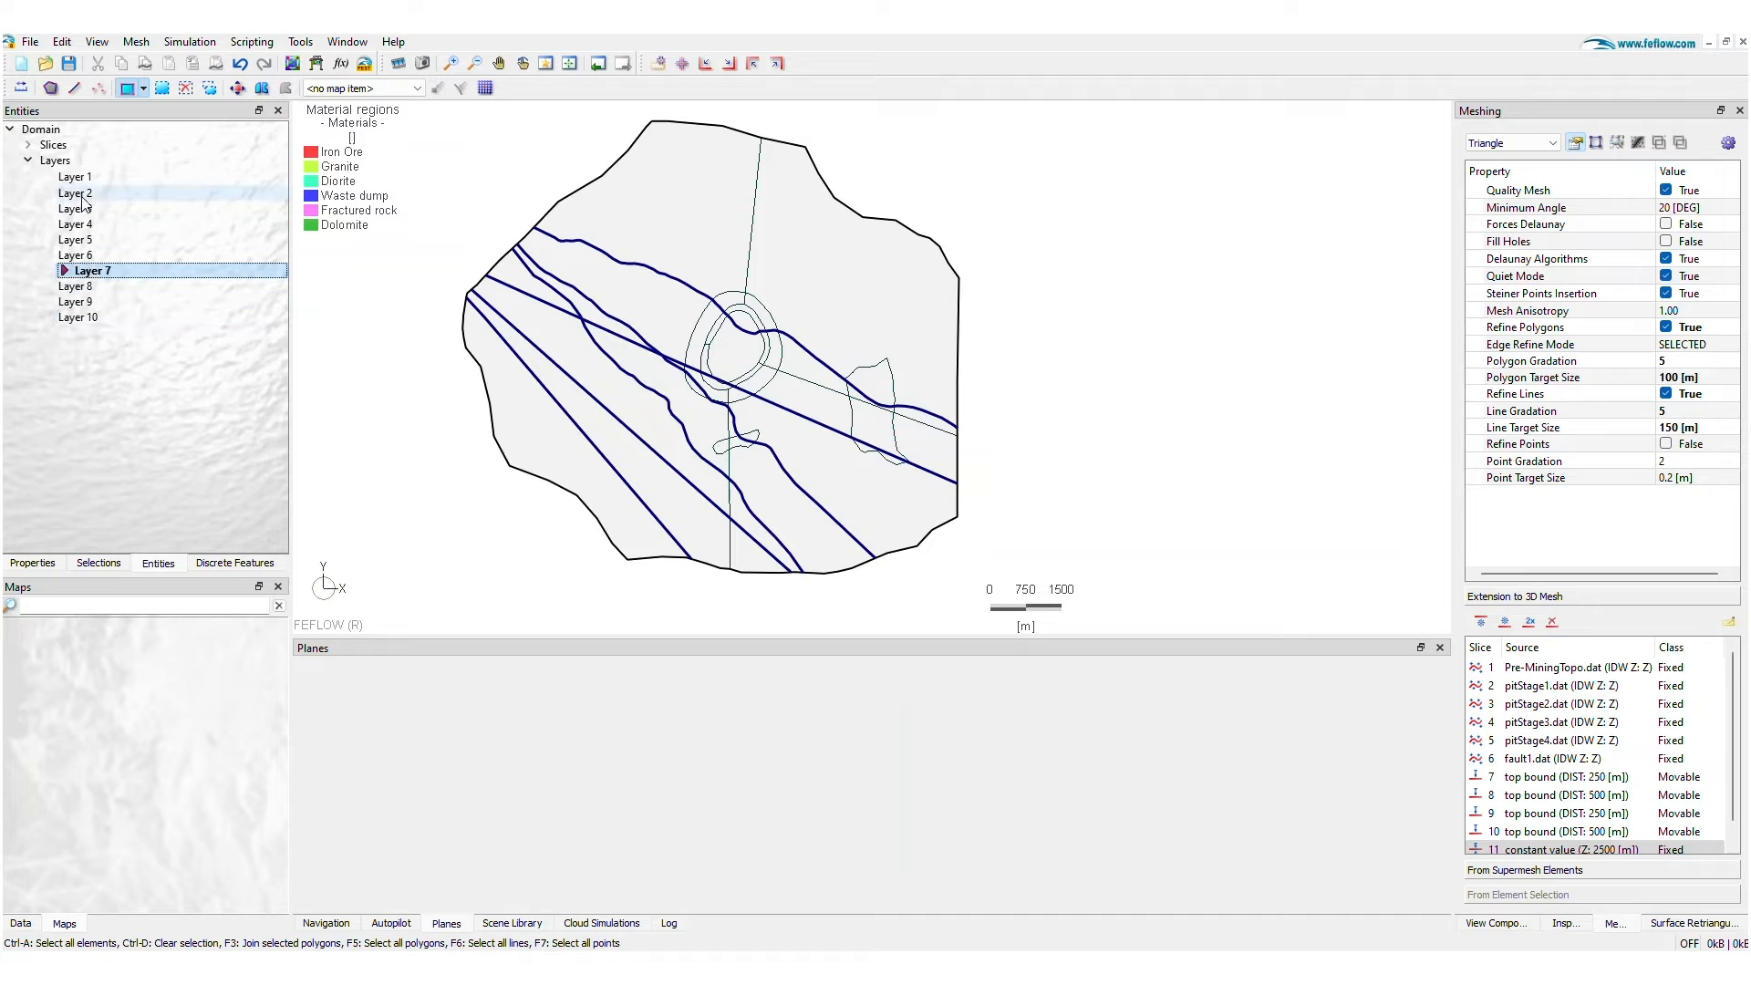
pyautogui.click(75, 177)
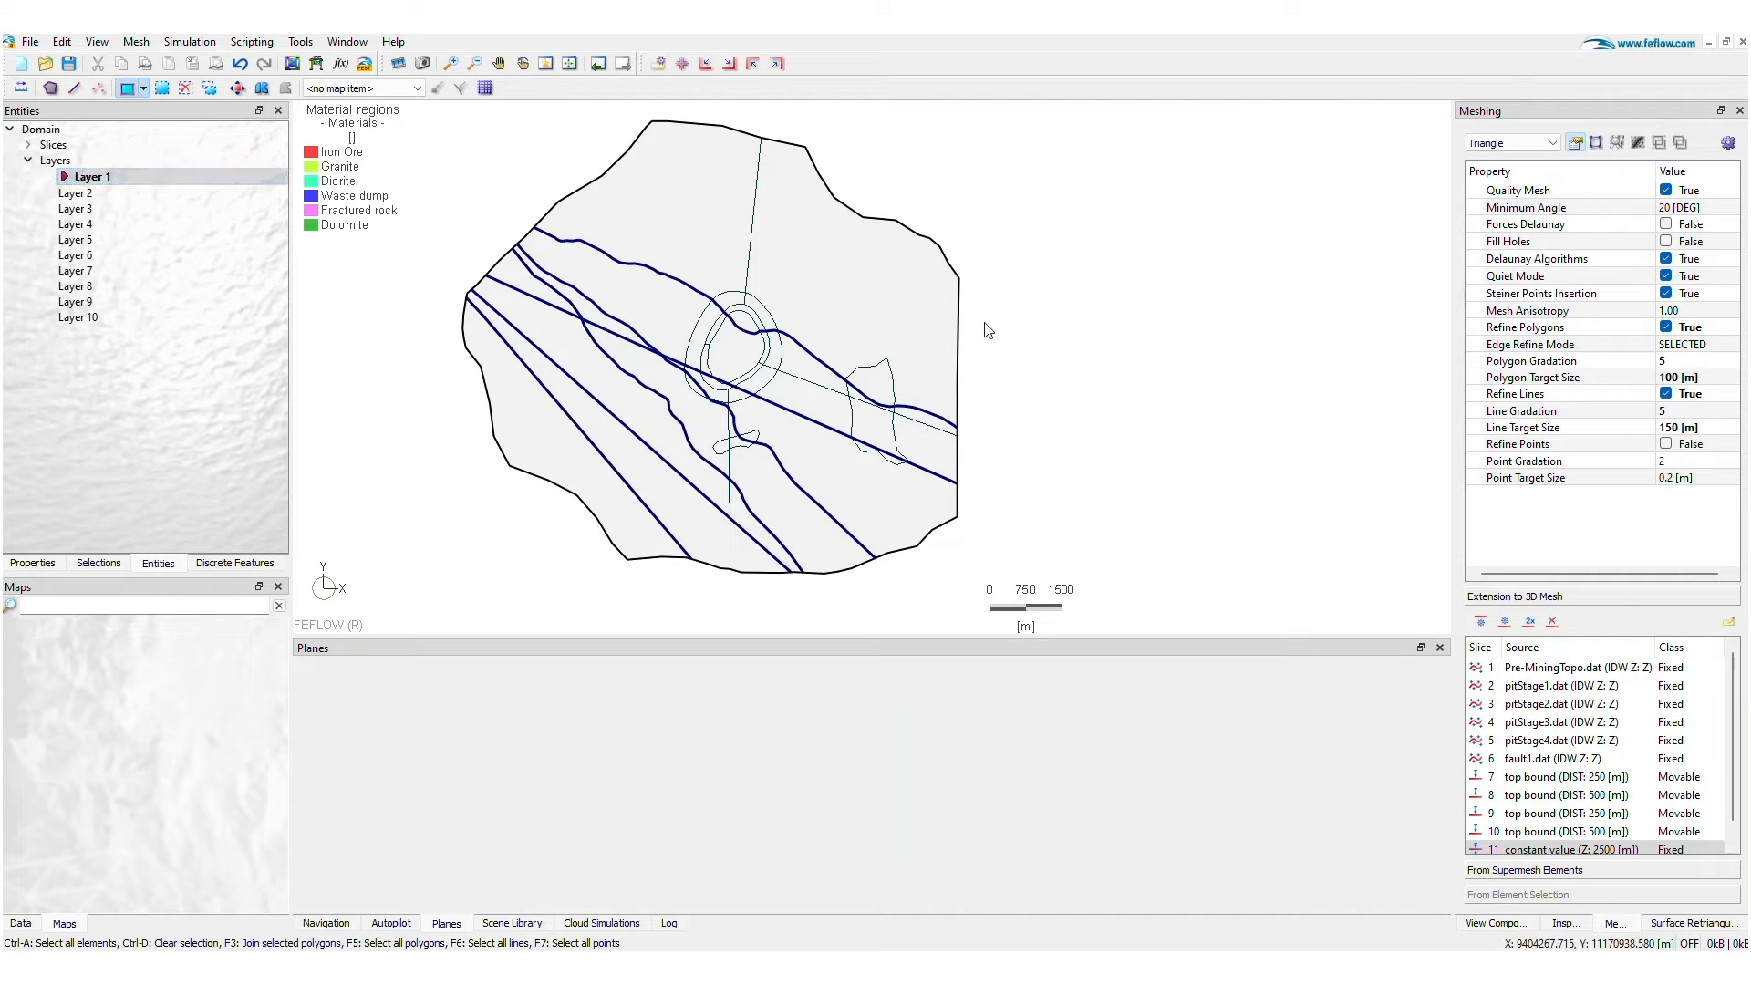
# - Assign the Waste dump material to supermesh Polygon2
pyautogui.click(877, 385)
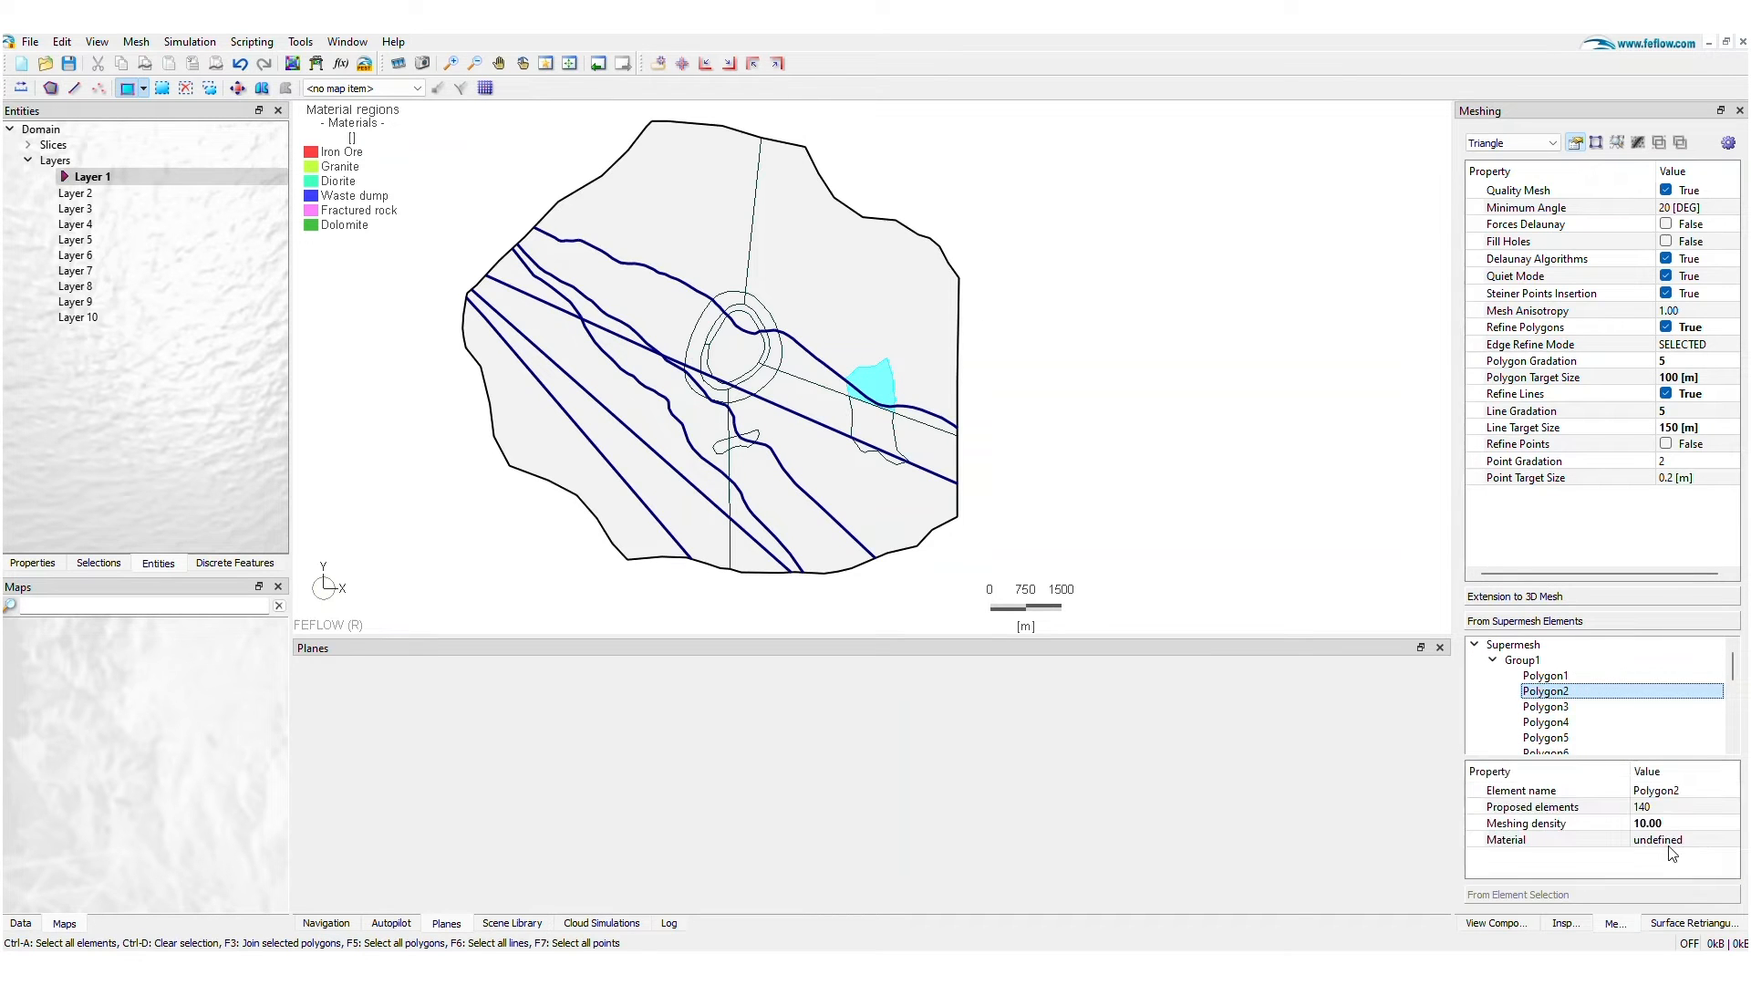
pyautogui.click(1685, 839)
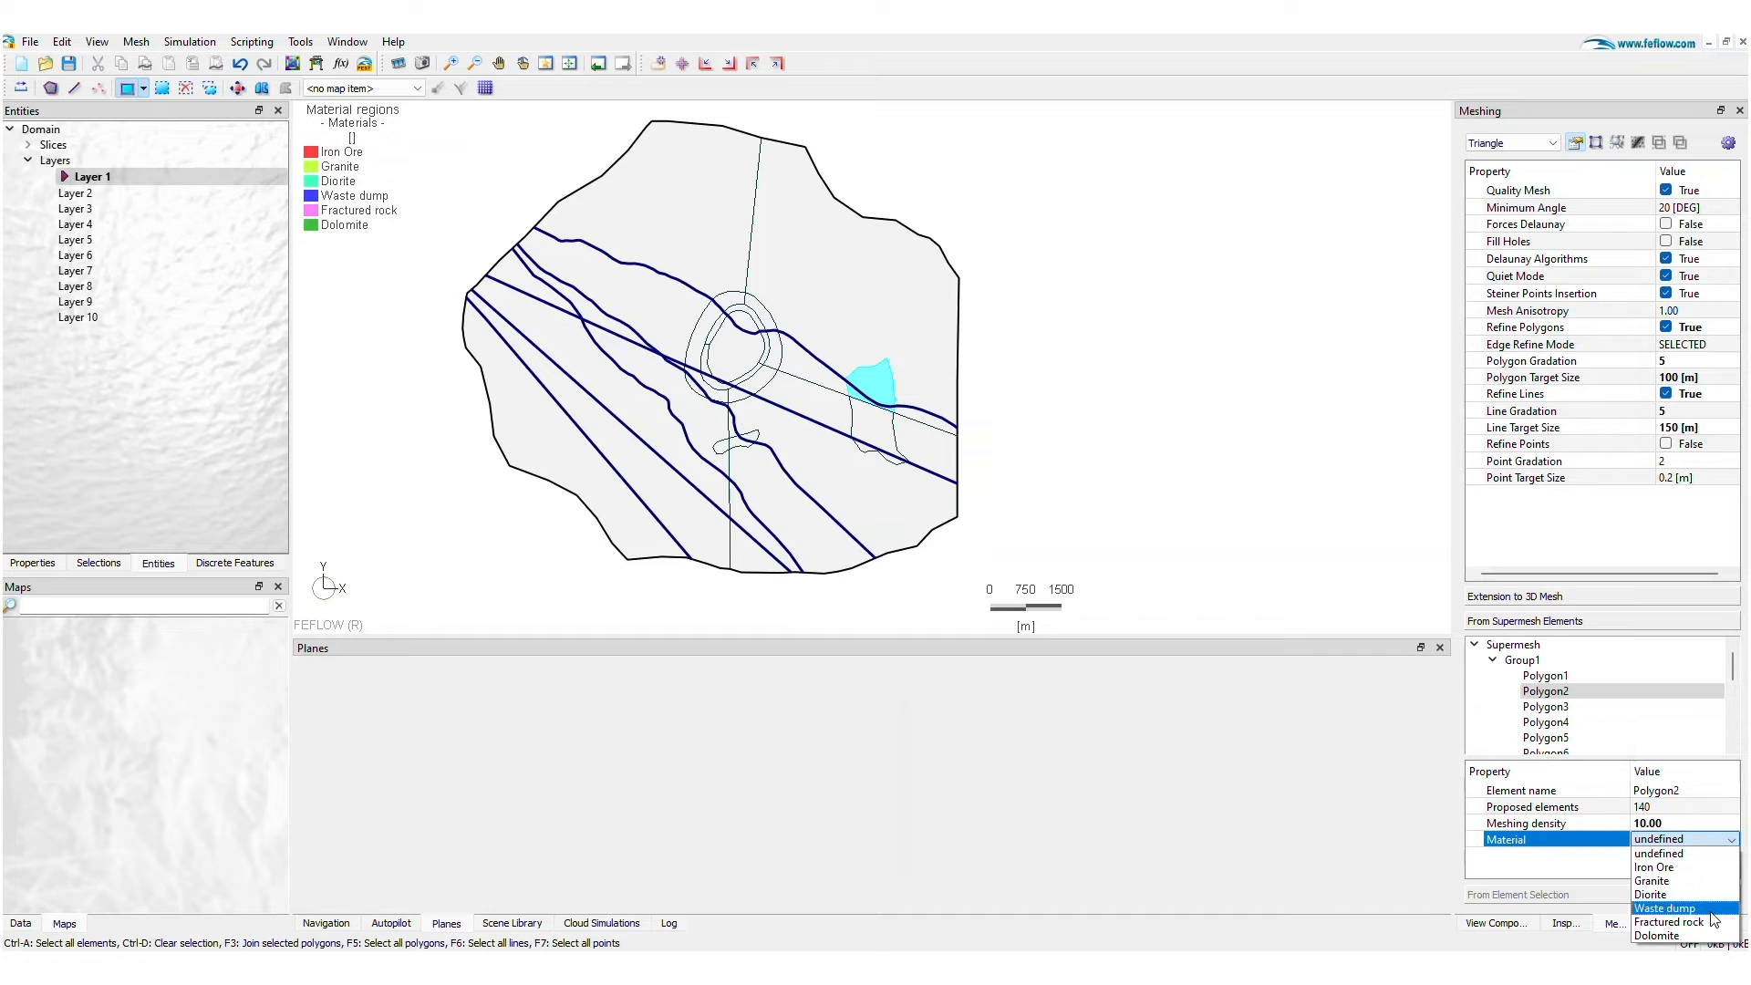
pyautogui.click(1665, 908)
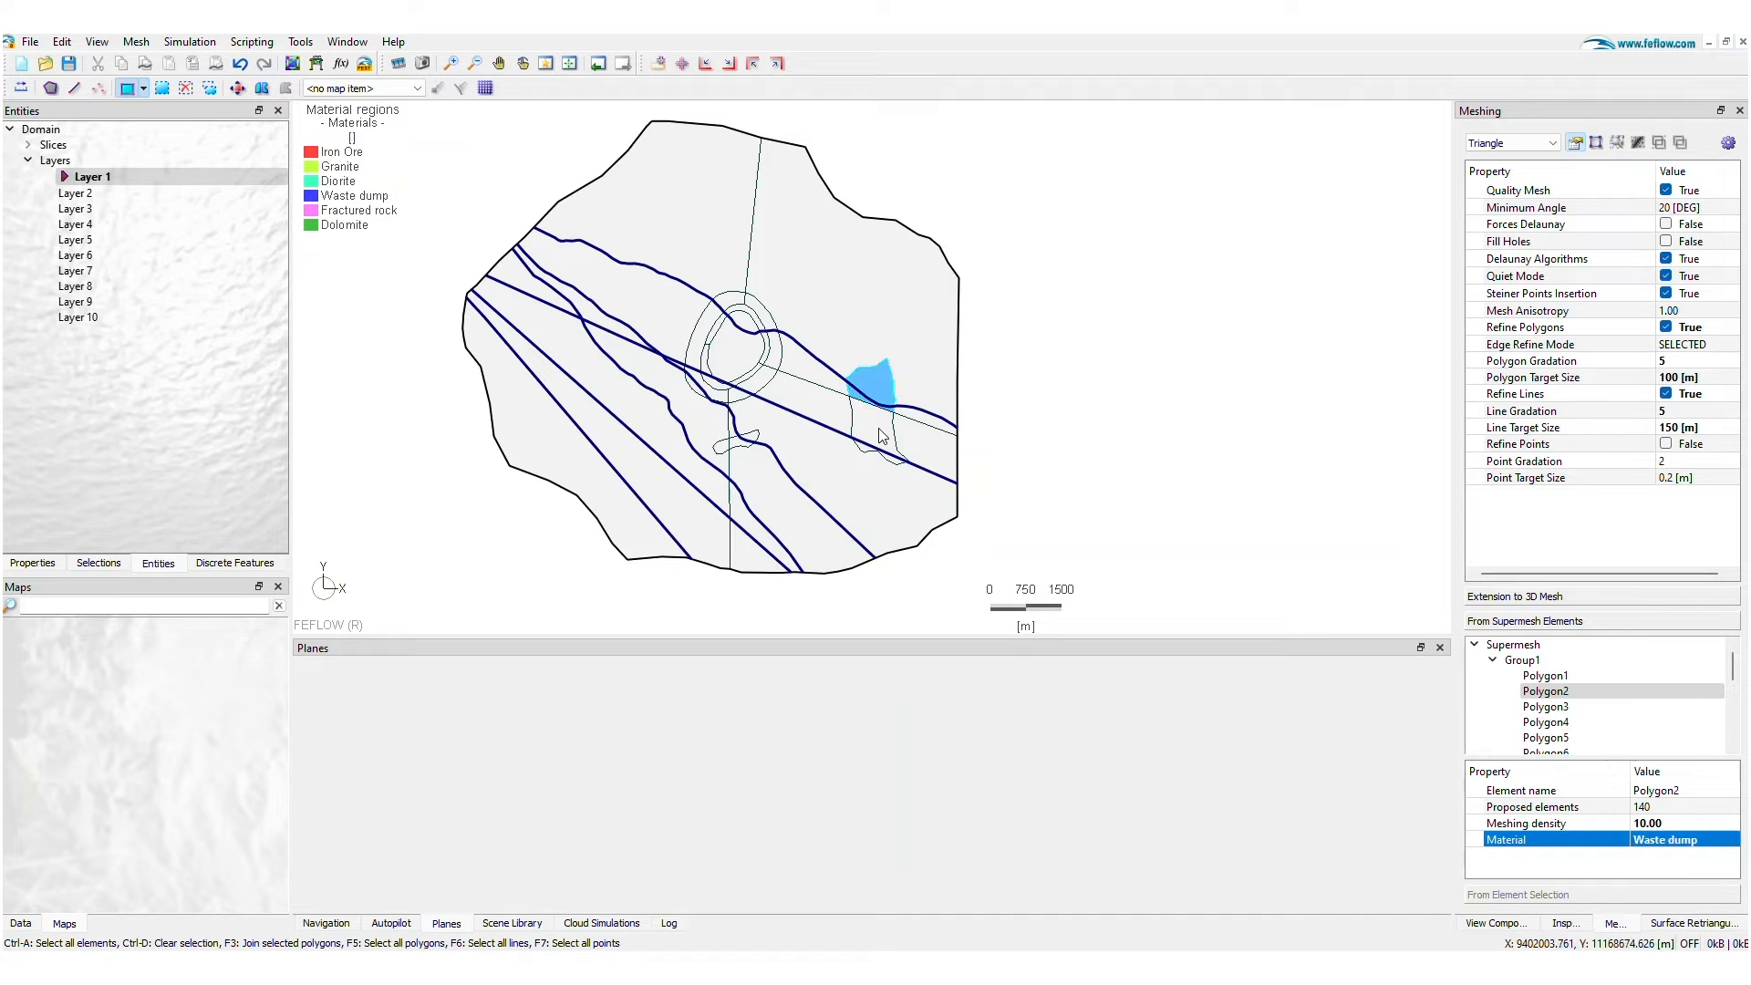
pyautogui.click(1679, 839)
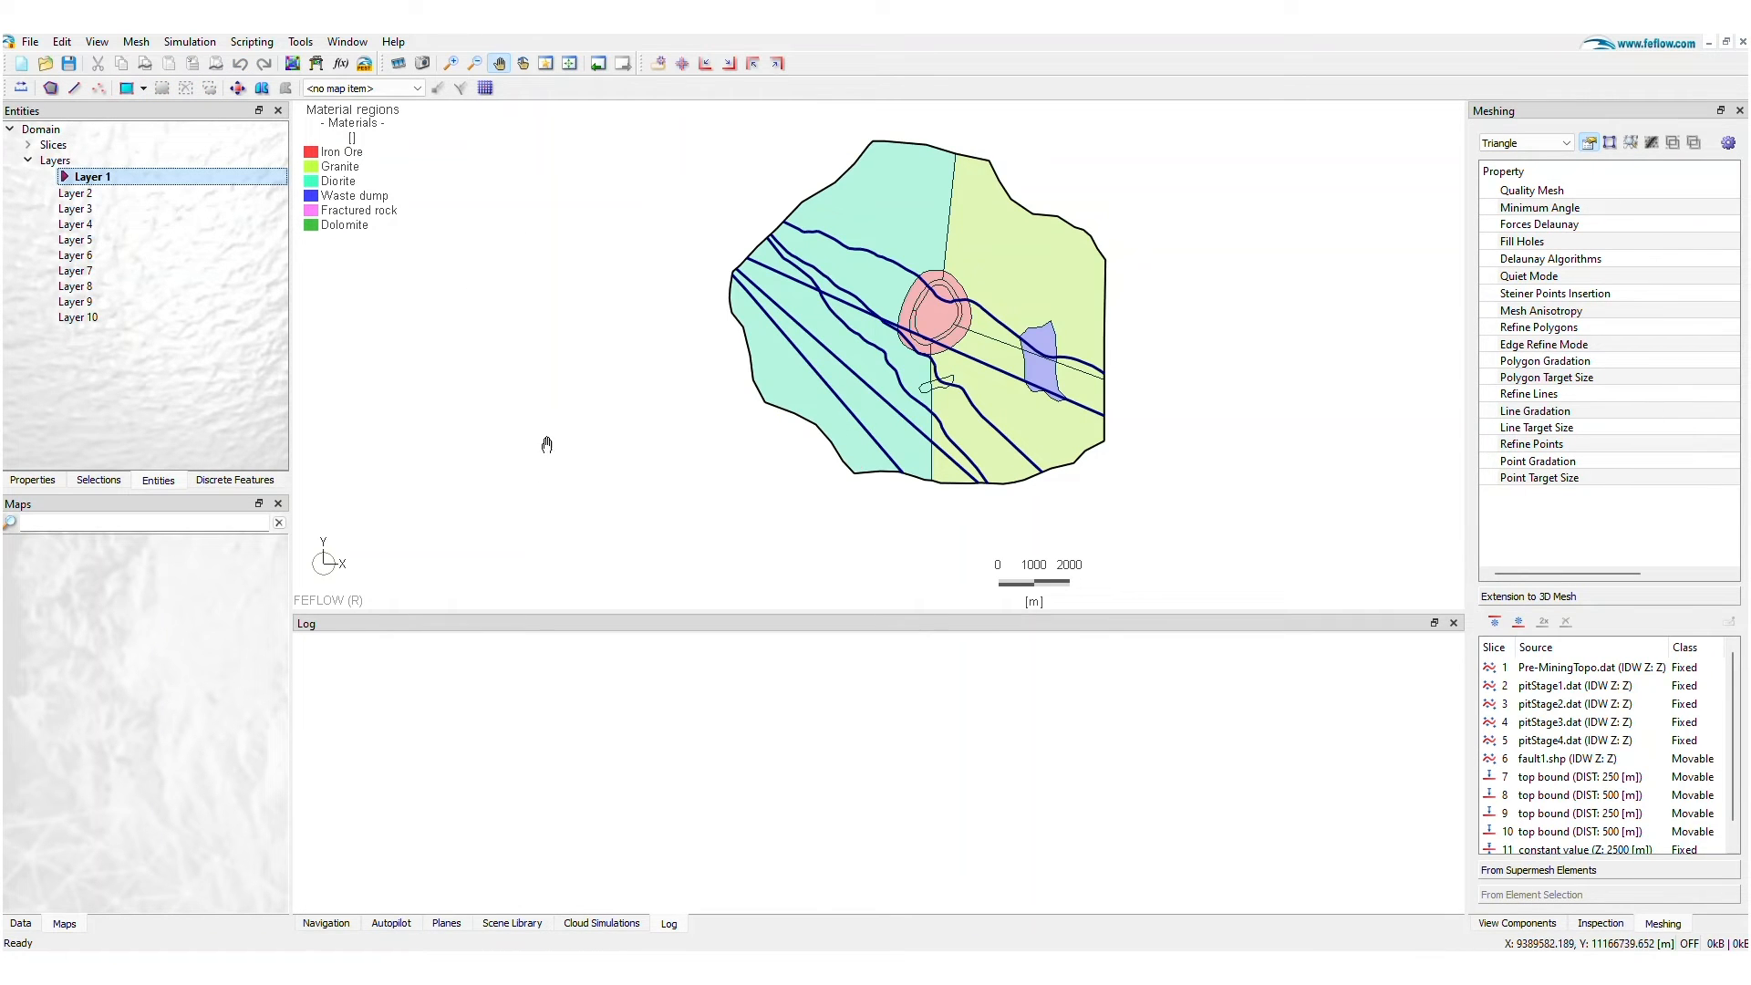
# - Check the material regions on Layer 2 and Layer 6
pyautogui.click(89, 191)
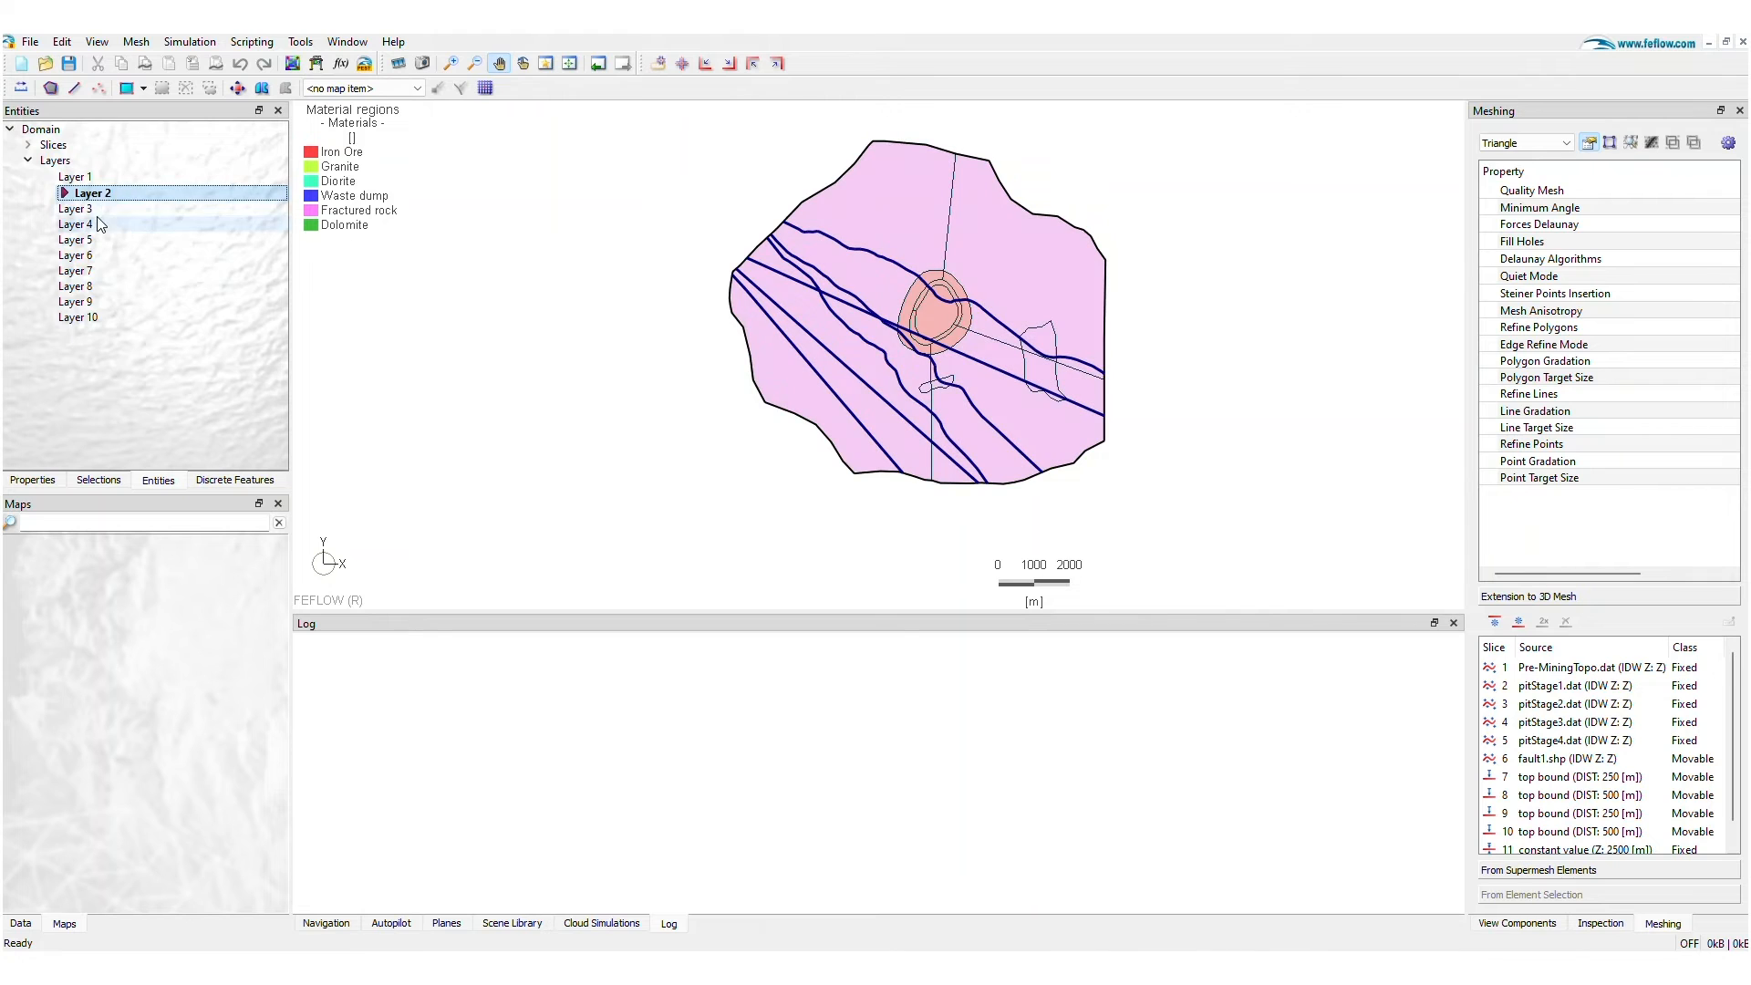
pyautogui.click(91, 256)
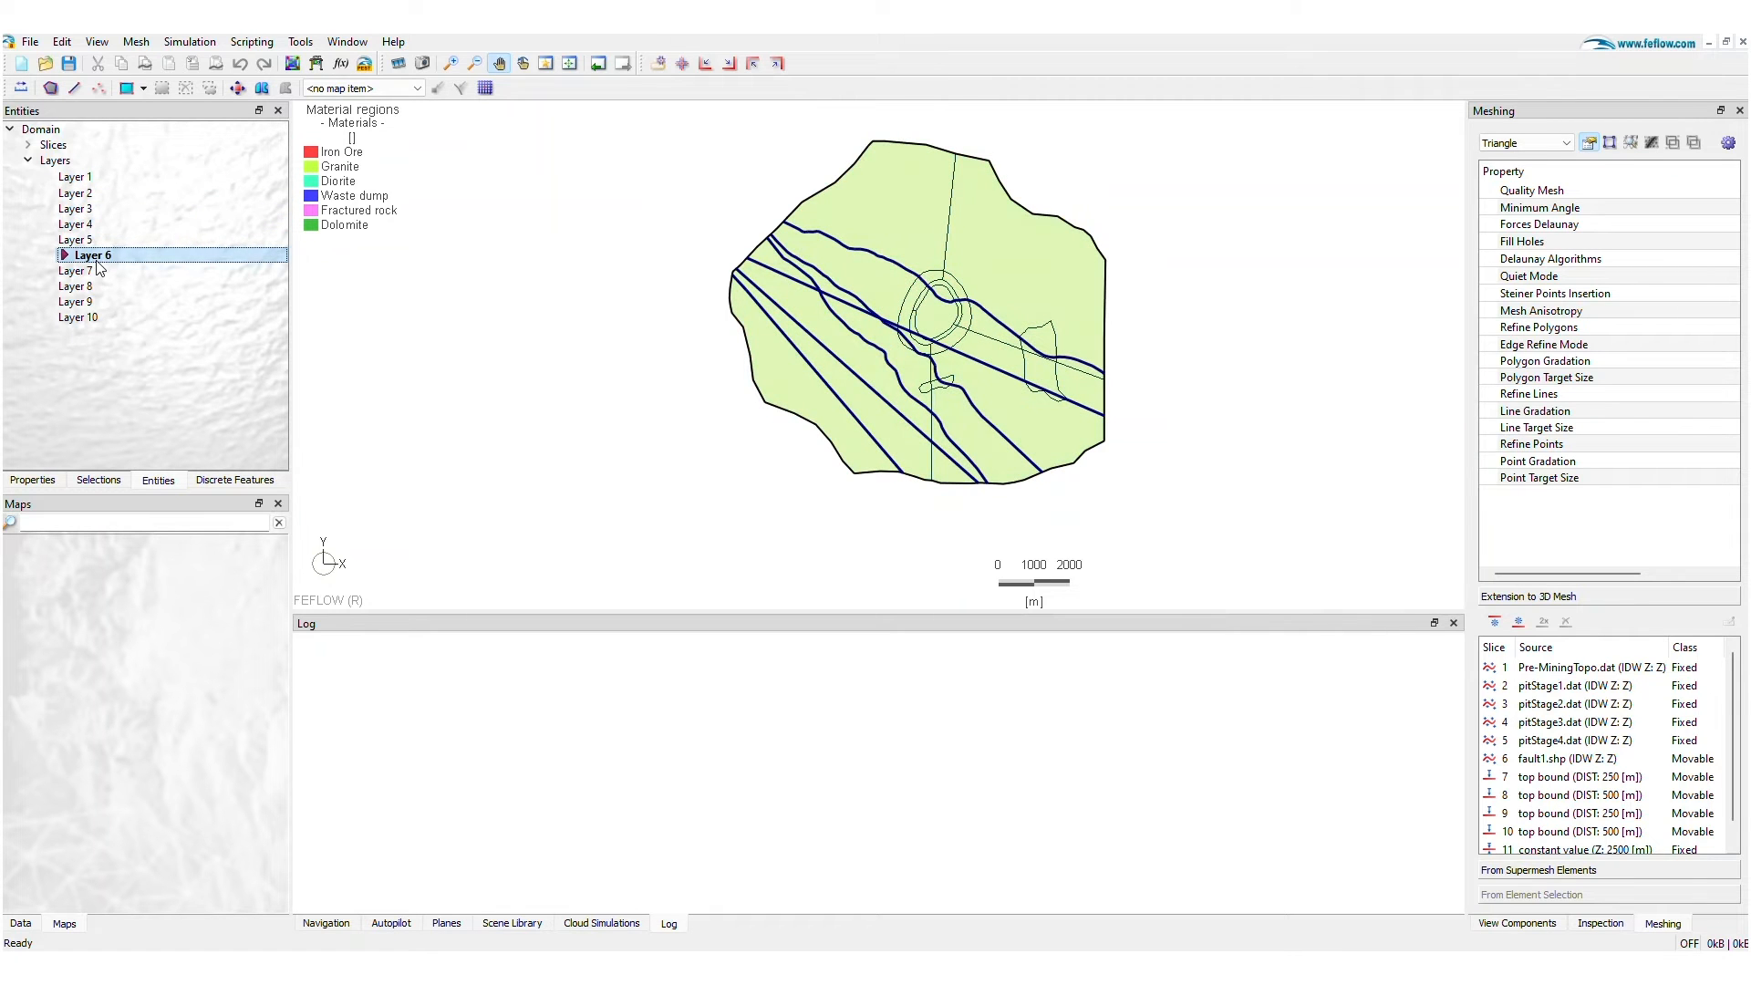
# - Generate the 3D mesh, enforcing a 0.1 m minimum distance for pinched layers
pyautogui.click(94, 316)
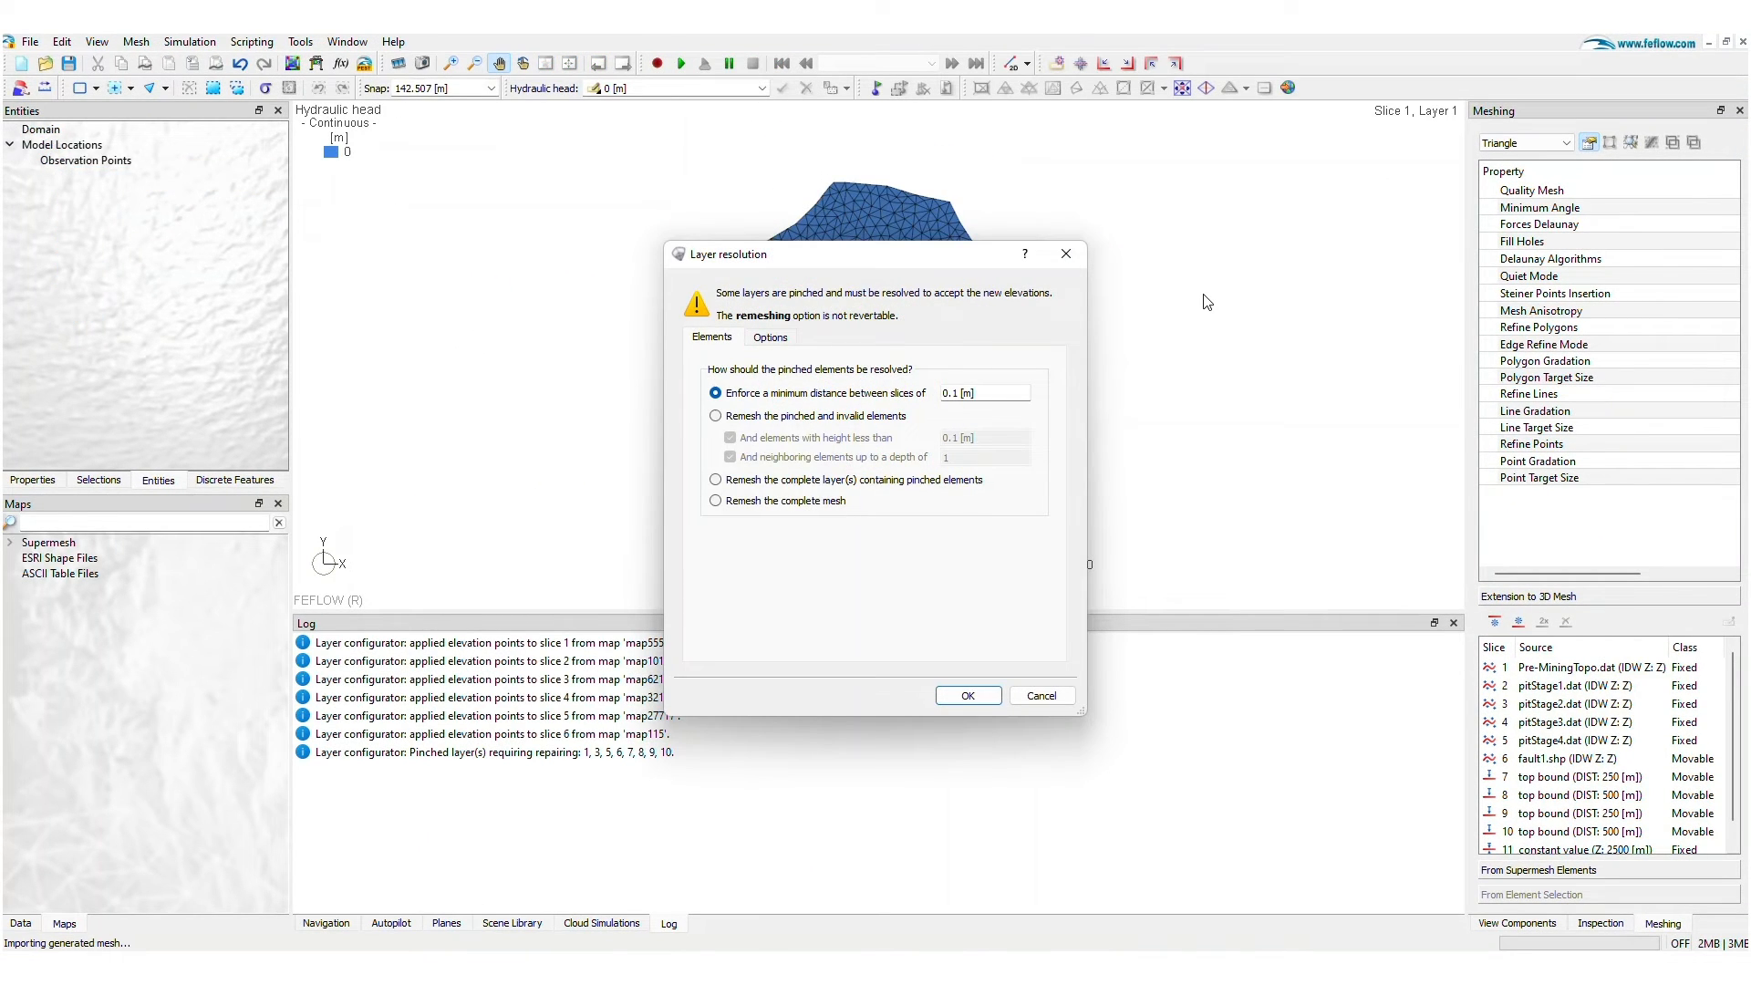
pyautogui.moveTo(941, 427)
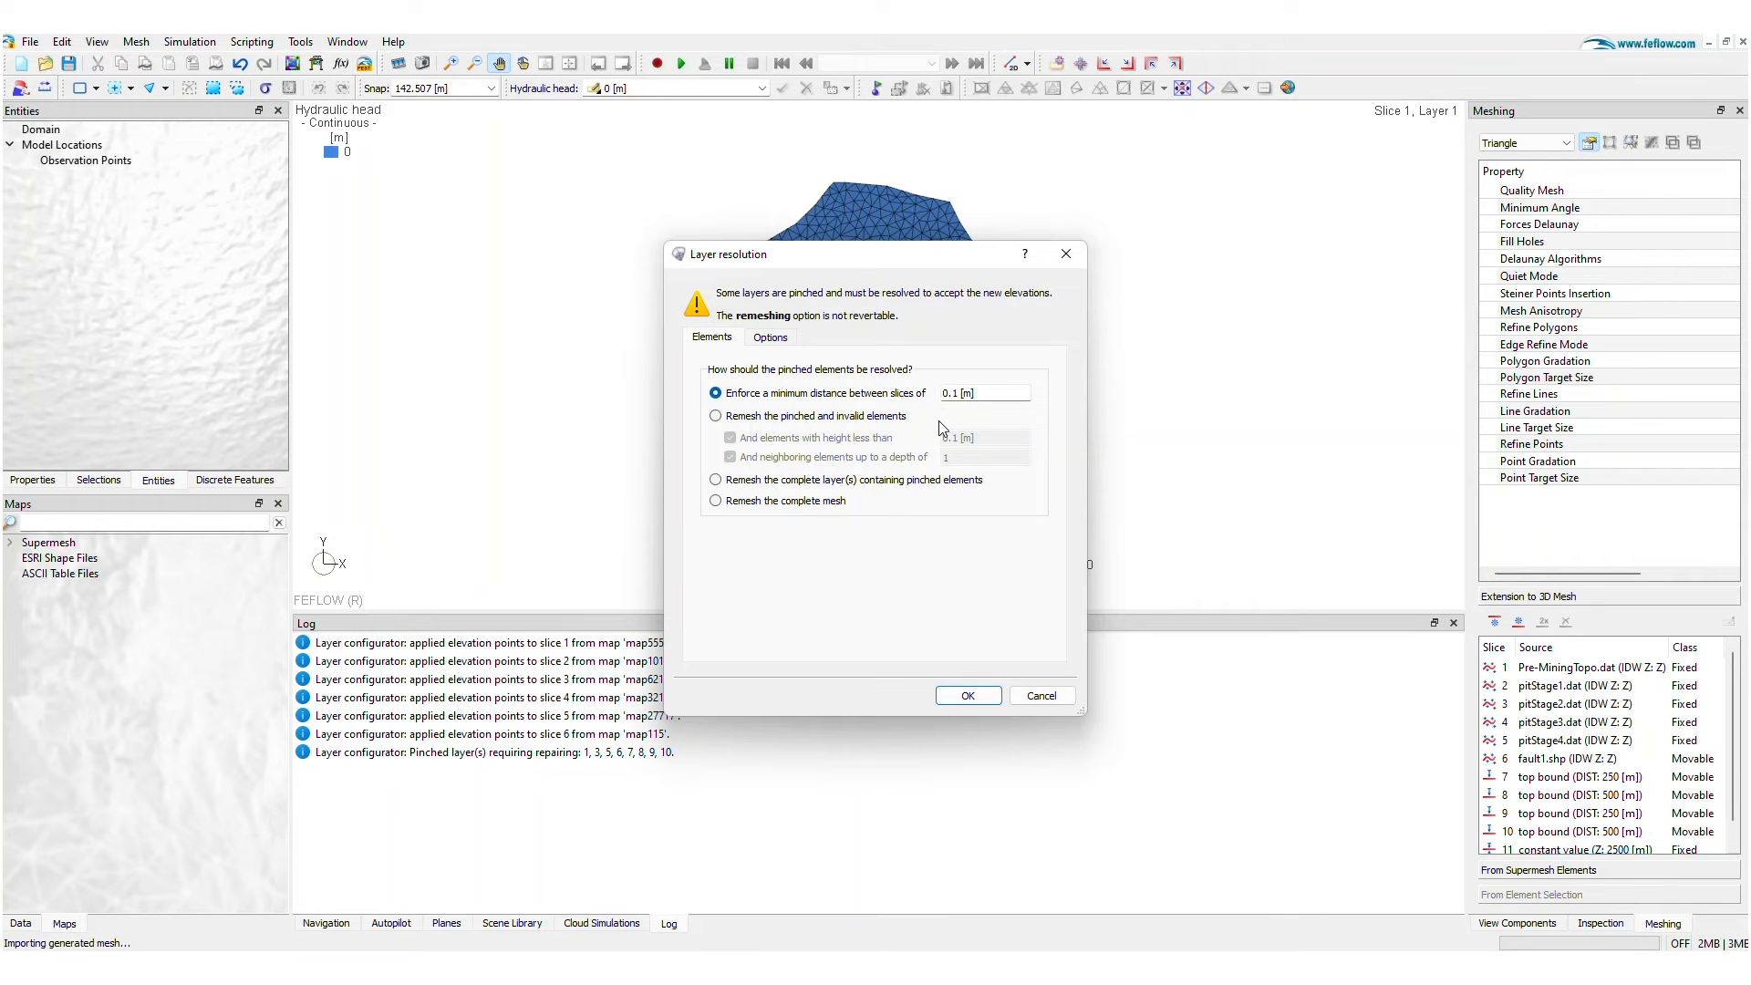
pyautogui.moveTo(941, 539)
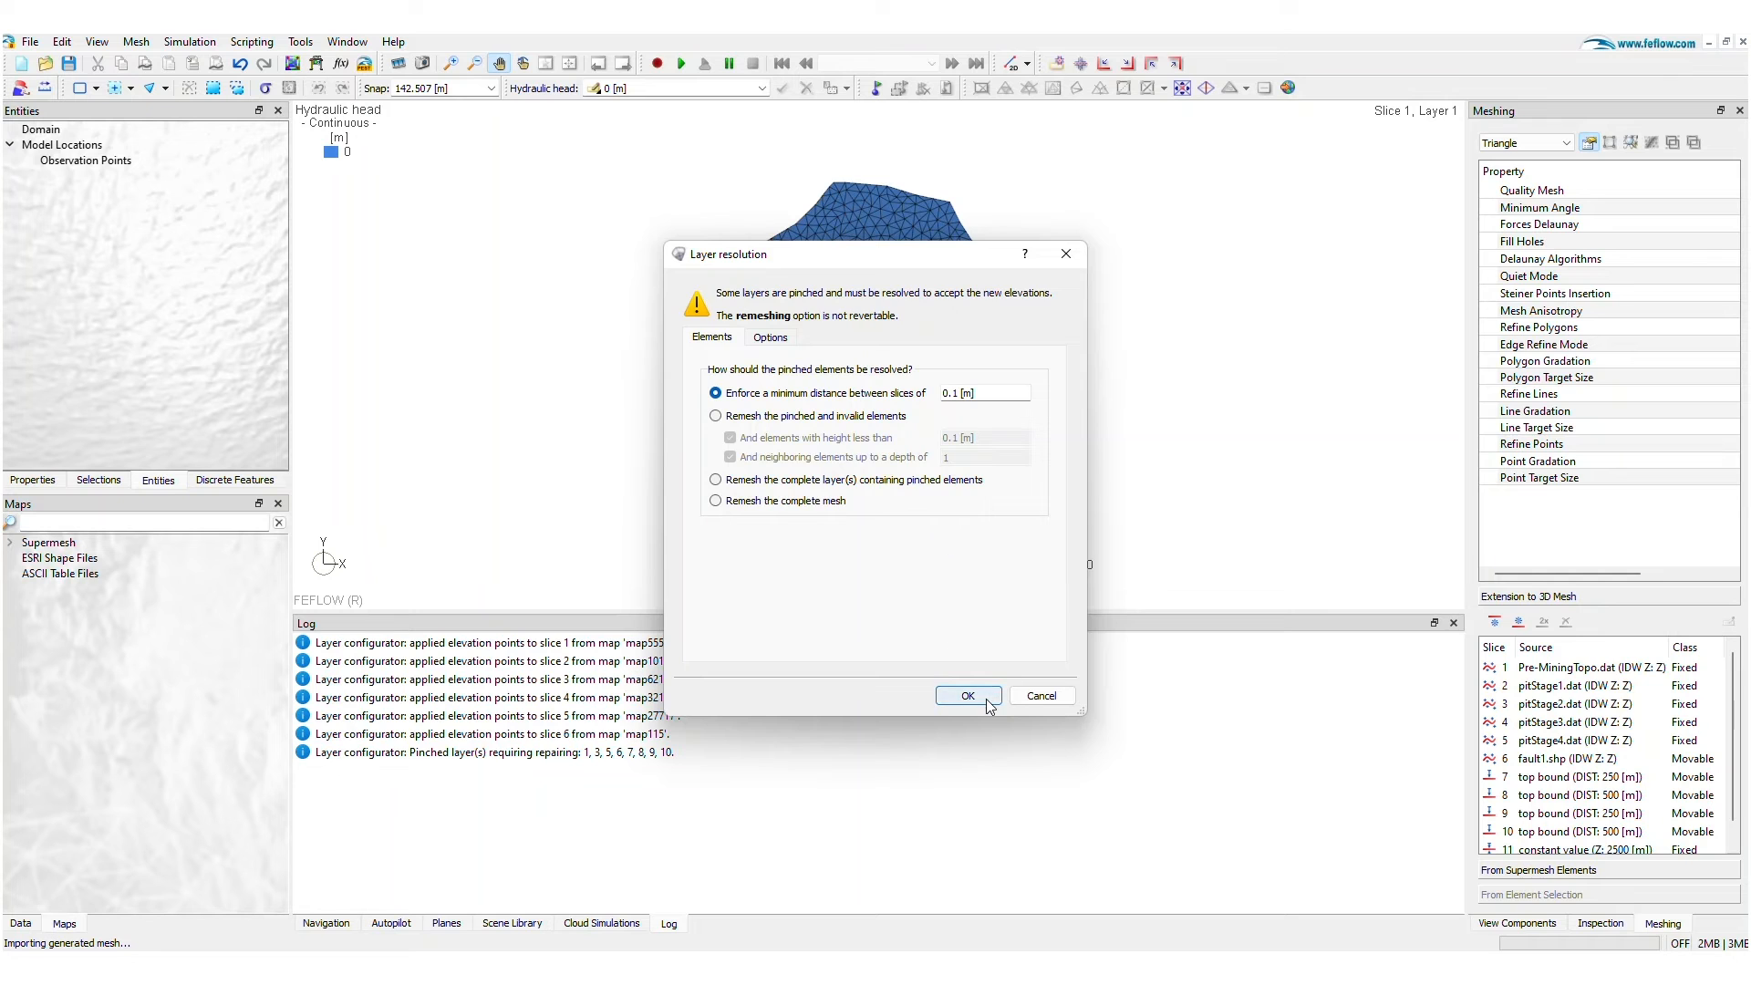
pyautogui.click(967, 695)
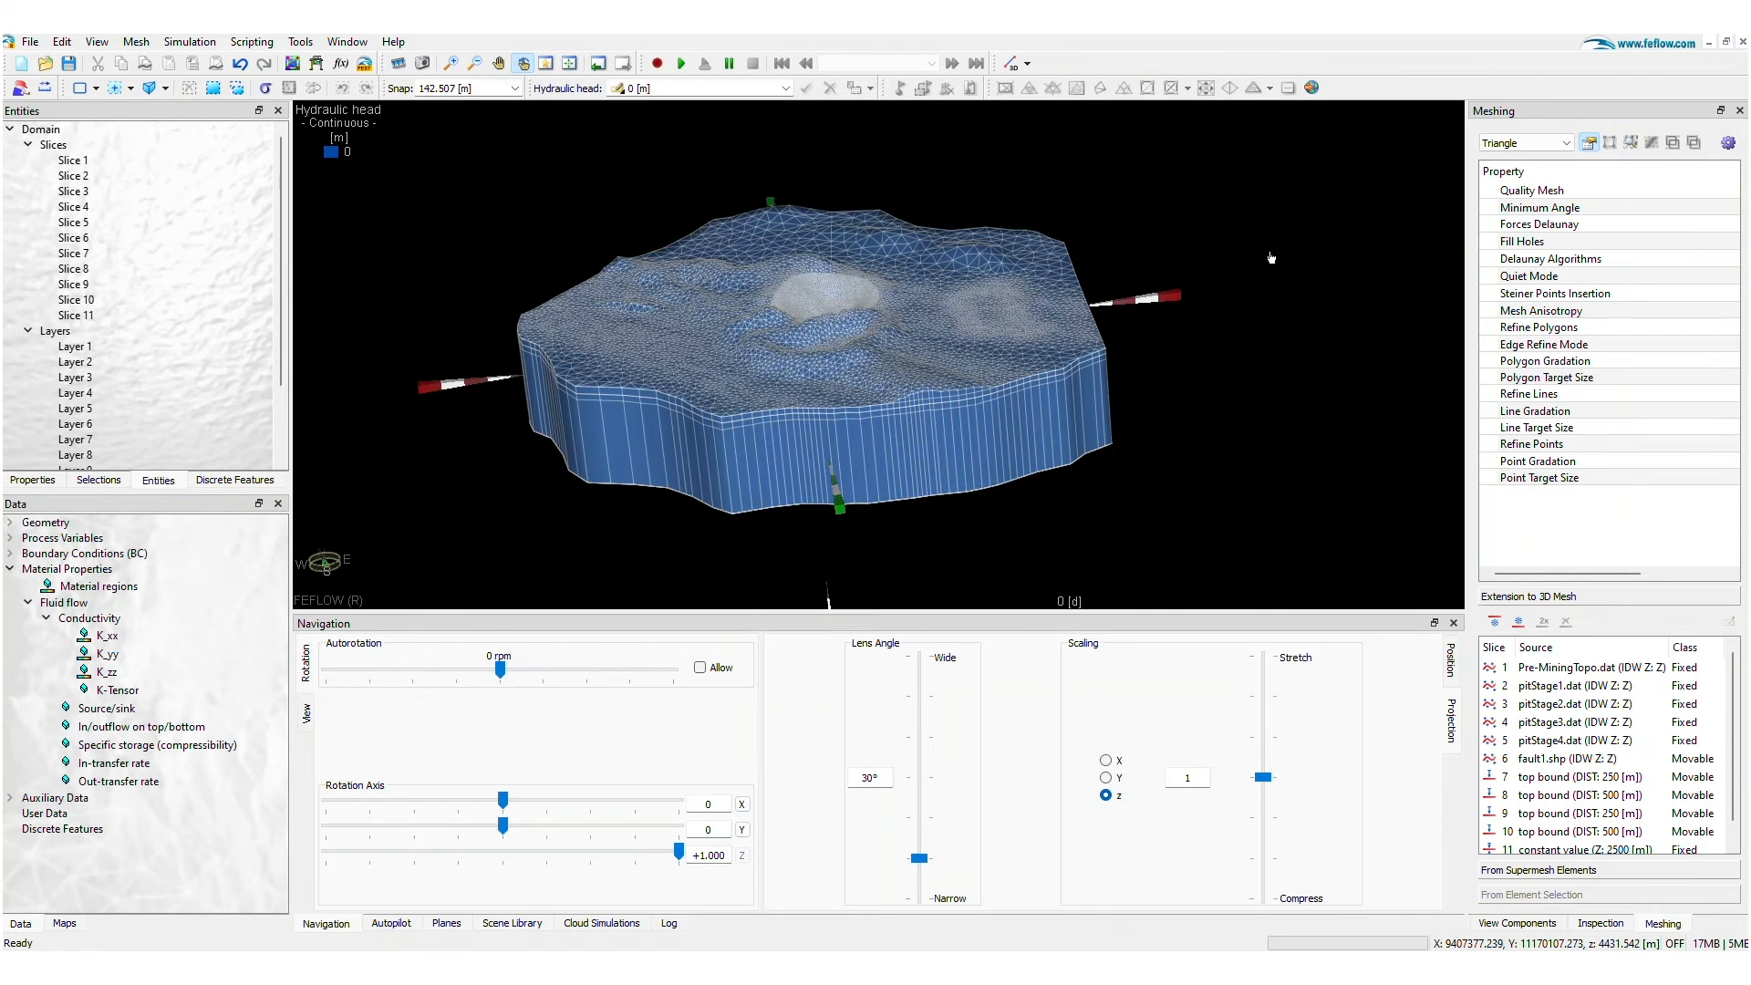
# - Colour the mesh by material regions and carve it open with the first cutting plane
pyautogui.click(98, 585)
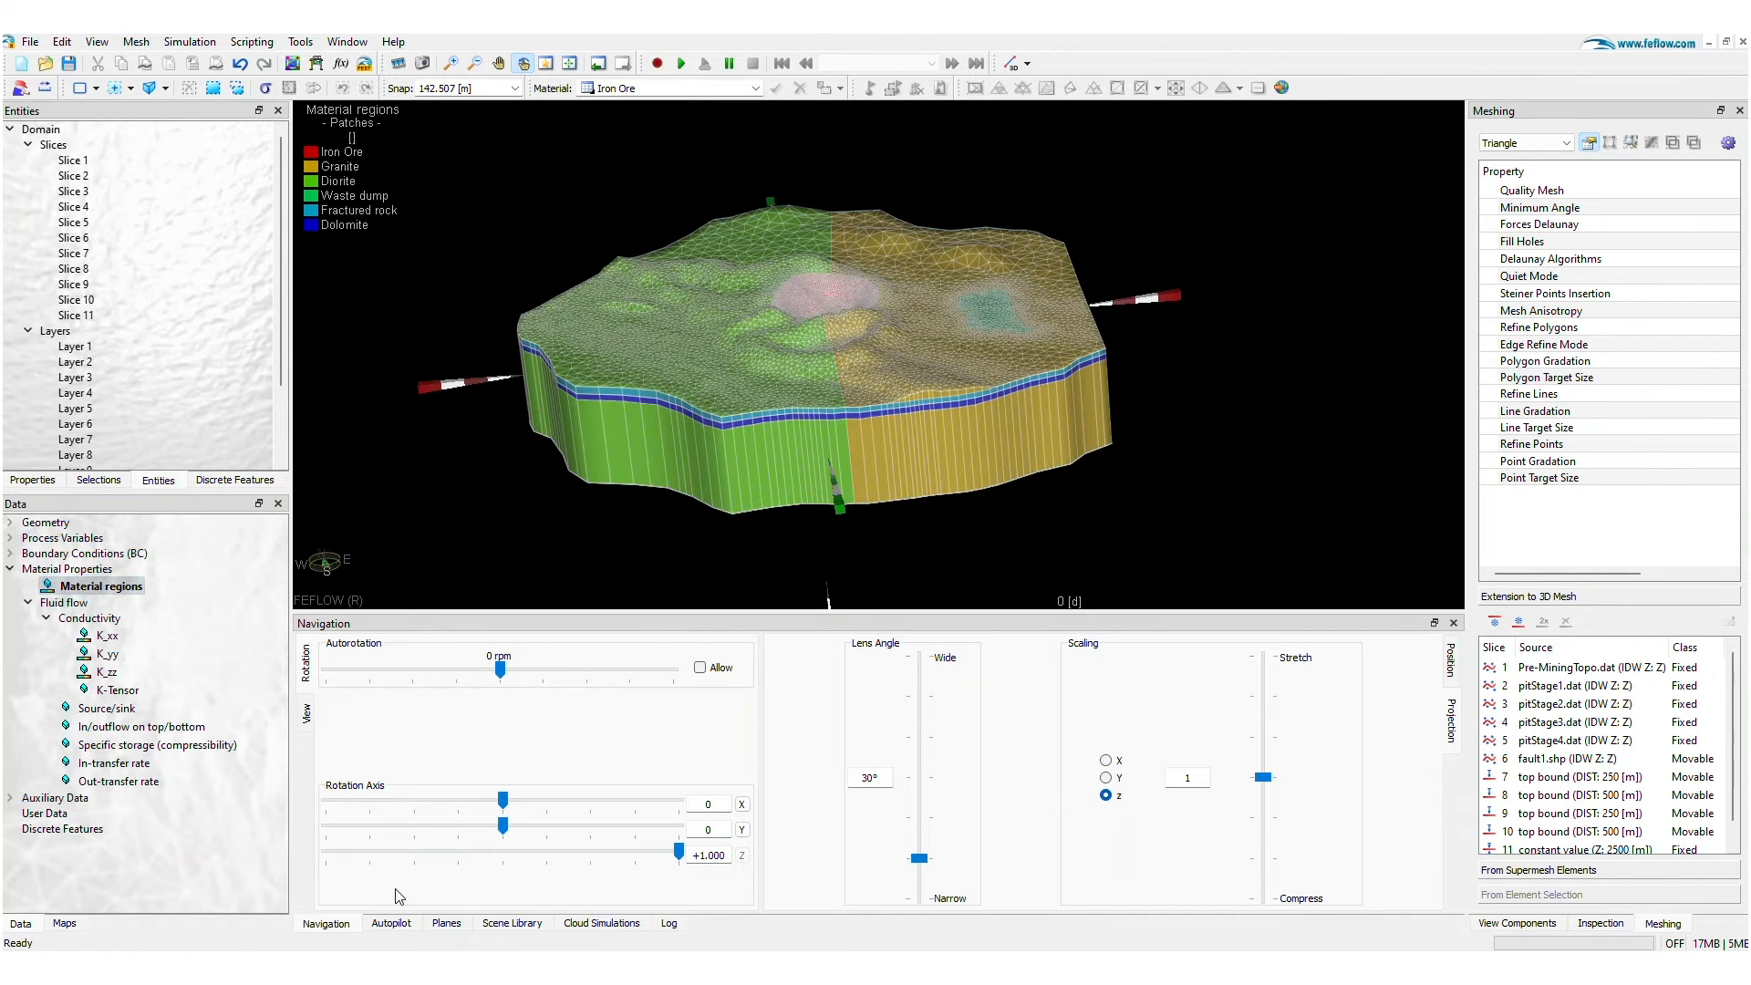
pyautogui.click(445, 922)
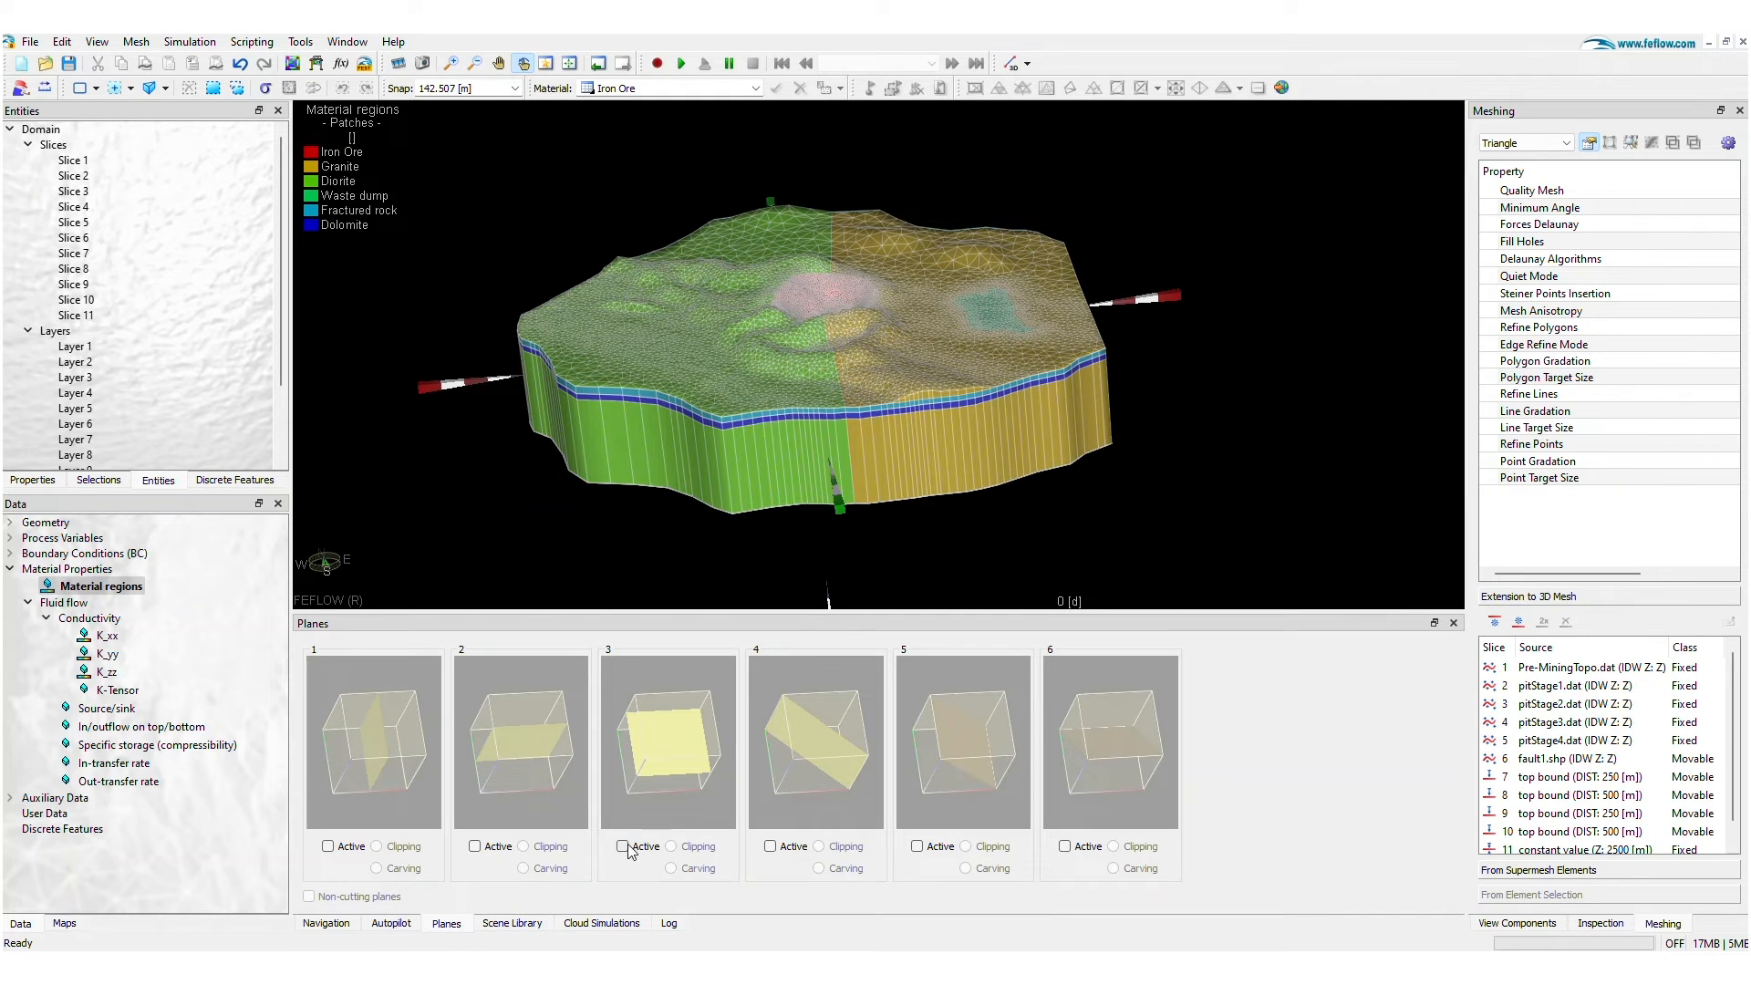
pyautogui.click(624, 845)
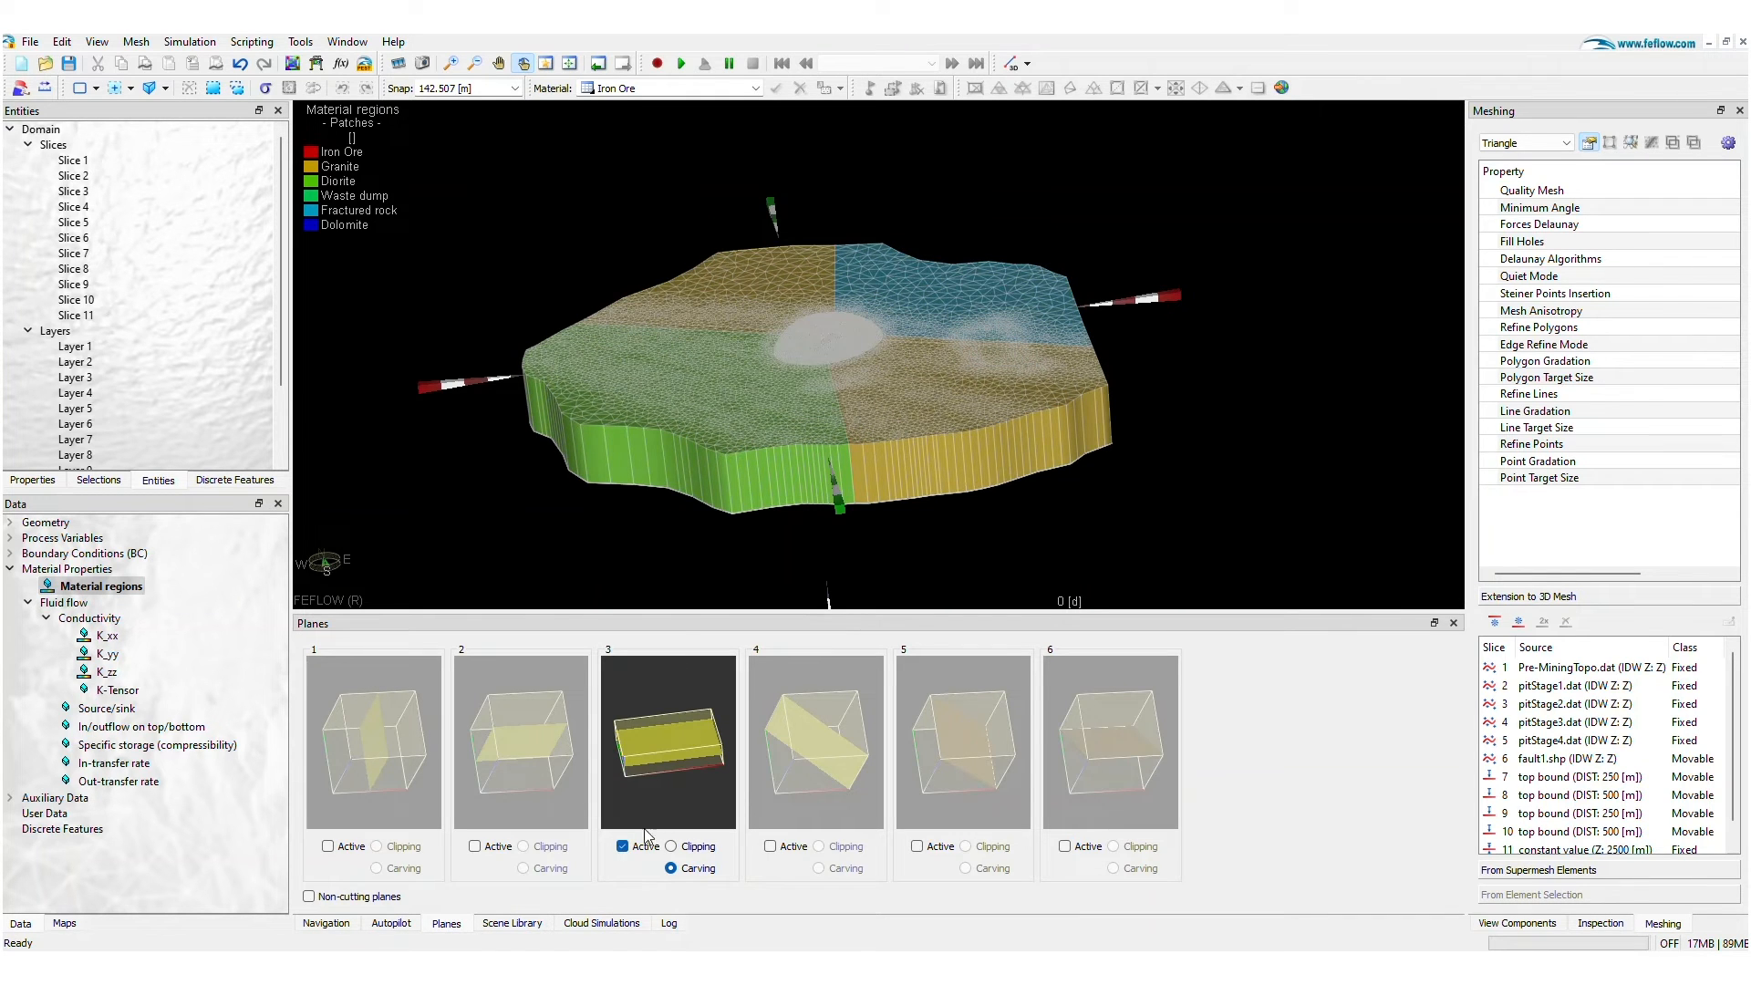
pyautogui.click(622, 844)
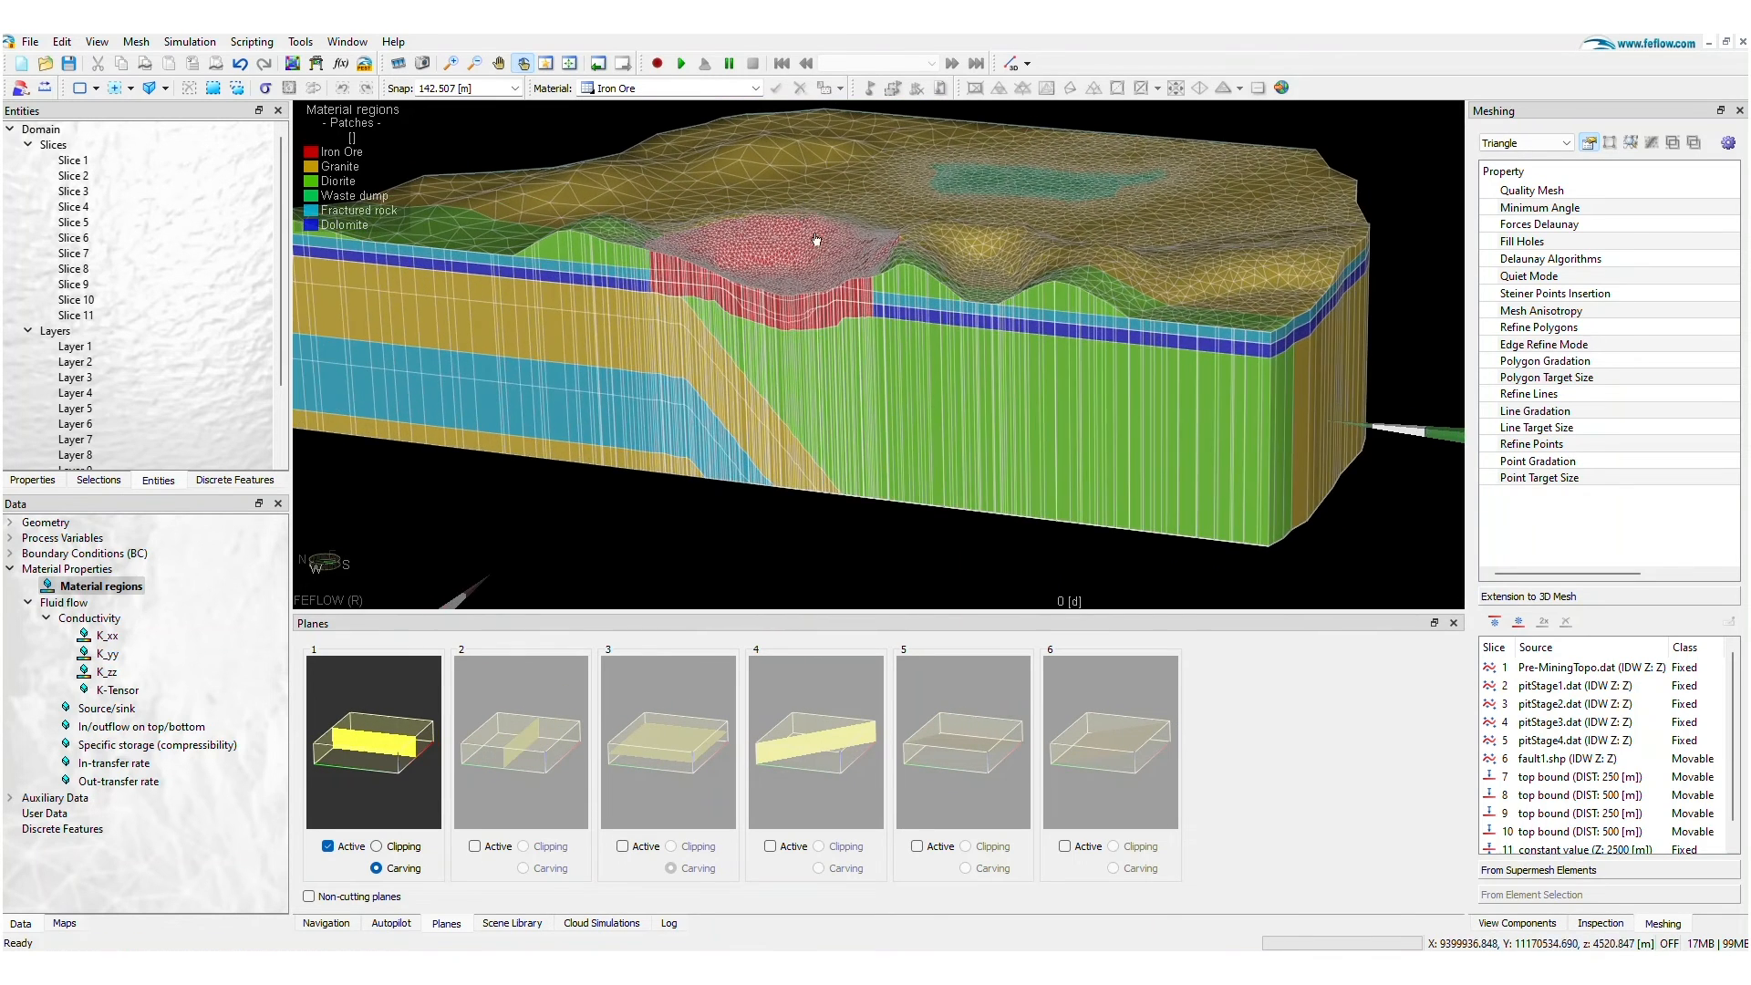
pyautogui.doubleClick(100, 635)
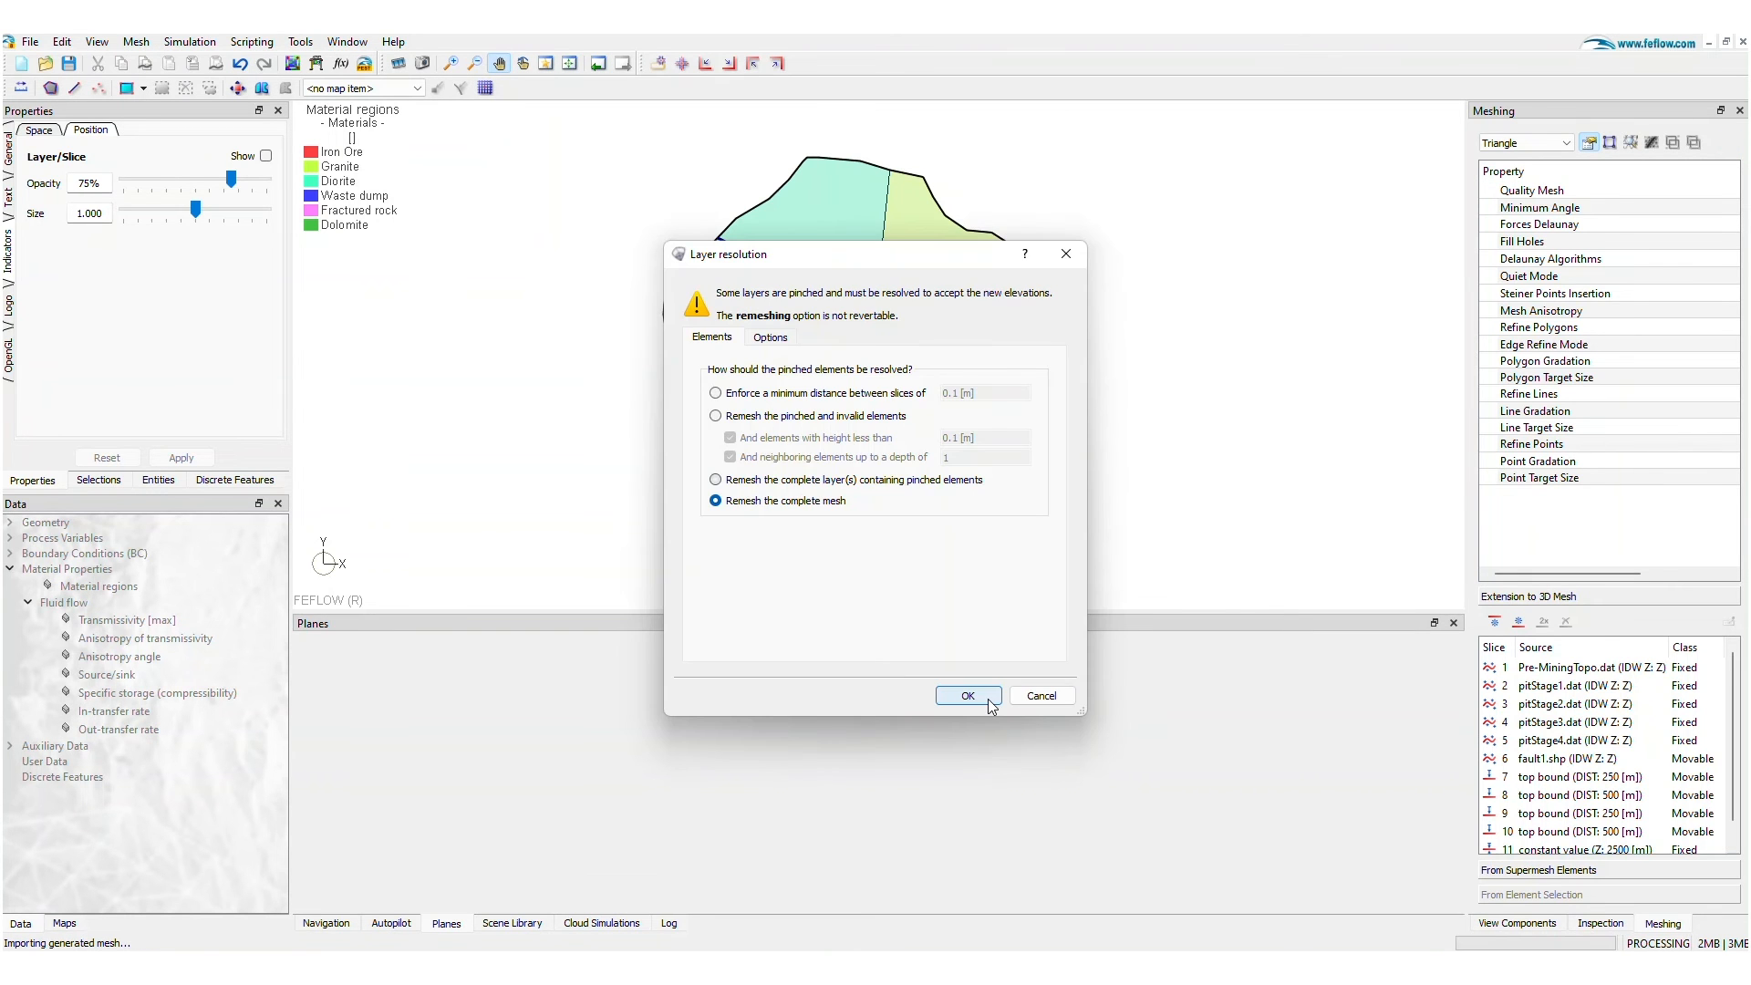
# - Regenerate the mesh choosing to remesh the complete mesh for pinched layers
pyautogui.click(967, 695)
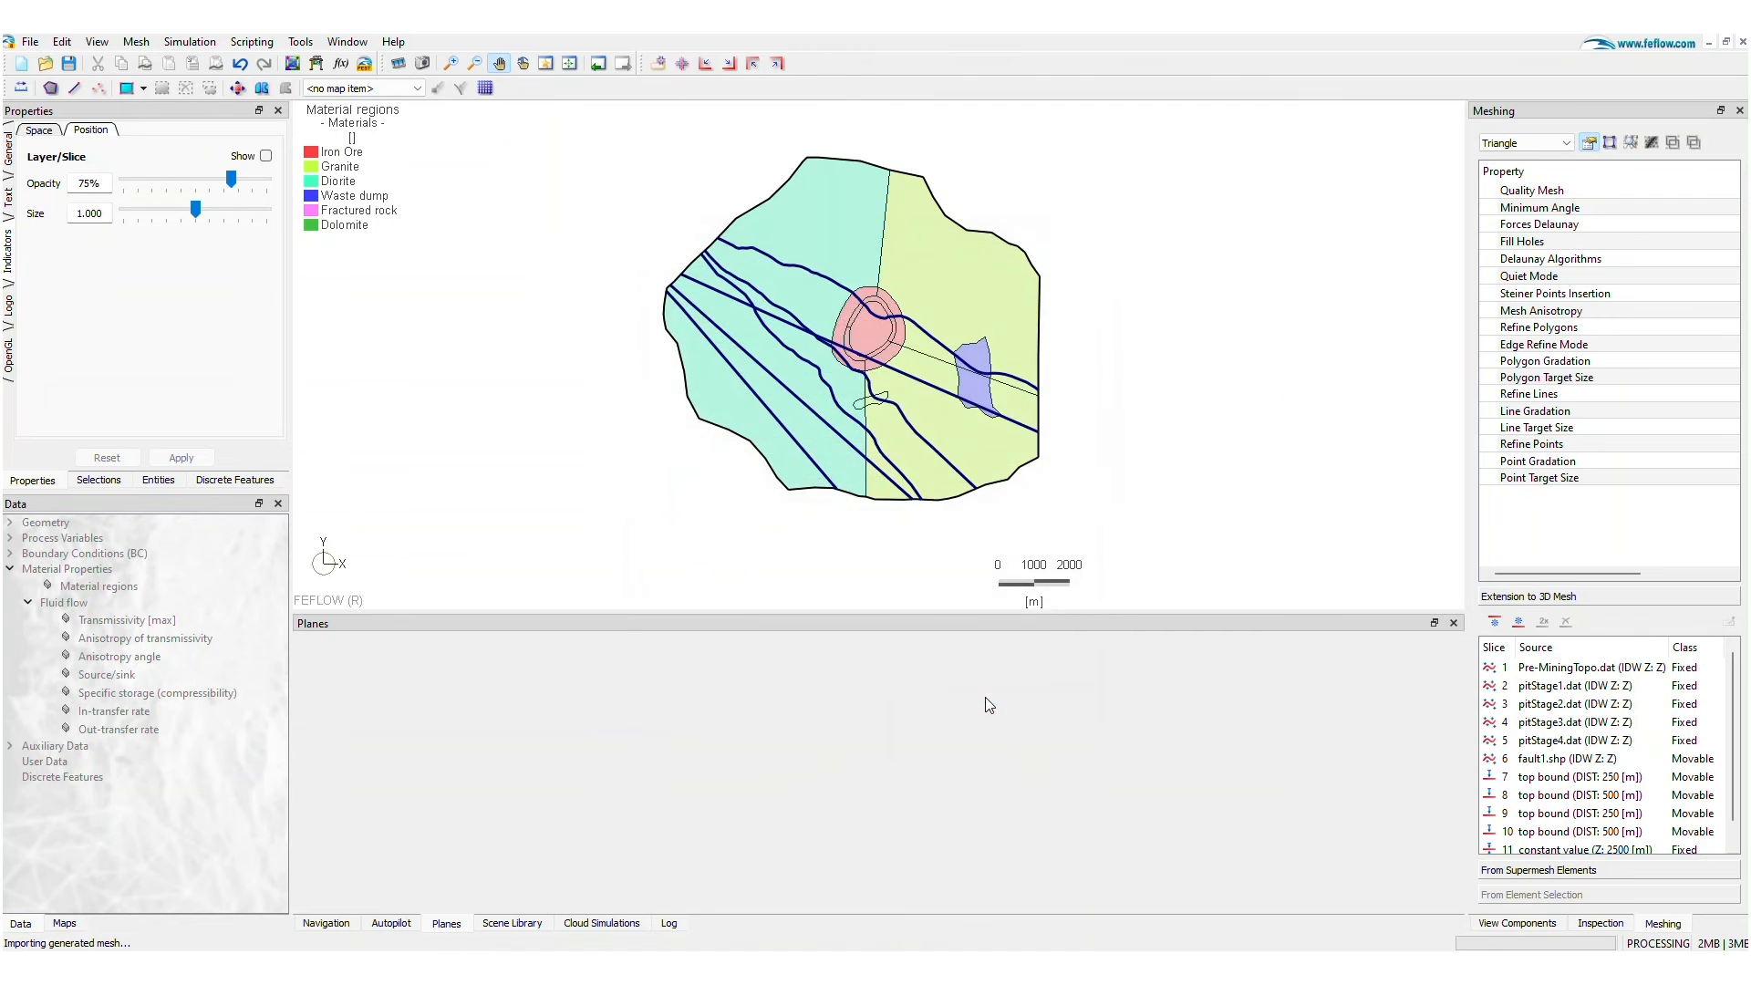